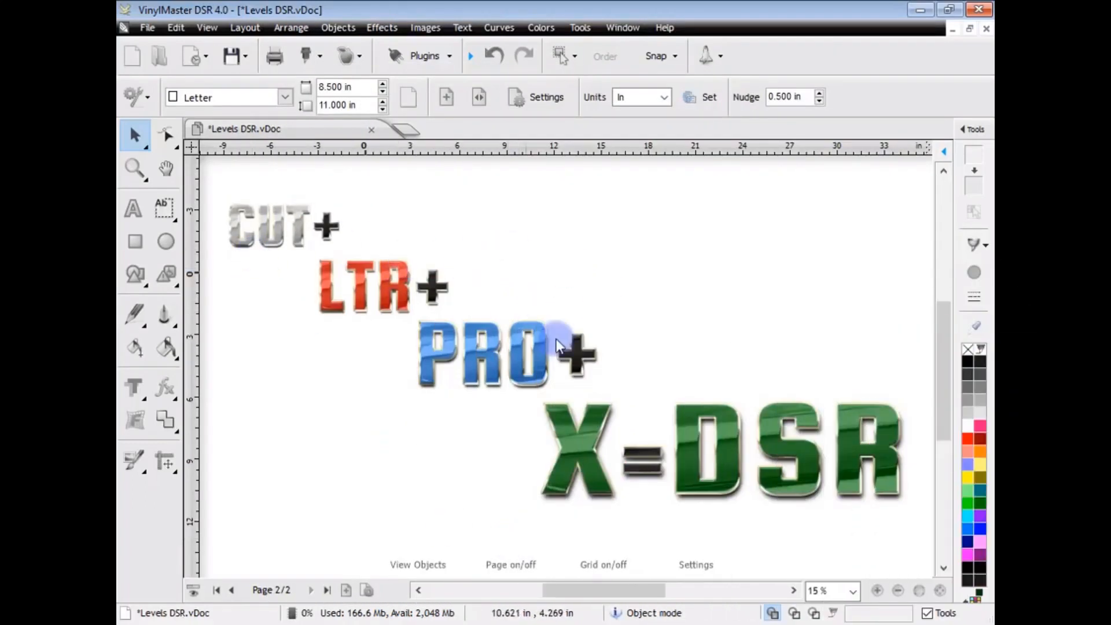
mouse_move(587, 464)
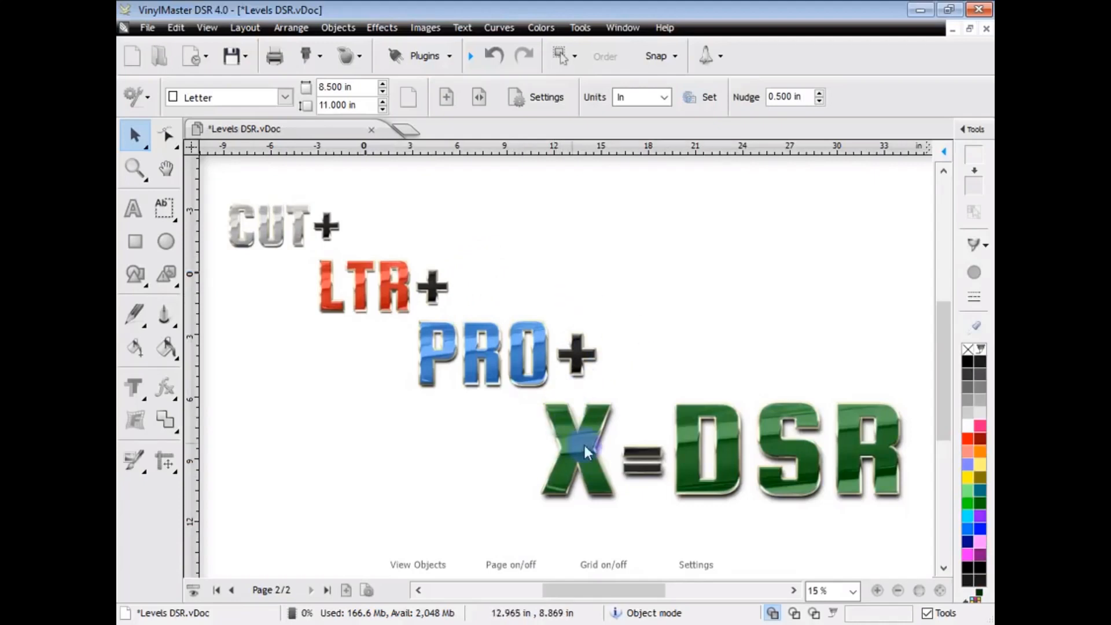
mouse_move(835, 525)
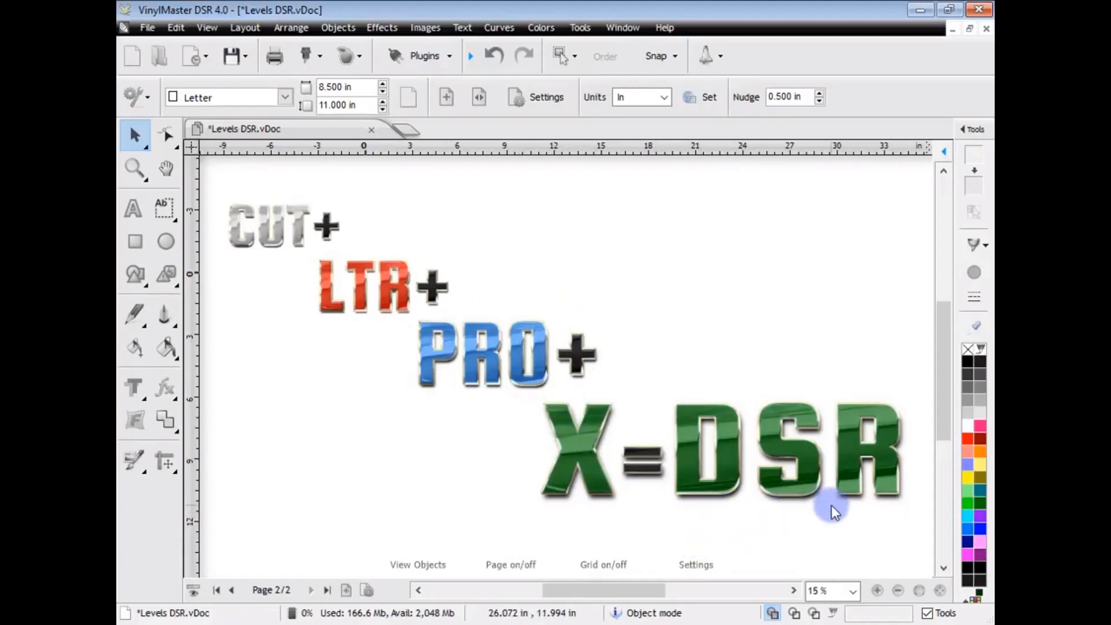
mouse_move(319, 548)
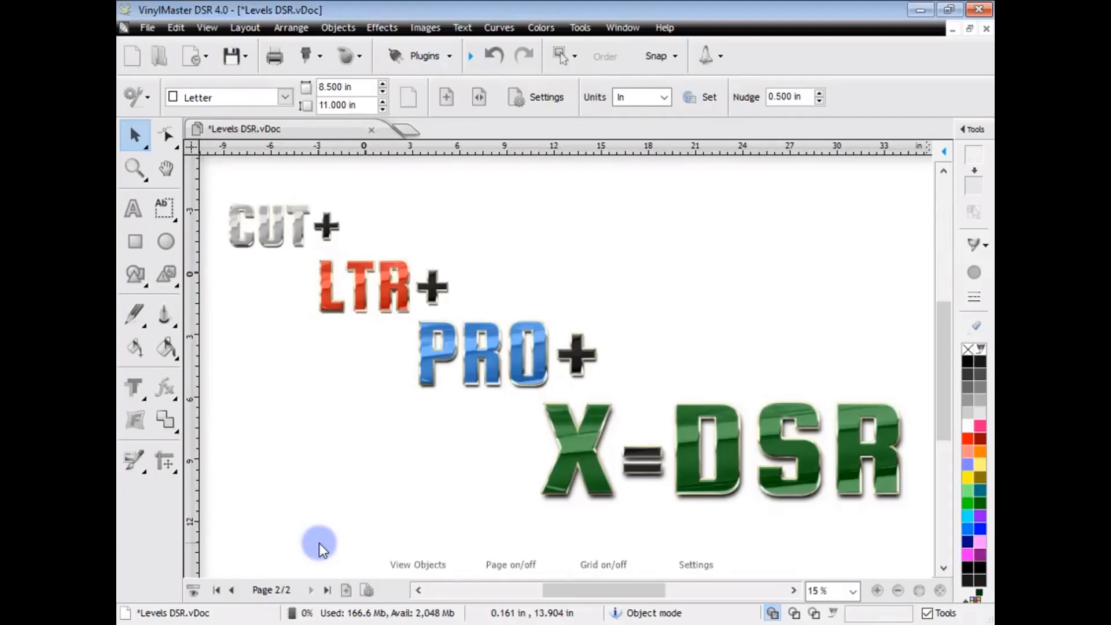
mouse_move(683, 525)
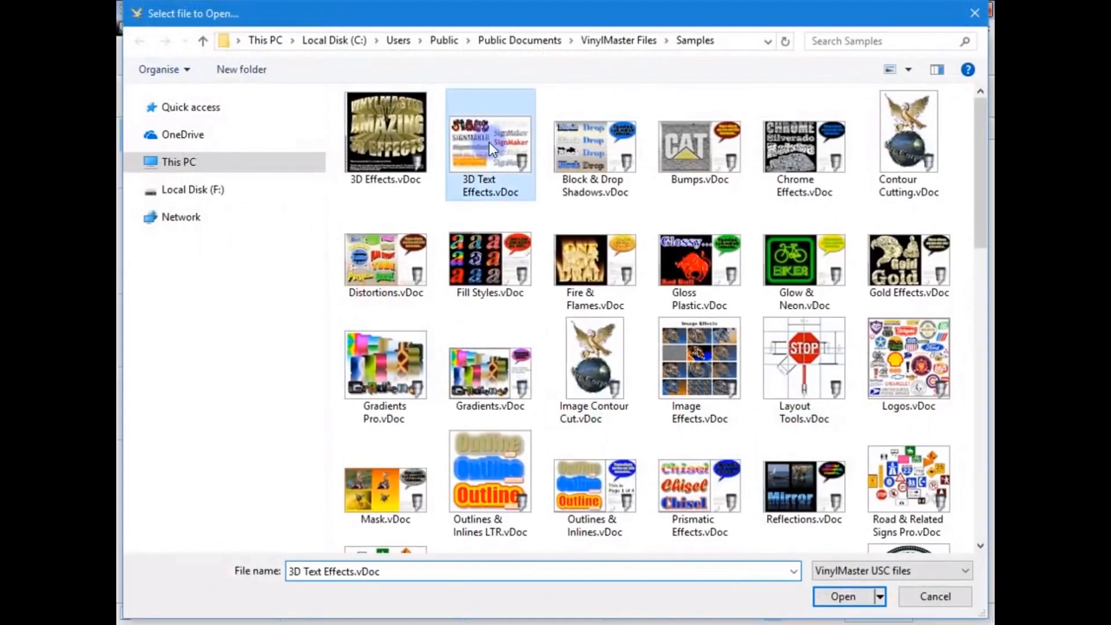
Open the 3D Text Effects sample and scroll through its styled text examples
left_click(844, 596)
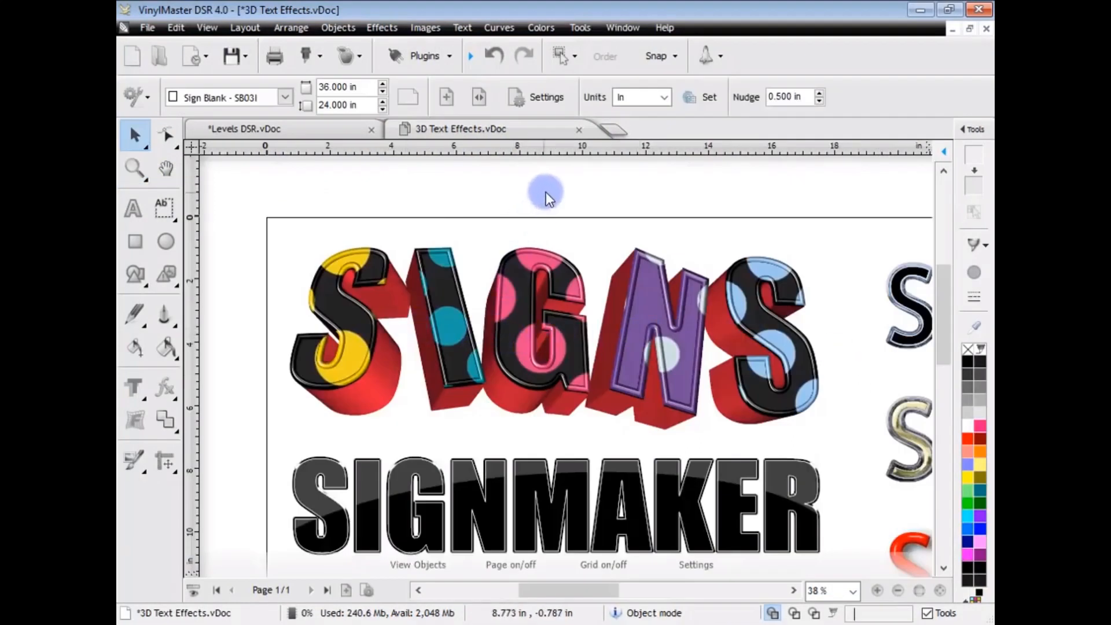
mouse_move(355, 291)
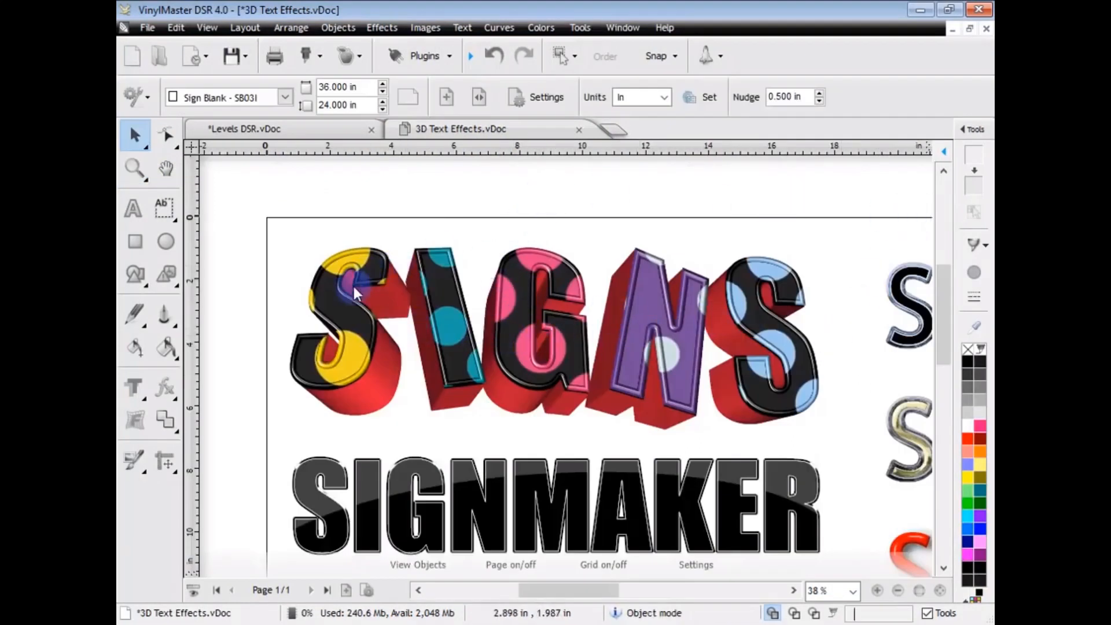
scroll("down", 3)
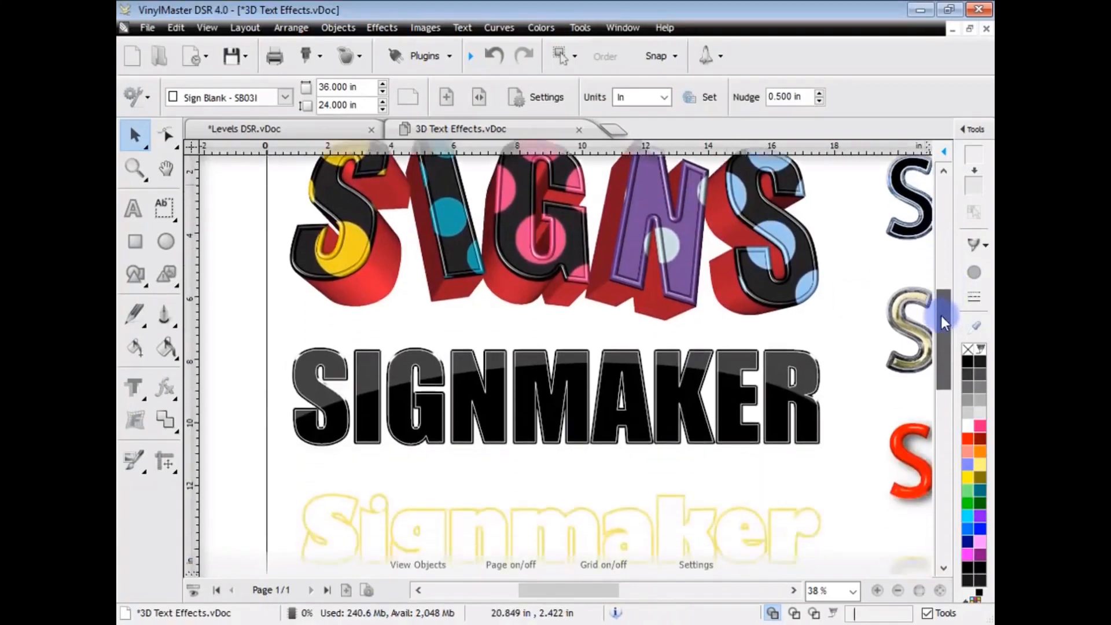
scroll("down", 3)
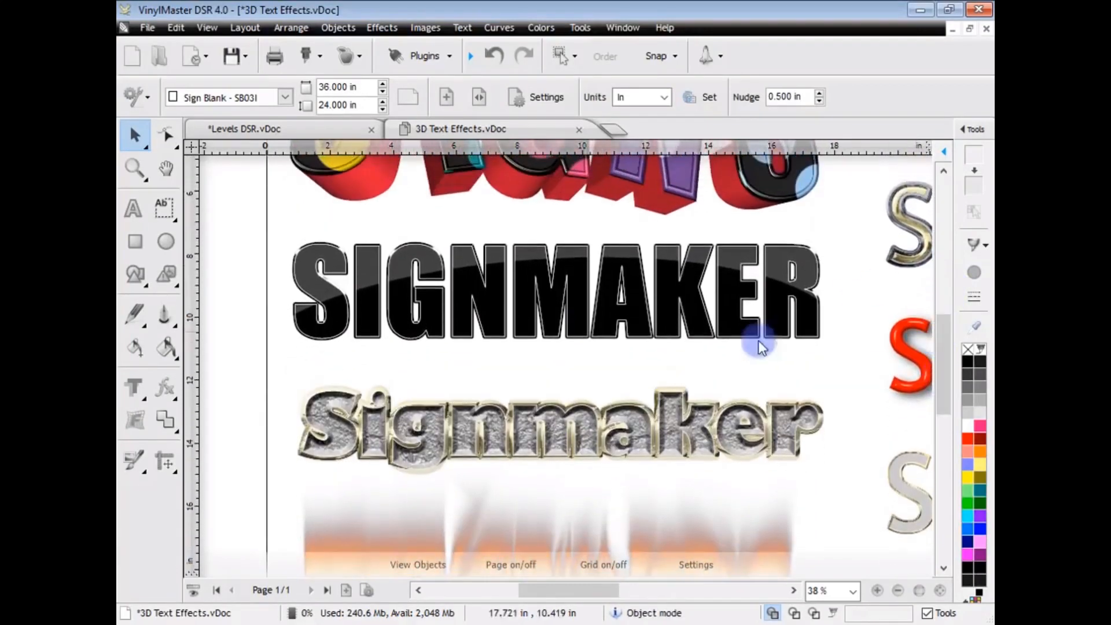
scroll("down", 3)
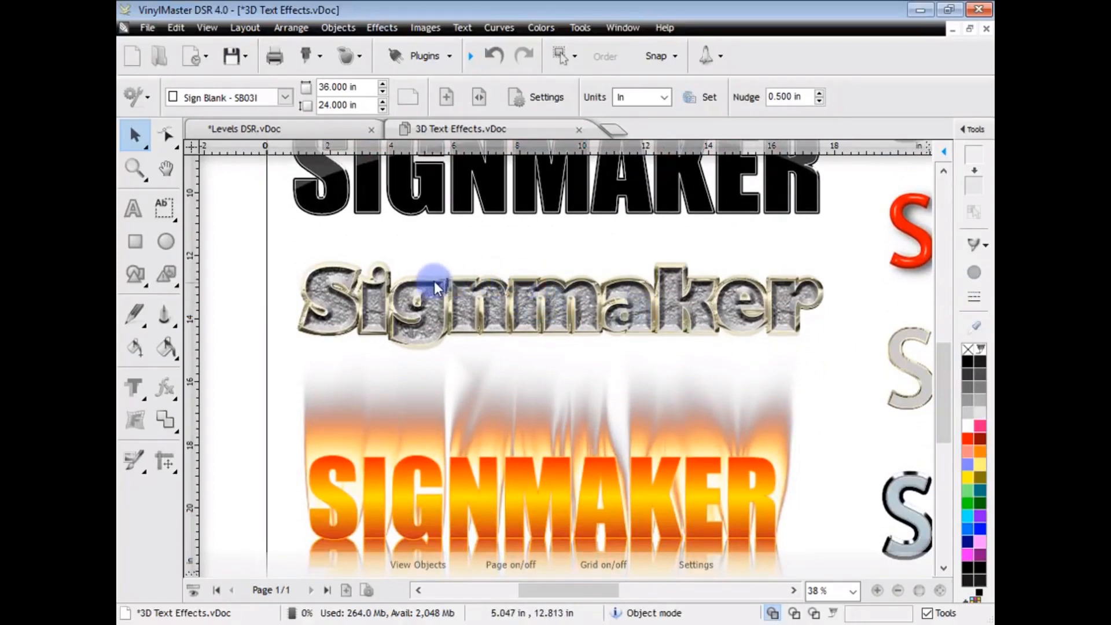
left_click_drag(945, 354, 945, 411)
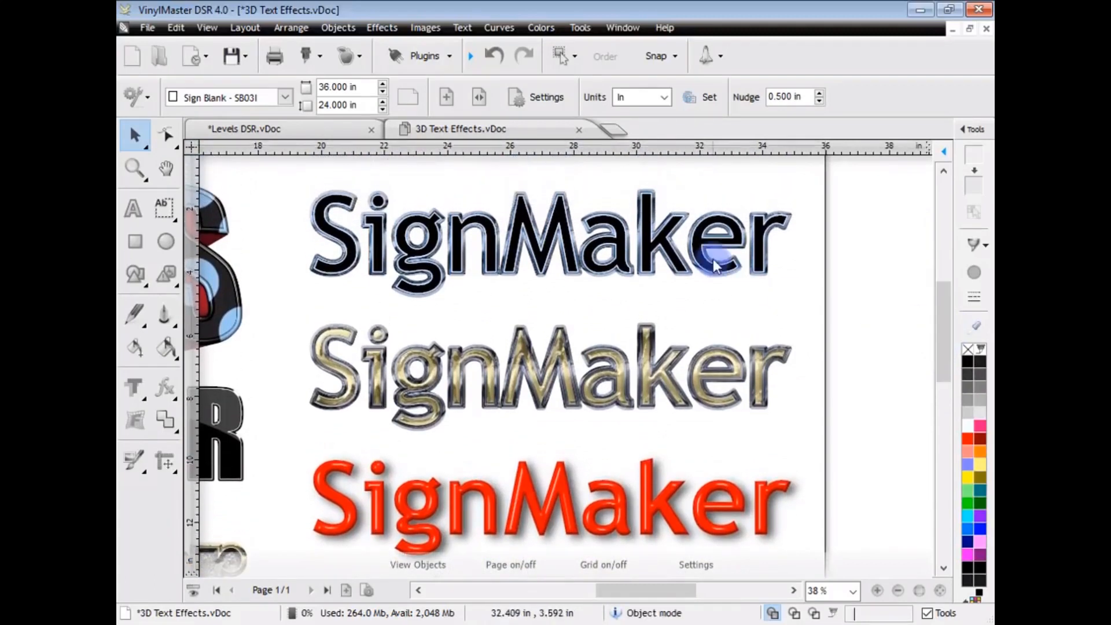
scroll("down", 3)
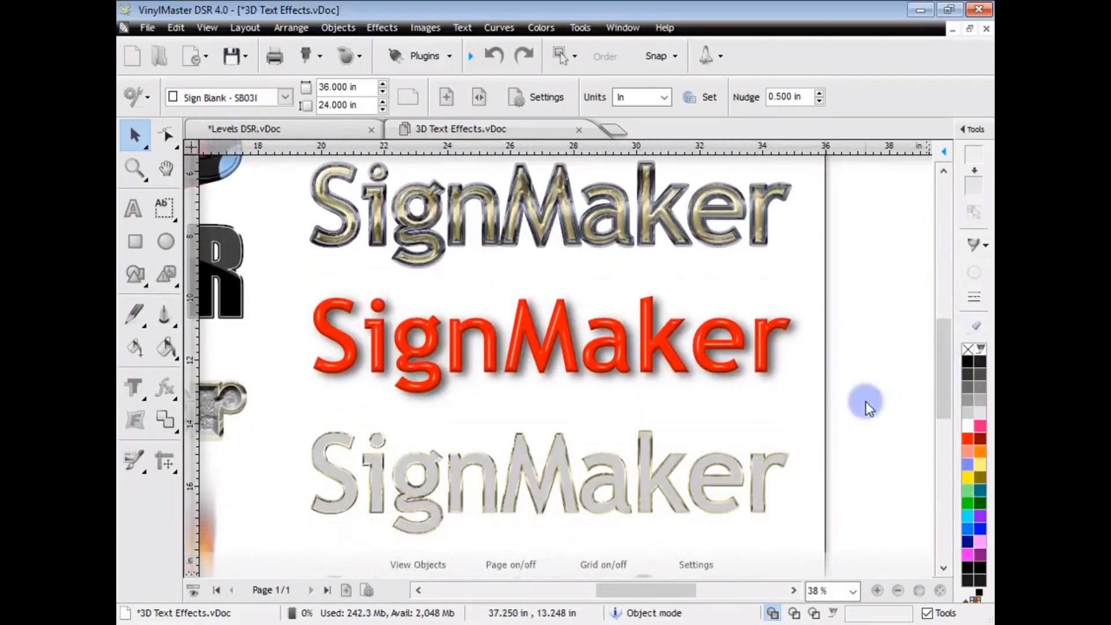
Replace the red SignMaker sample text with 'VinylMaster' using the Text tool
left_click(165, 171)
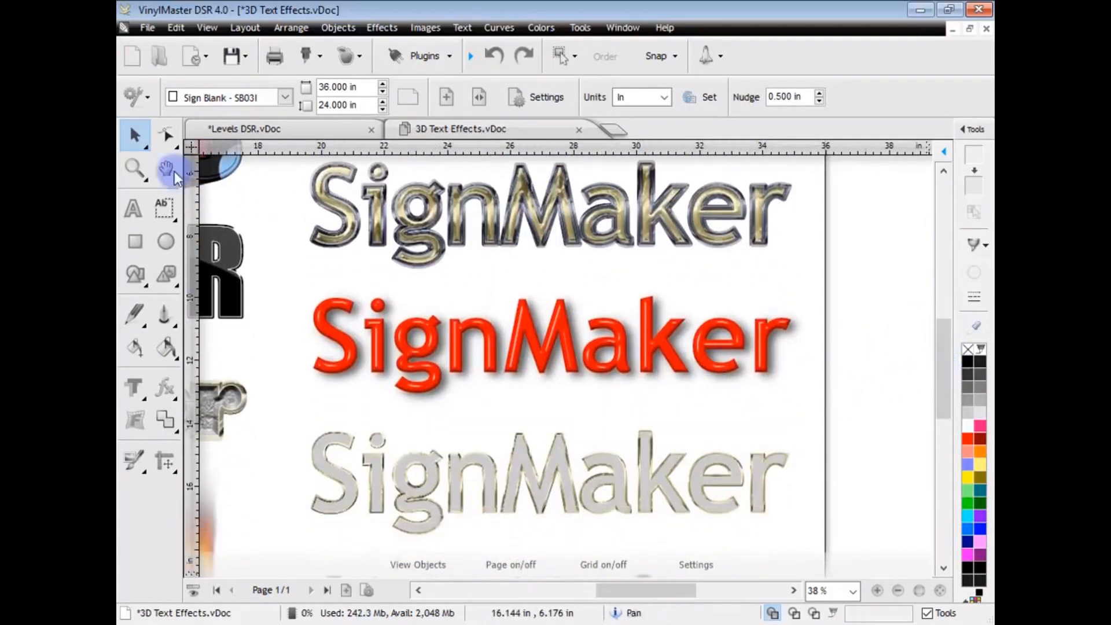
left_click(134, 210)
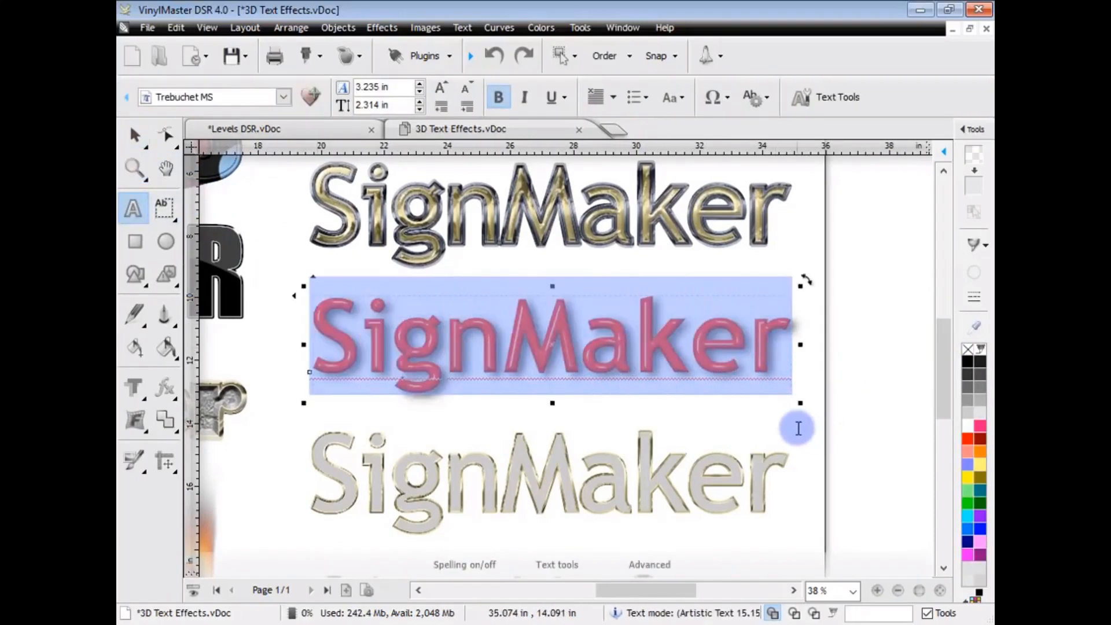
type("VinylMaster")
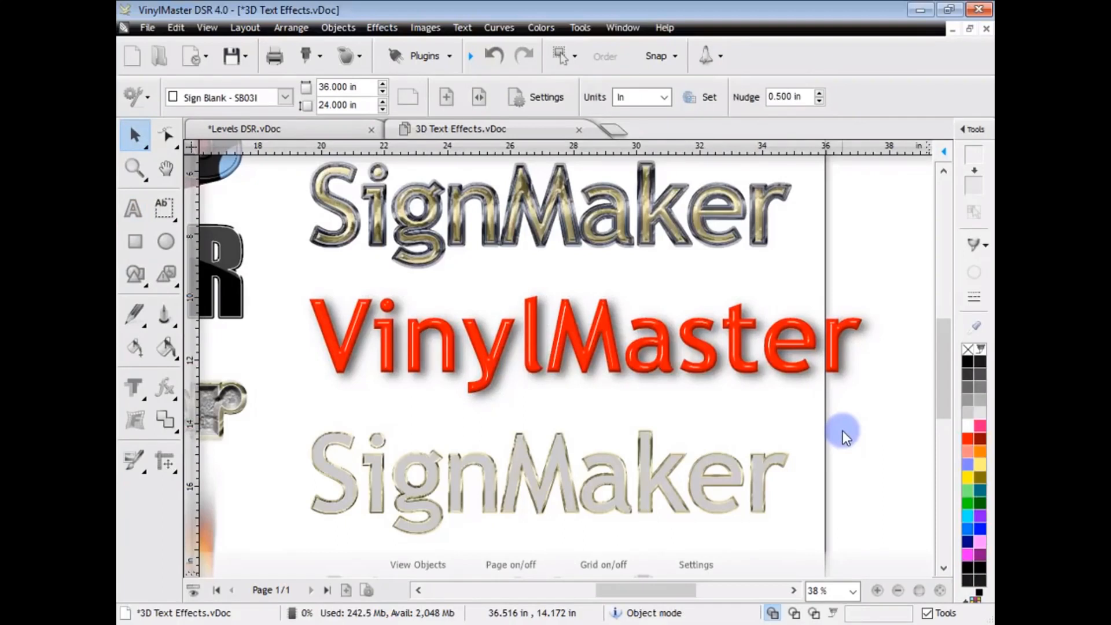
mouse_move(893, 428)
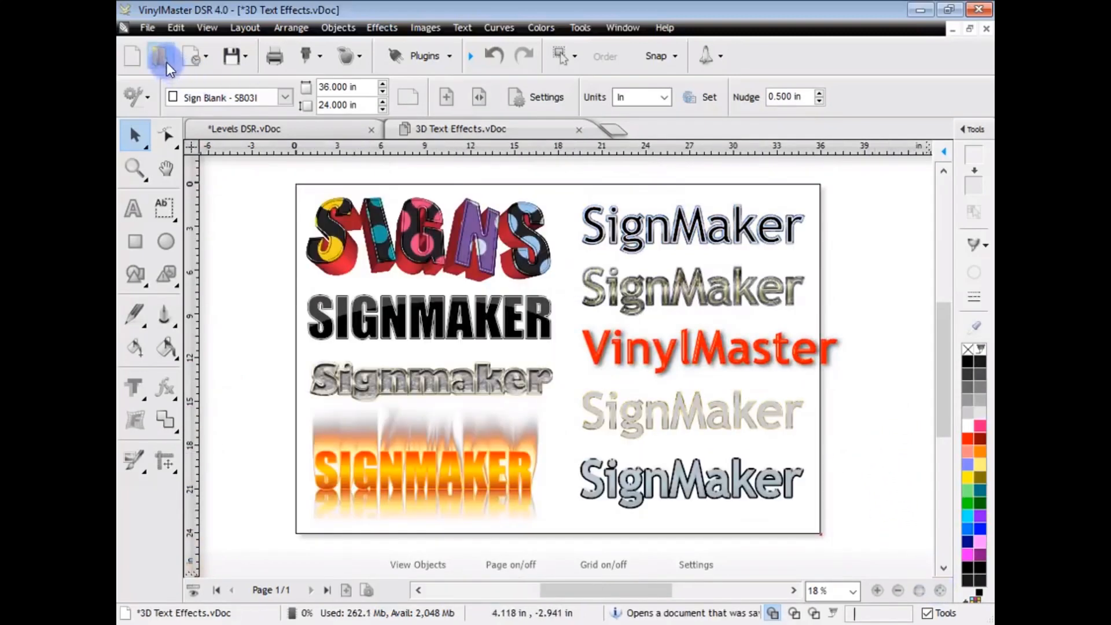
Open the Chrome Effects and Fill Styles sample documents
left_click(158, 55)
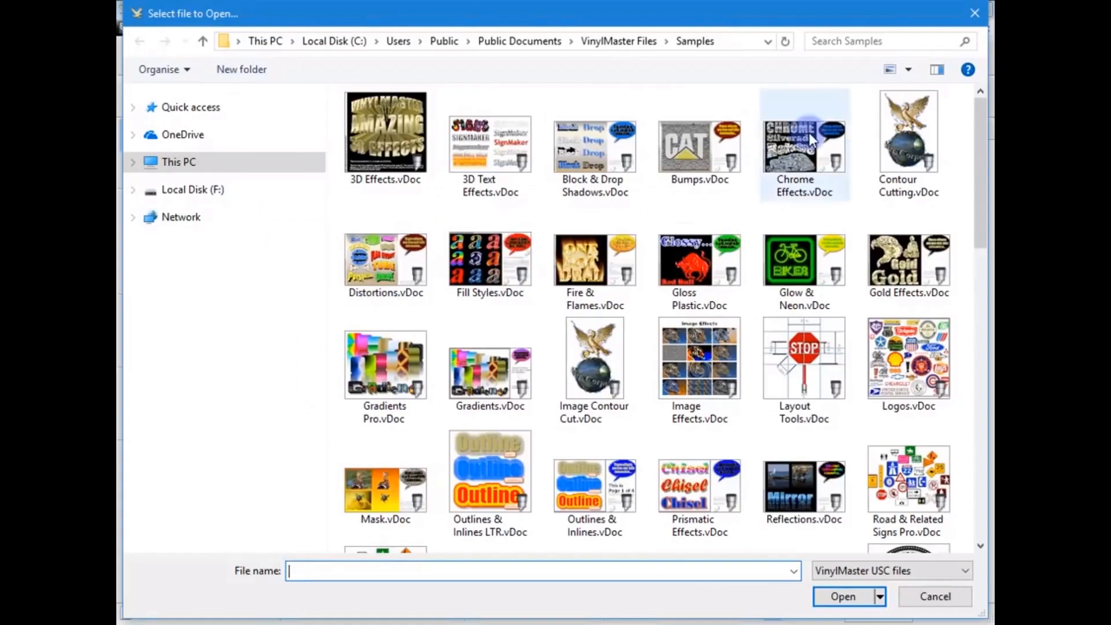
double_click(805, 139)
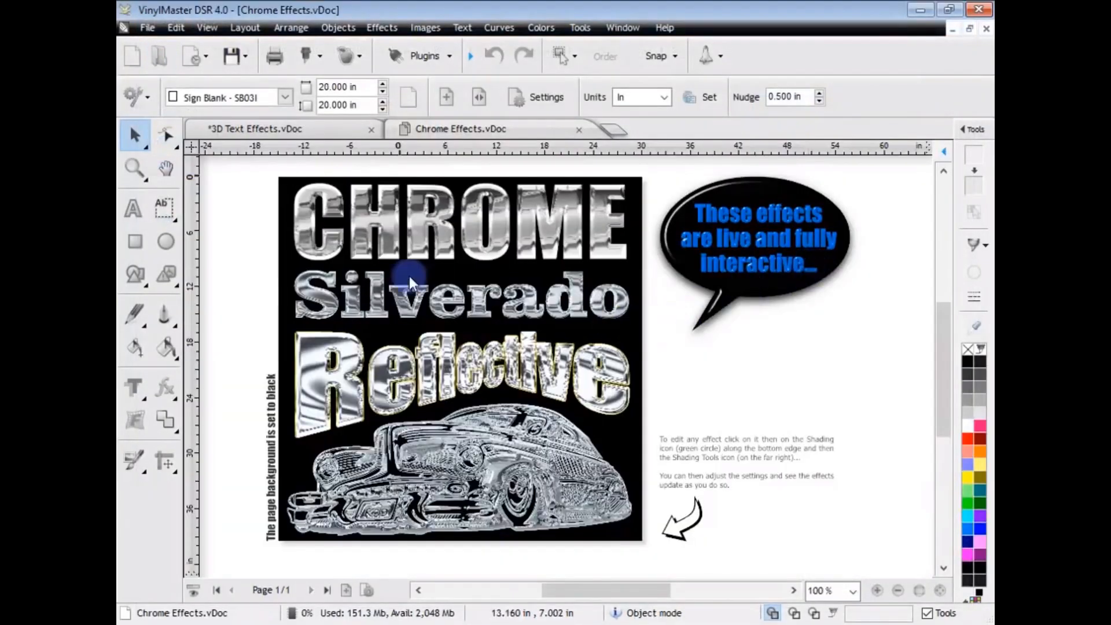
left_click(134, 170)
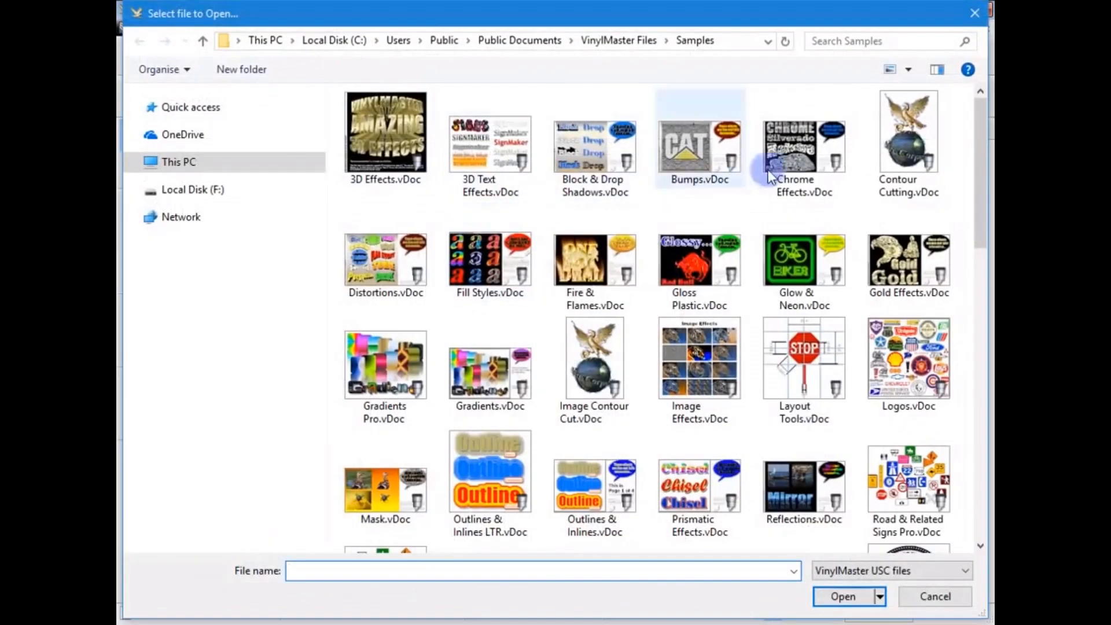
mouse_move(502, 274)
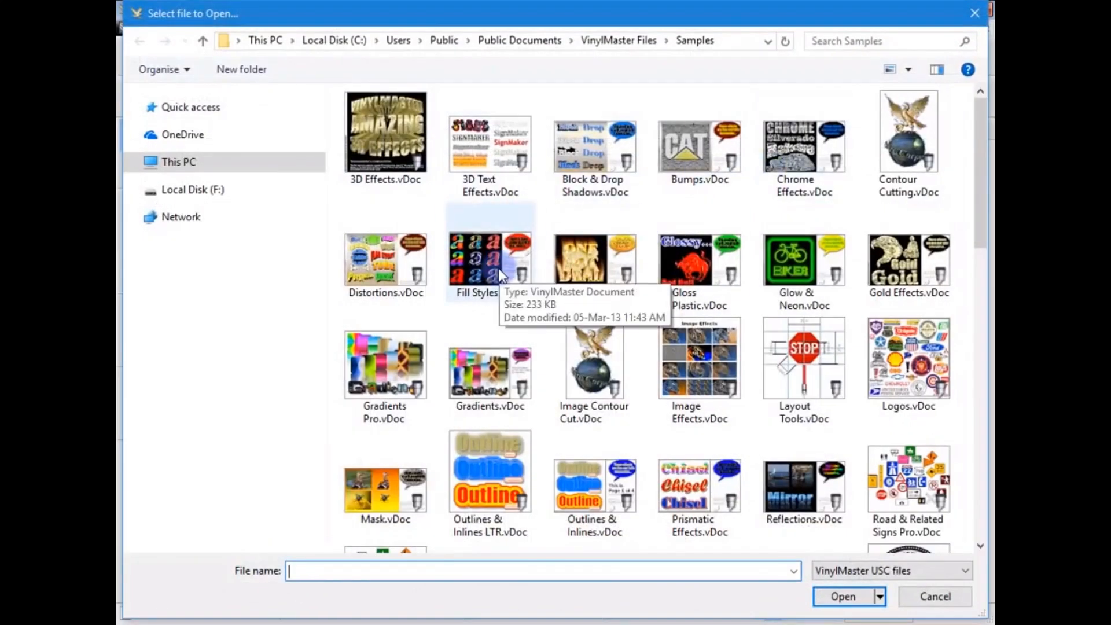
left_click(844, 597)
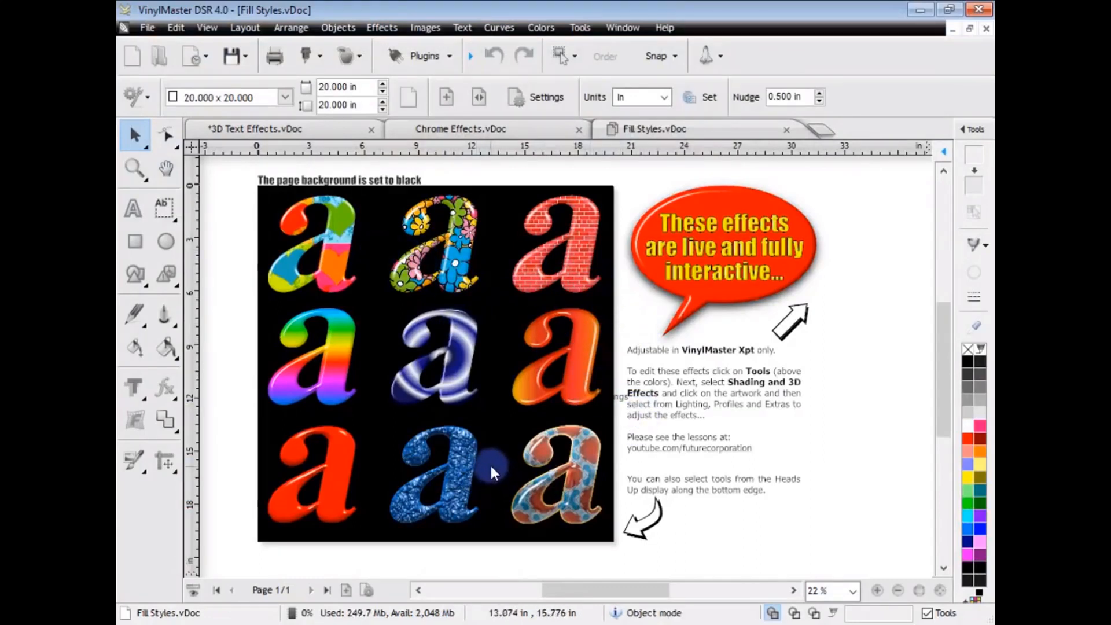
mouse_move(722, 475)
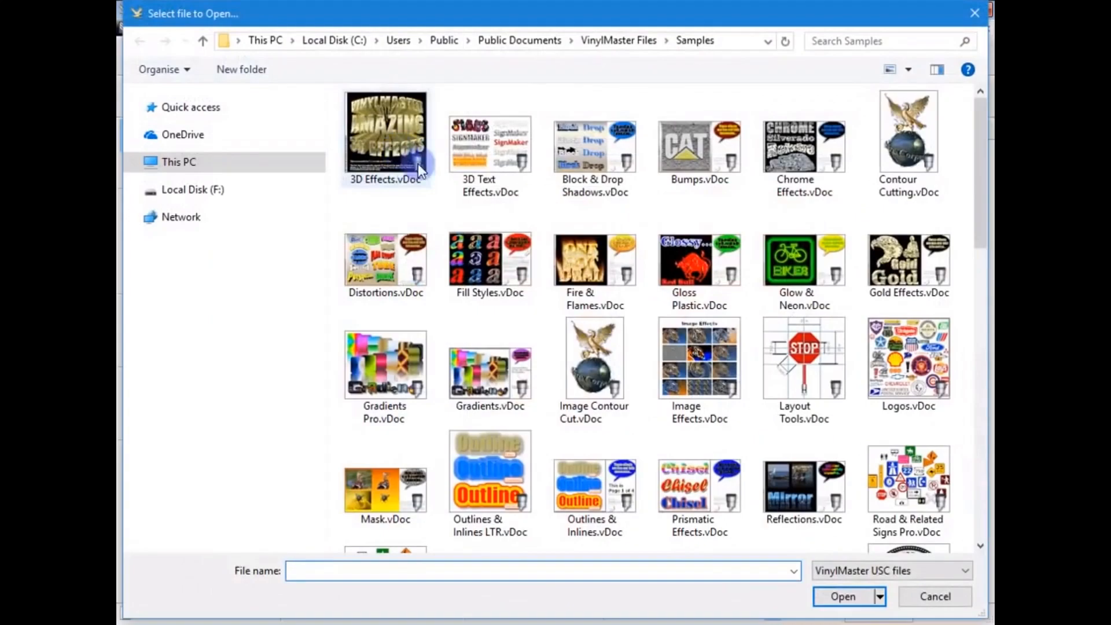
Open the Glow & Neon sample, then close the extra sample documents
double_click(595, 259)
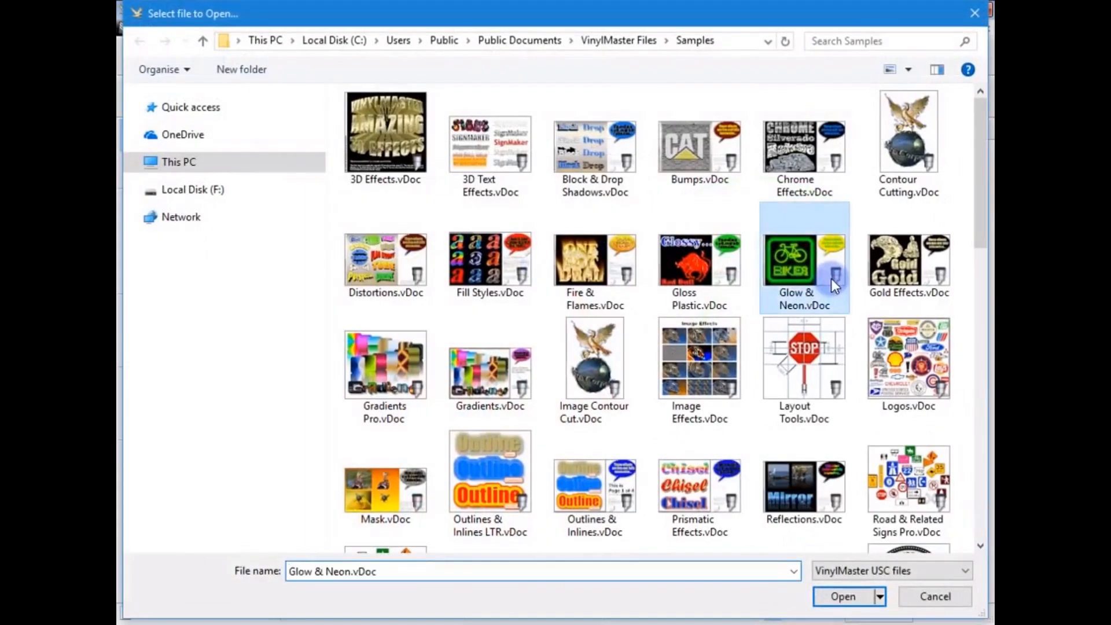
left_click(843, 596)
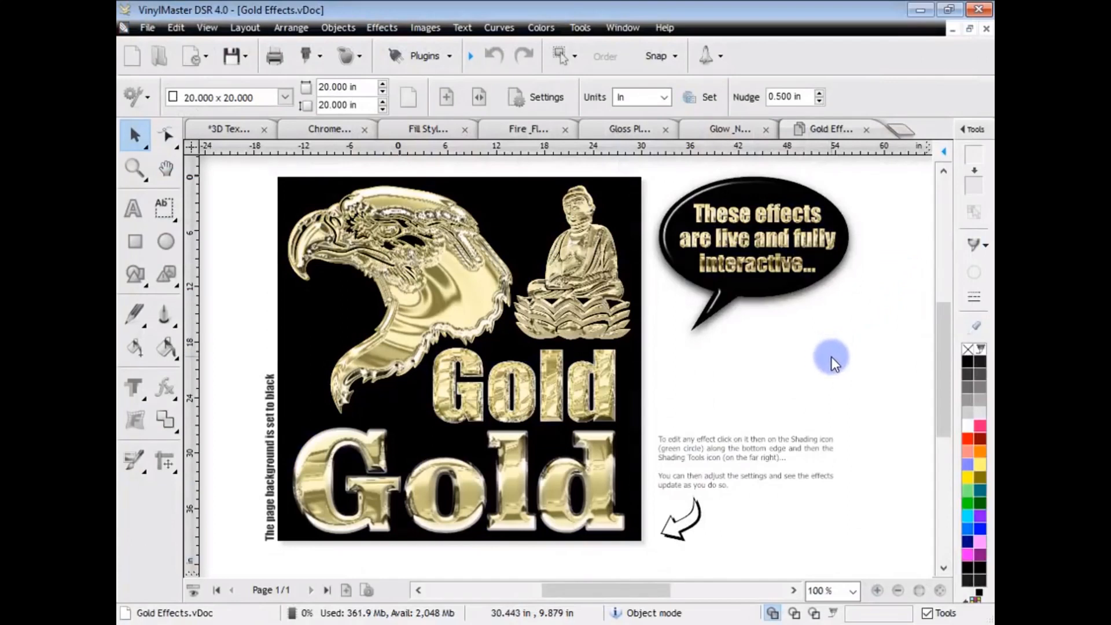
left_click(813, 128)
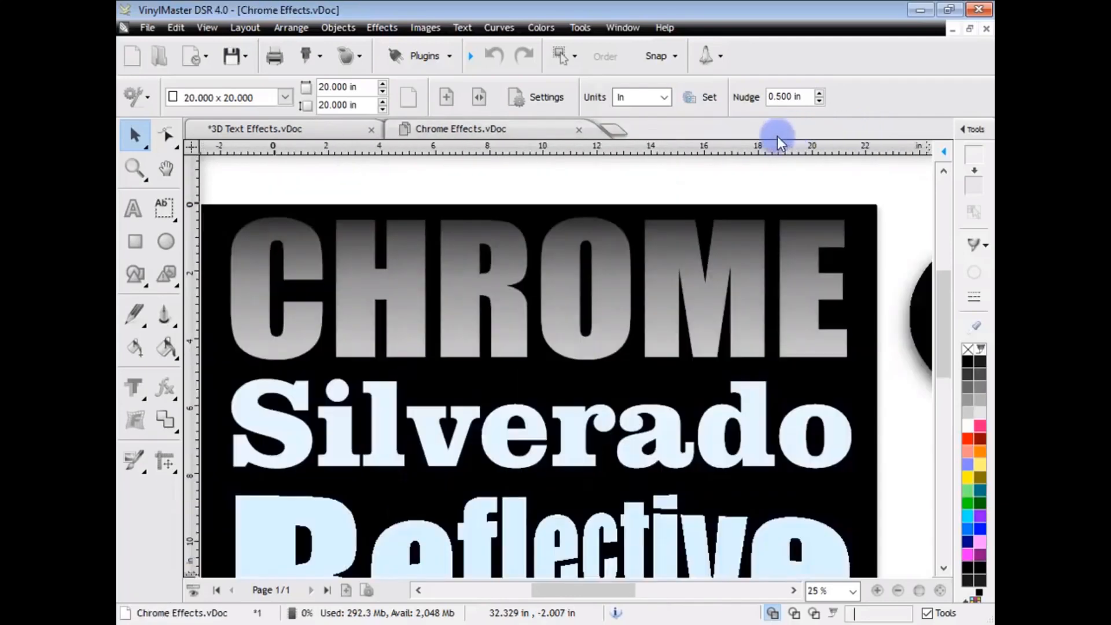
In a new document, type 'VinylMaster' as large black Arial Black text
left_click(133, 55)
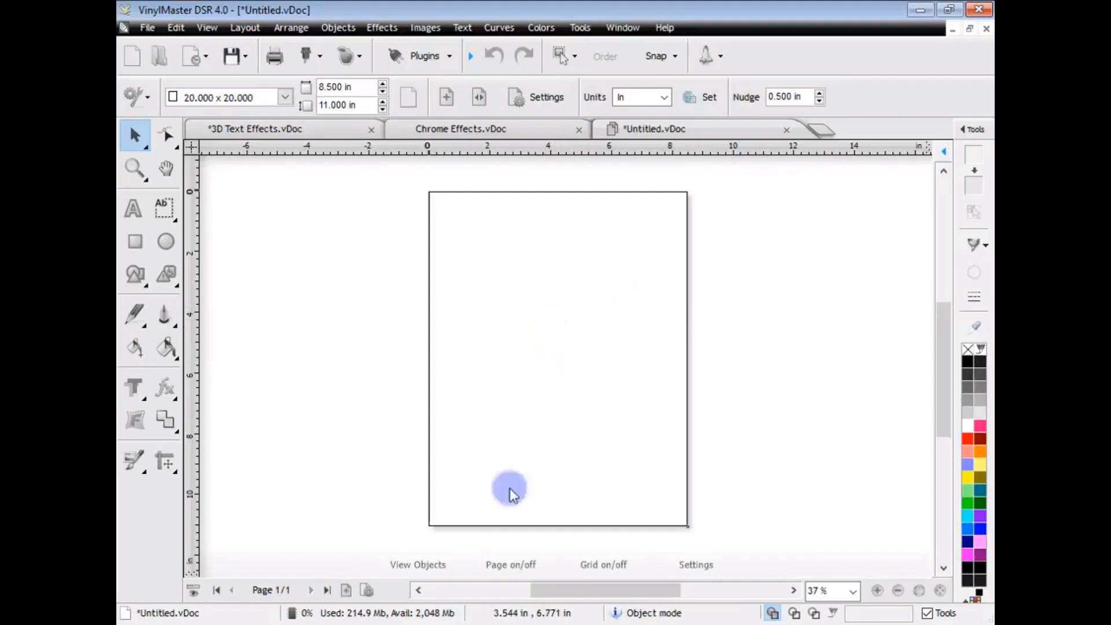
left_click(134, 210)
type("V")
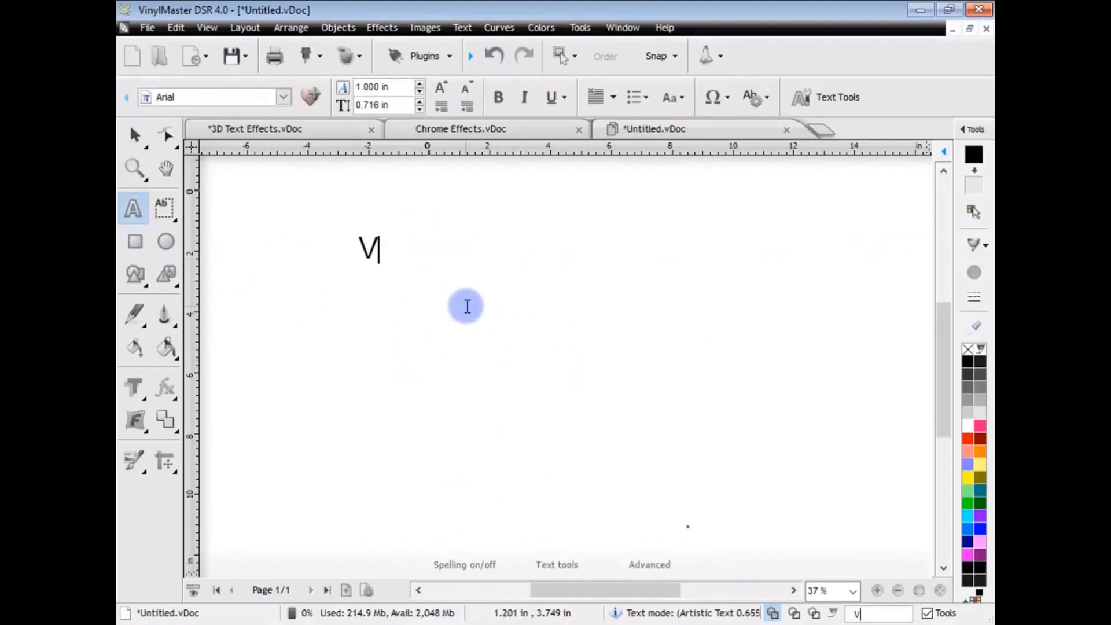
type("inylMaster")
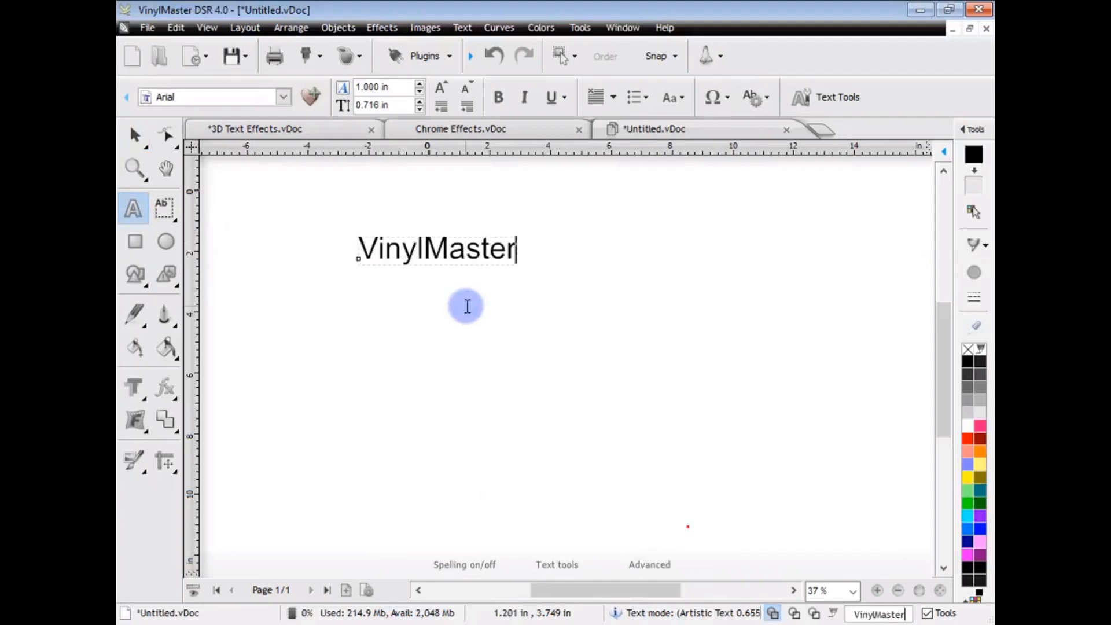
left_click(135, 133)
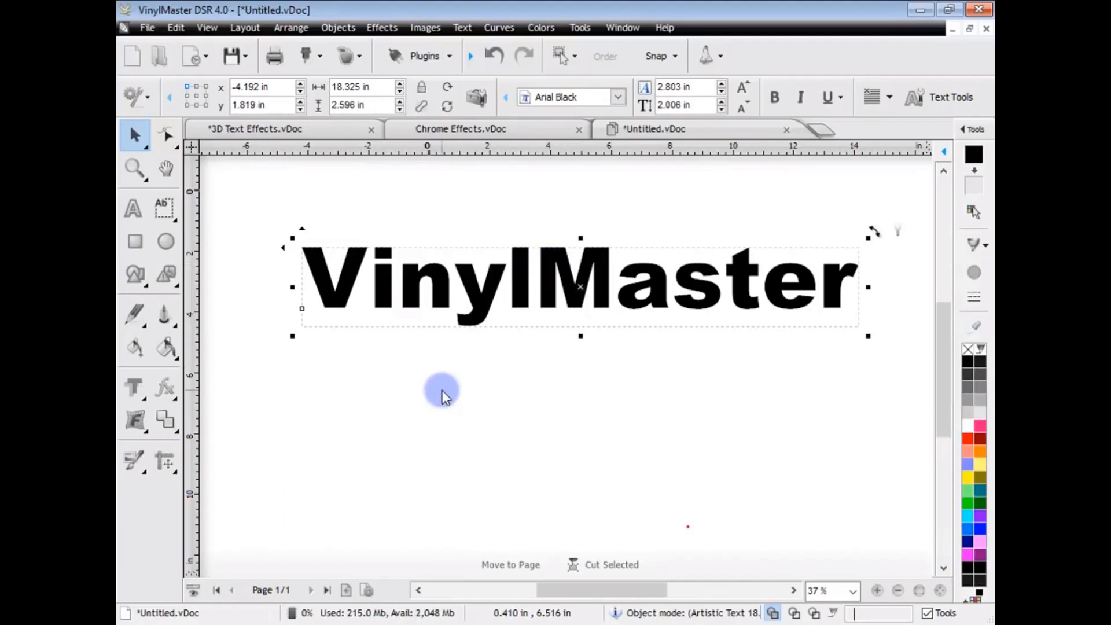
mouse_move(426, 390)
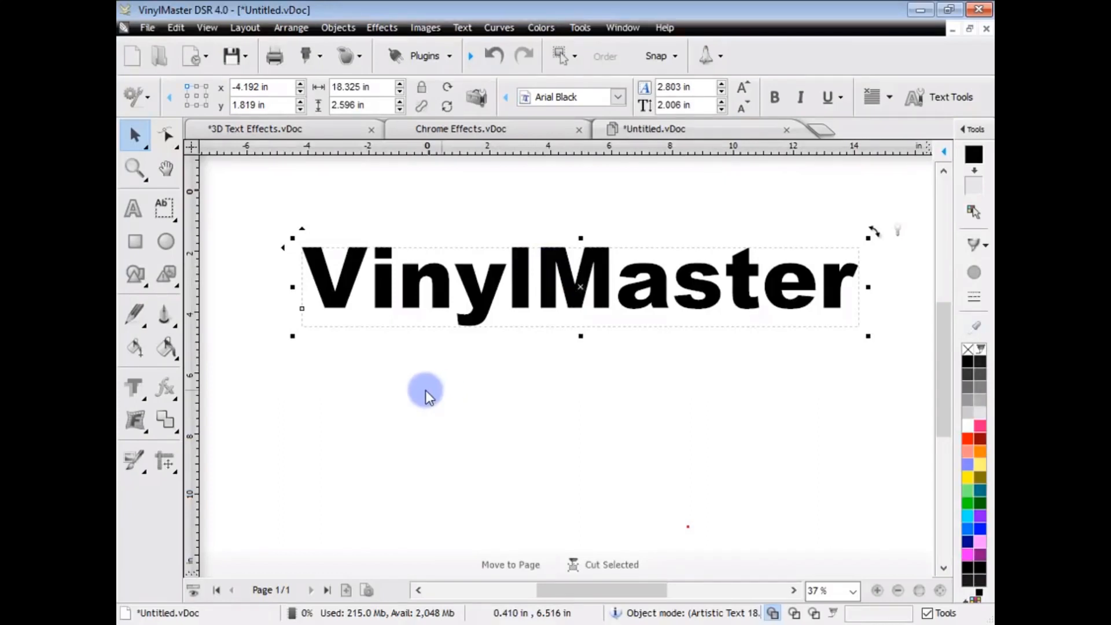
Apply the Reflective gold 02 sample preset to the VinylMaster lettering
left_click(164, 388)
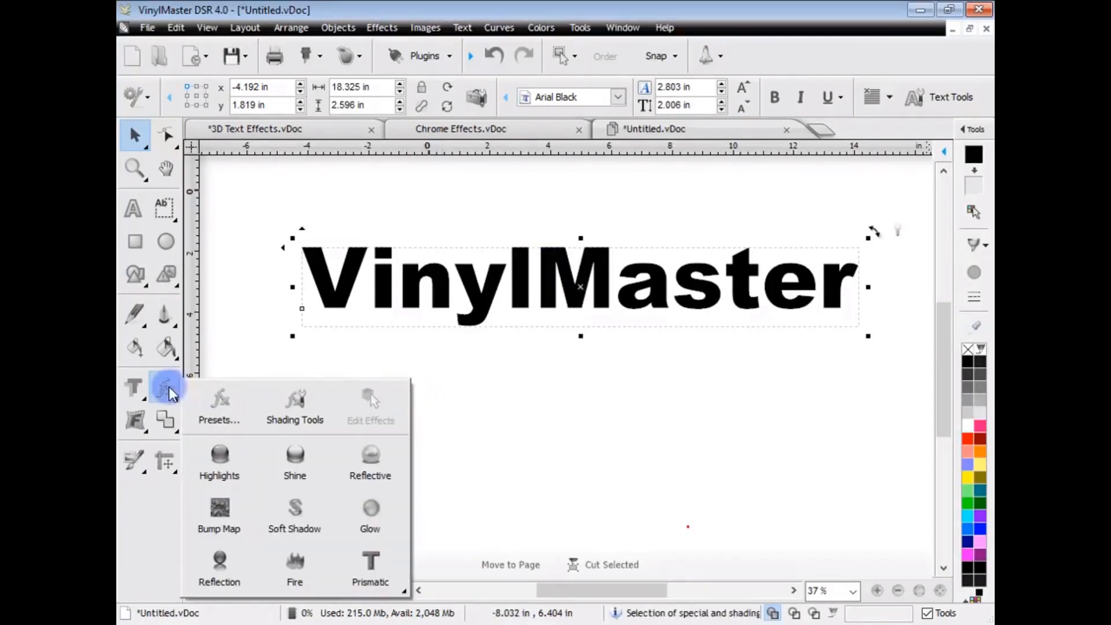
left_click(218, 403)
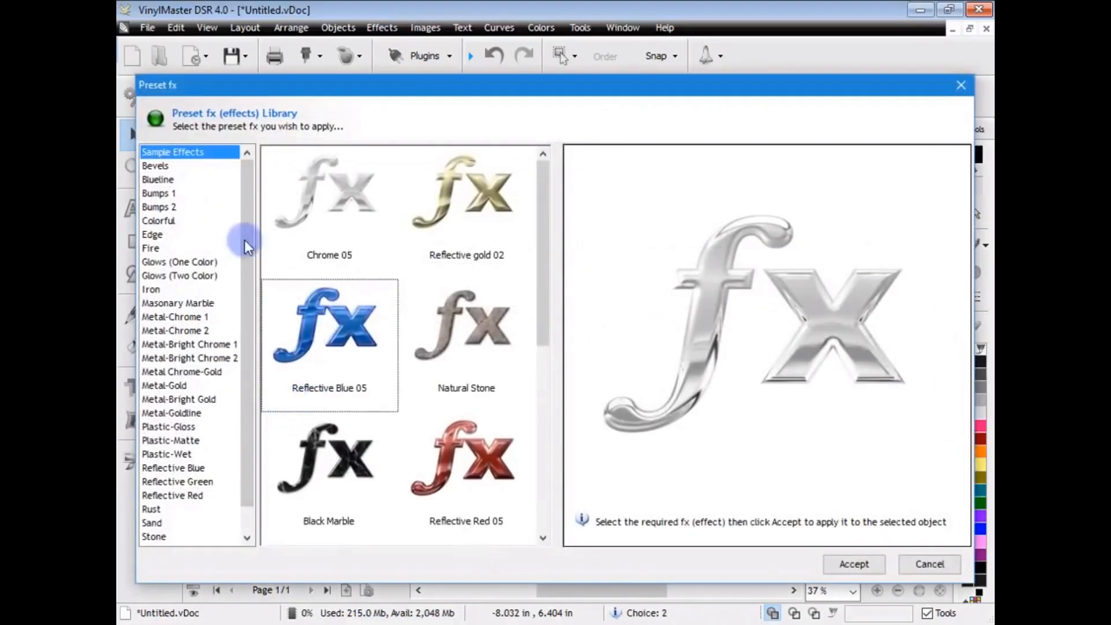
left_click(159, 206)
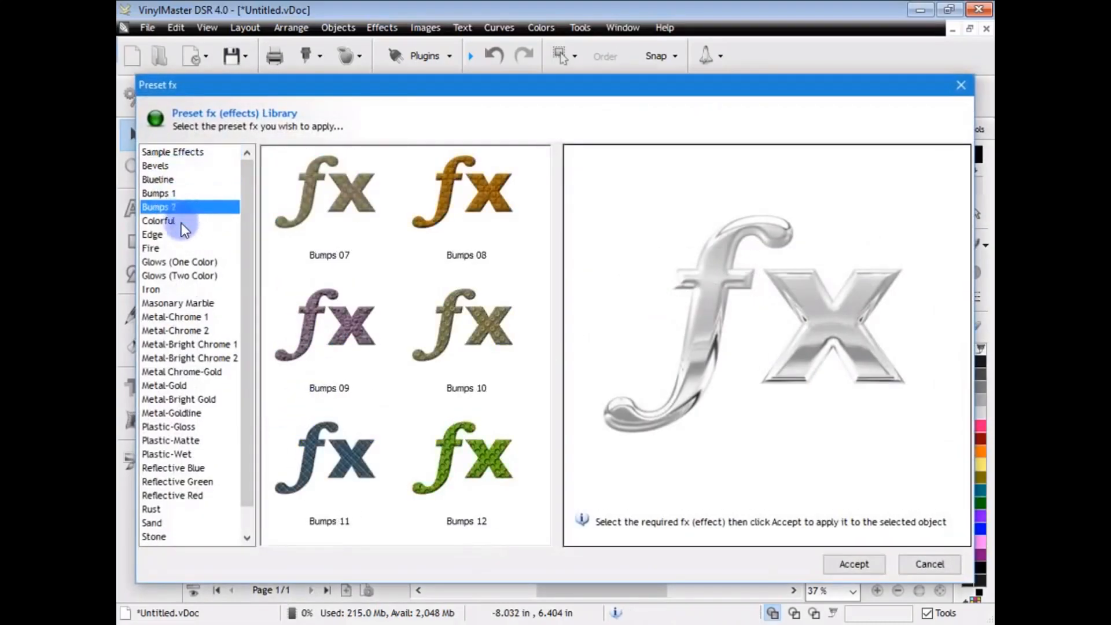
left_click(177, 303)
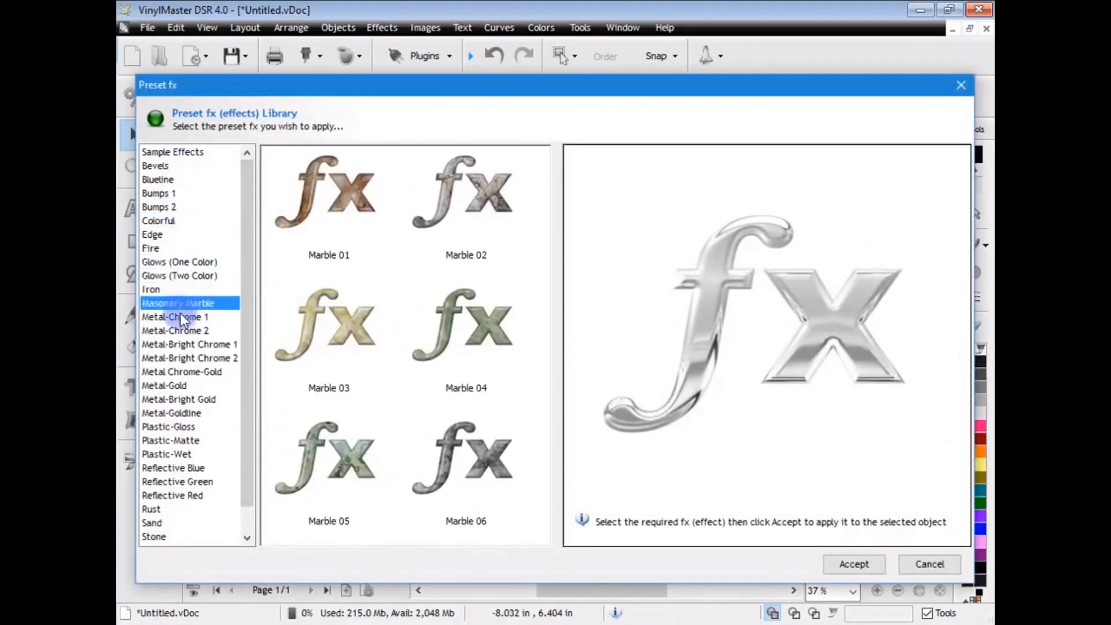
left_click(178, 399)
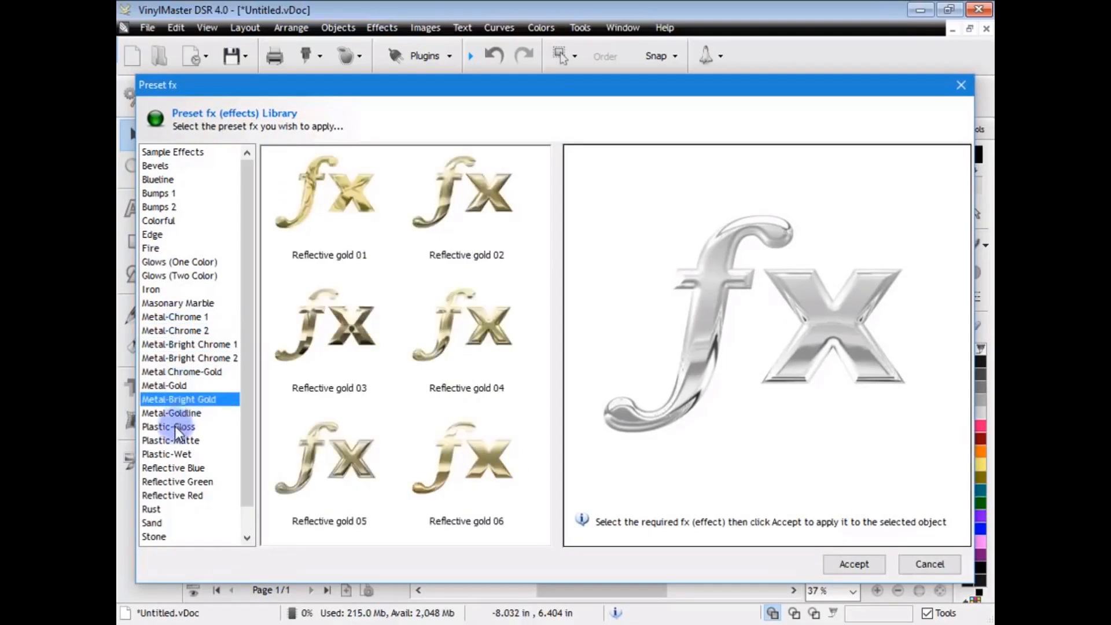
left_click(151, 510)
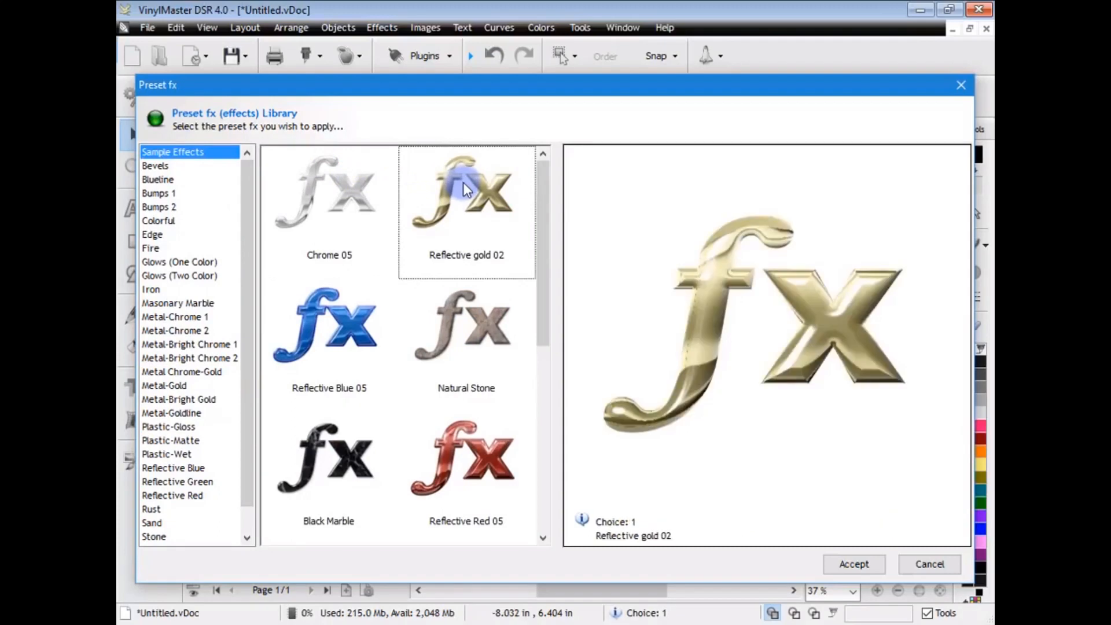
left_click(854, 564)
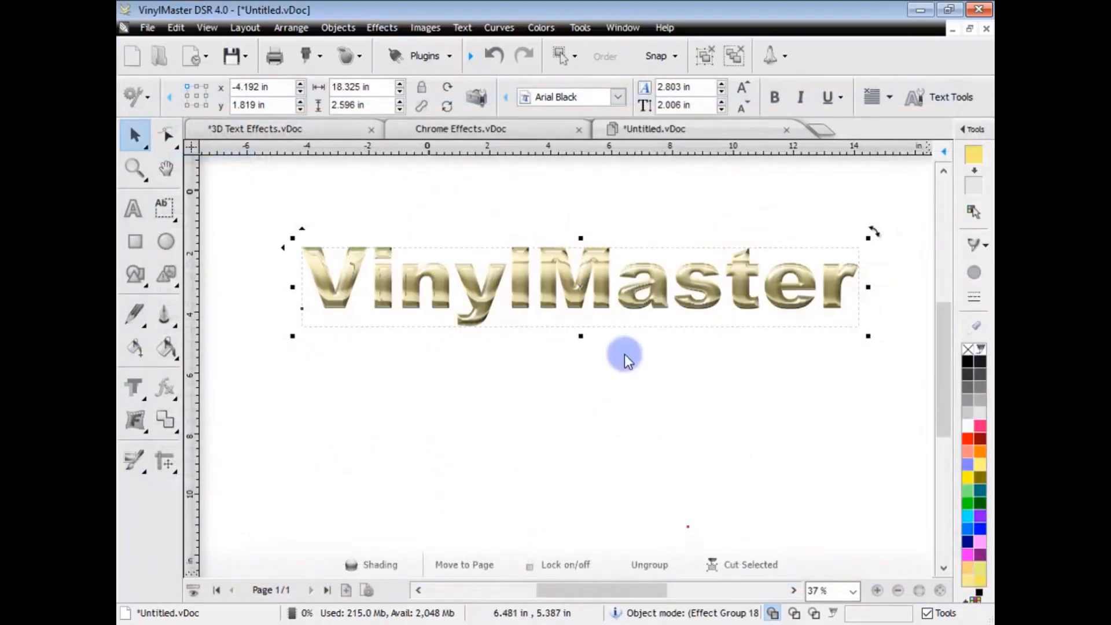
mouse_move(574, 380)
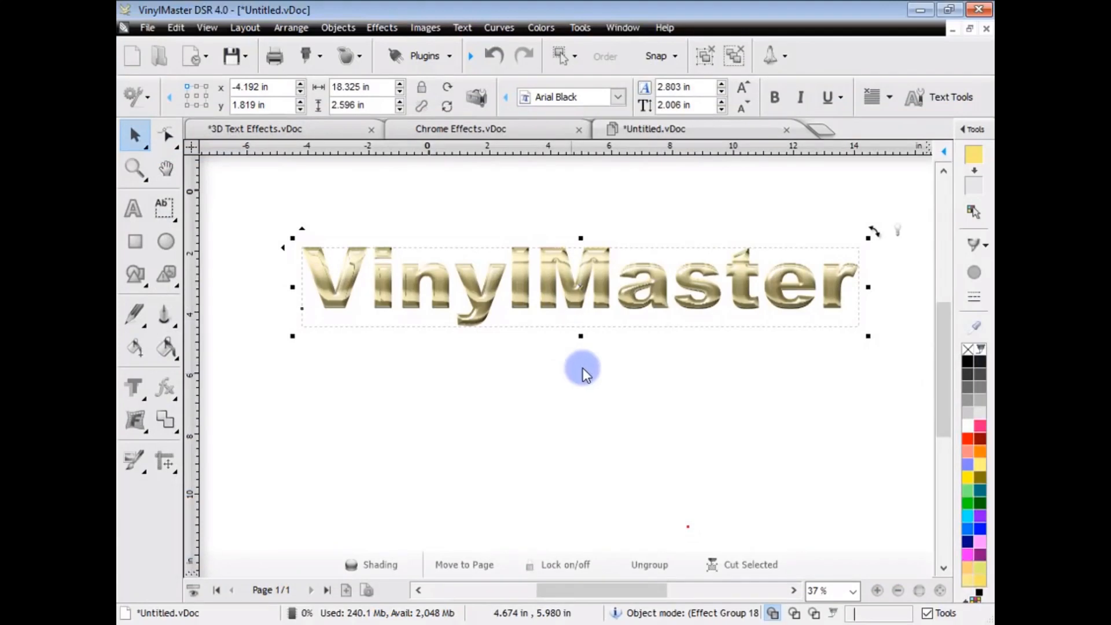
Add a Soft Shadow effect to the lettering with Low resolution
left_click(165, 387)
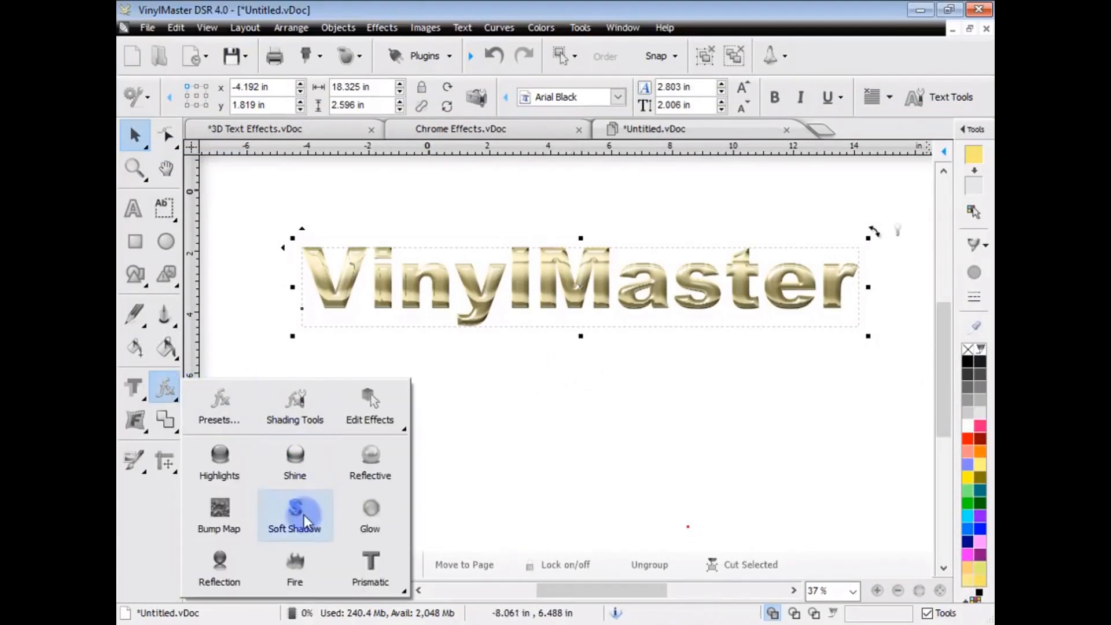
left_click(295, 515)
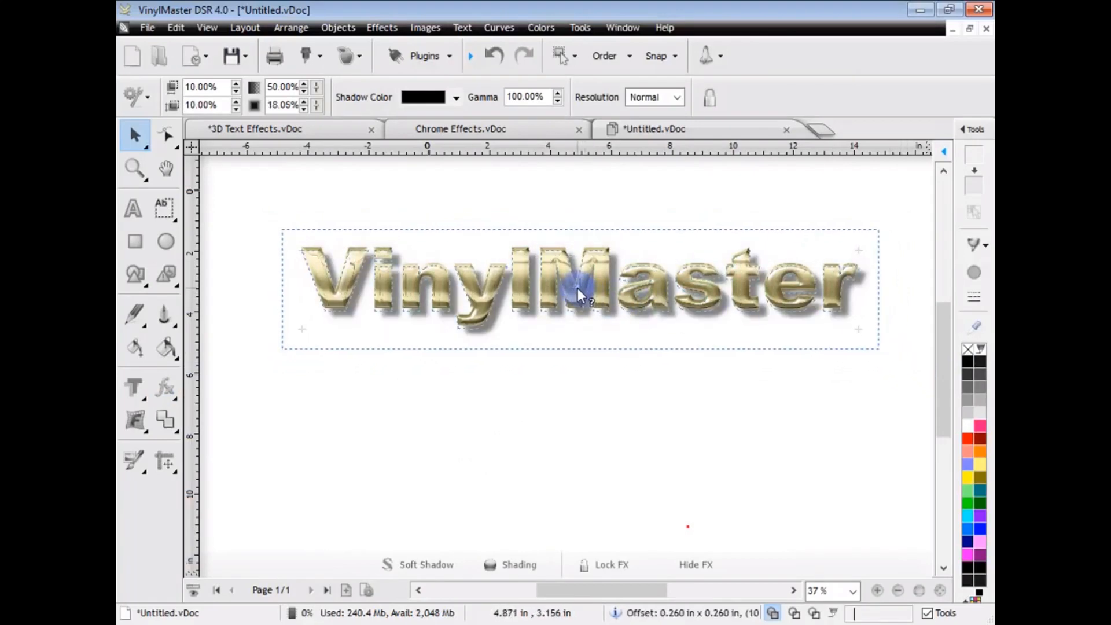
left_click(681, 97)
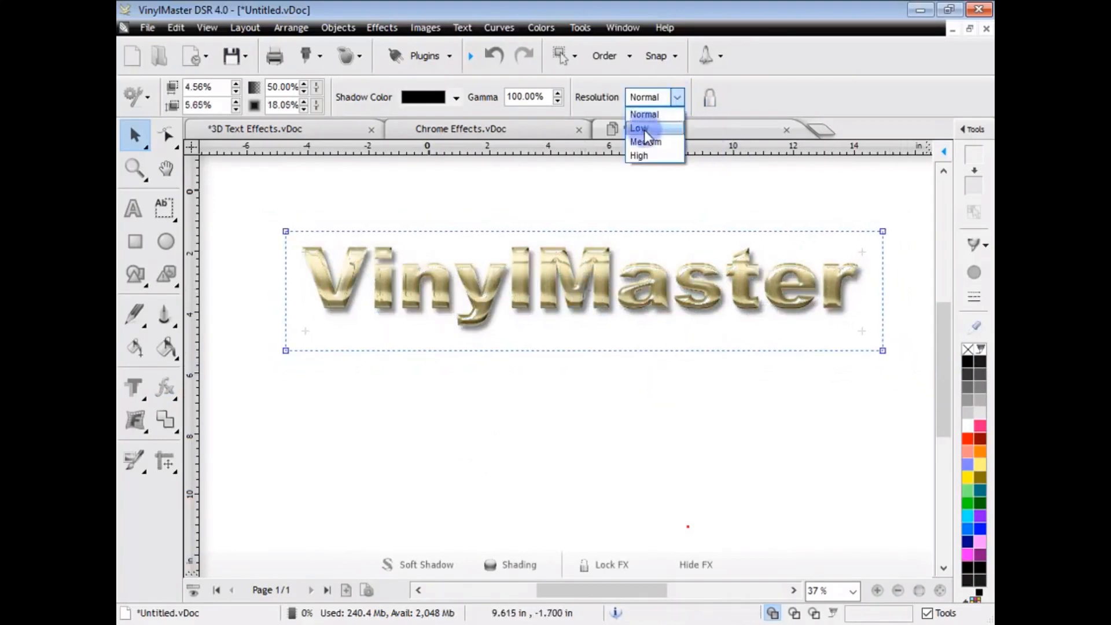
left_click(639, 155)
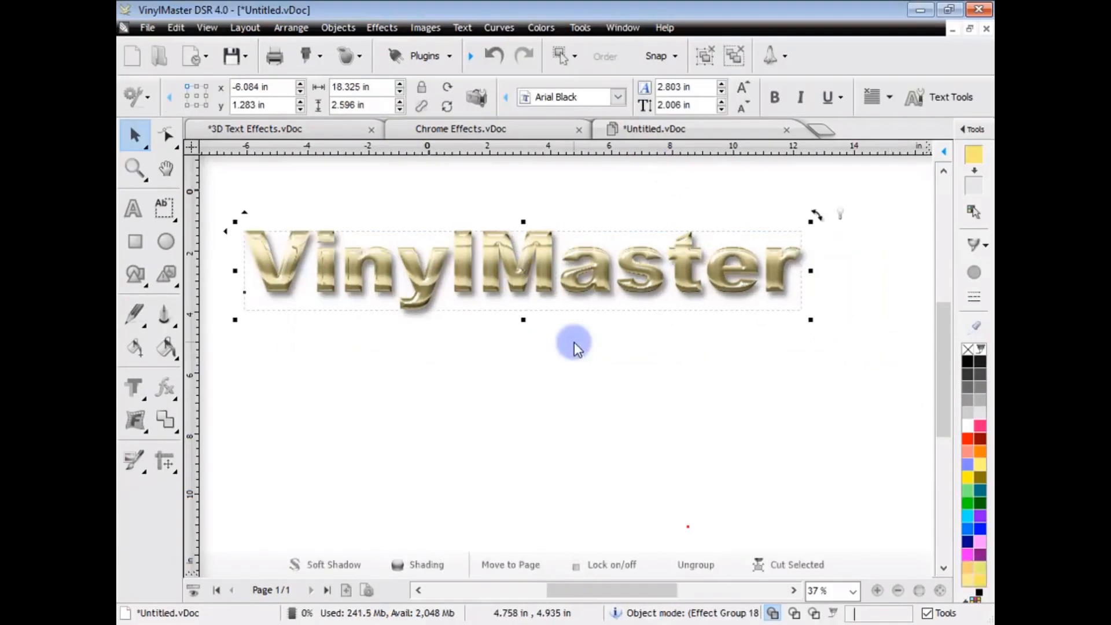
Show the Shading and 3D Effects panel with its Lighting settings
left_click(821, 129)
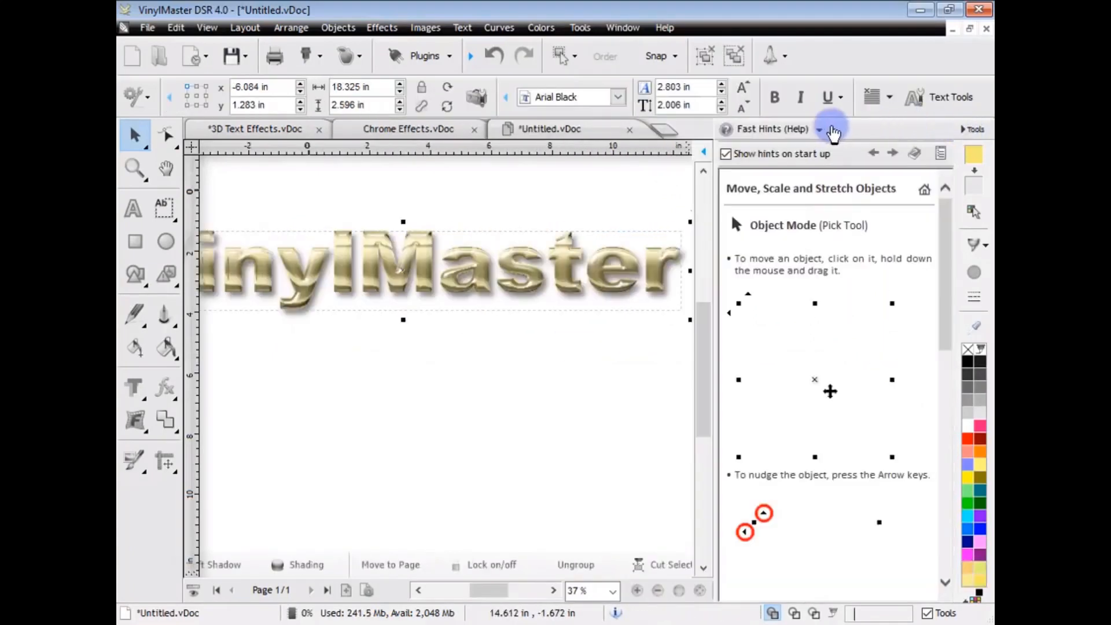
left_click(832, 129)
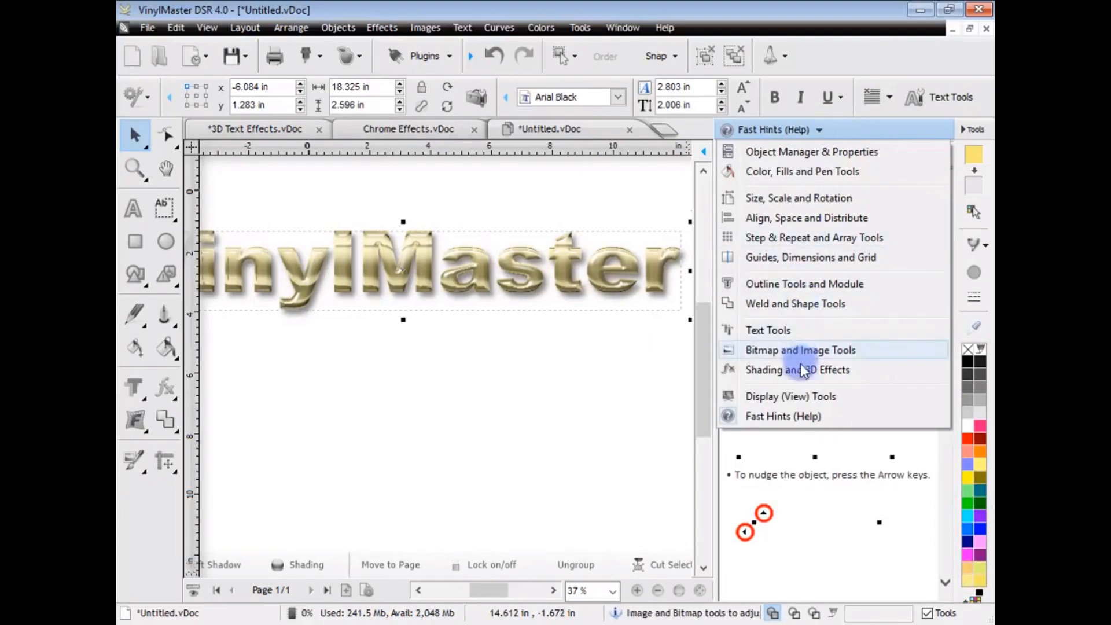
left_click(797, 370)
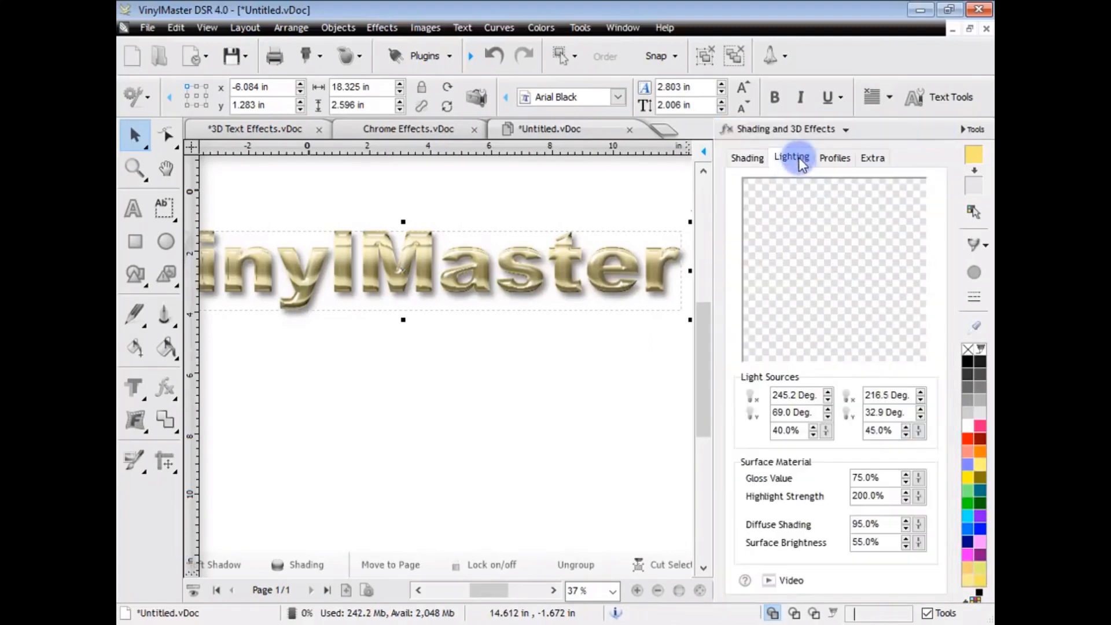
left_click(827, 392)
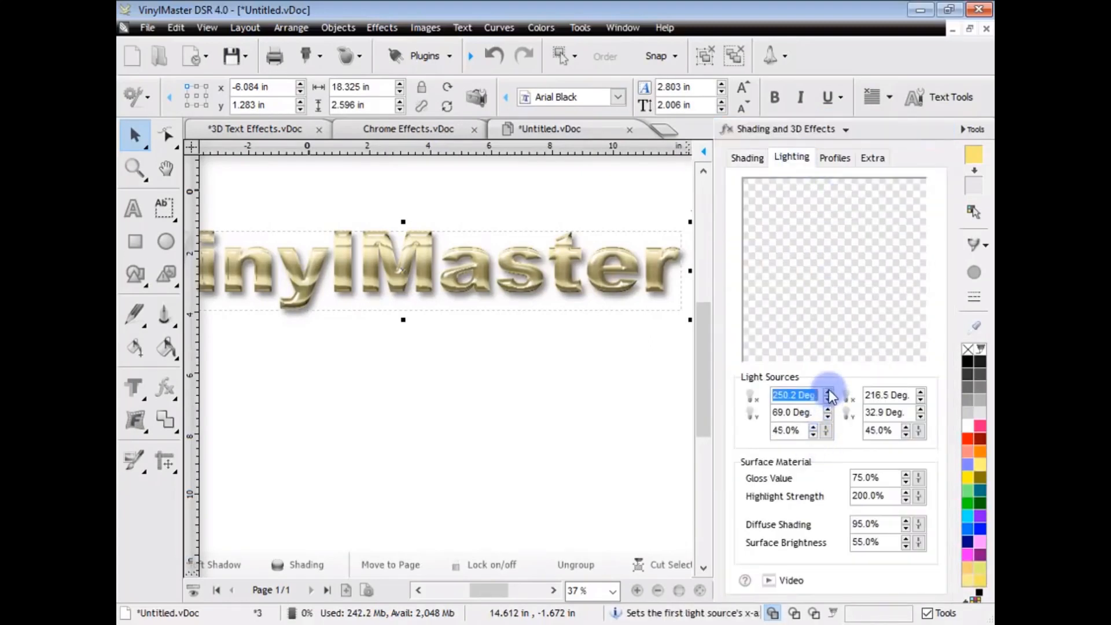
Reposition both lights, moving the first lower and the second to the upper right
left_click(861, 251)
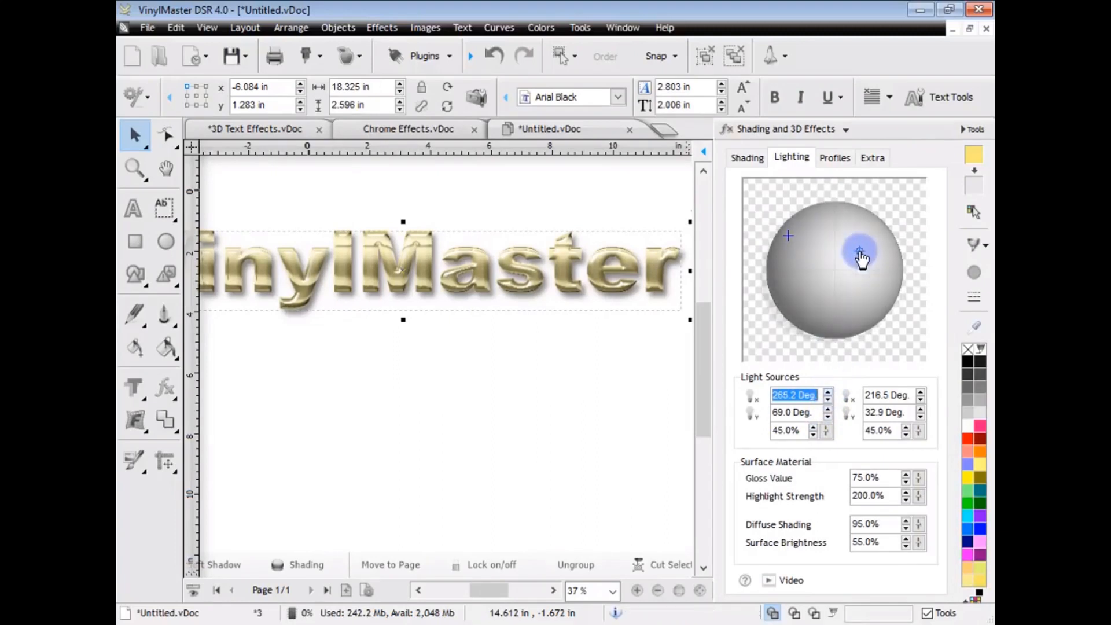
left_click_drag(860, 255, 863, 313)
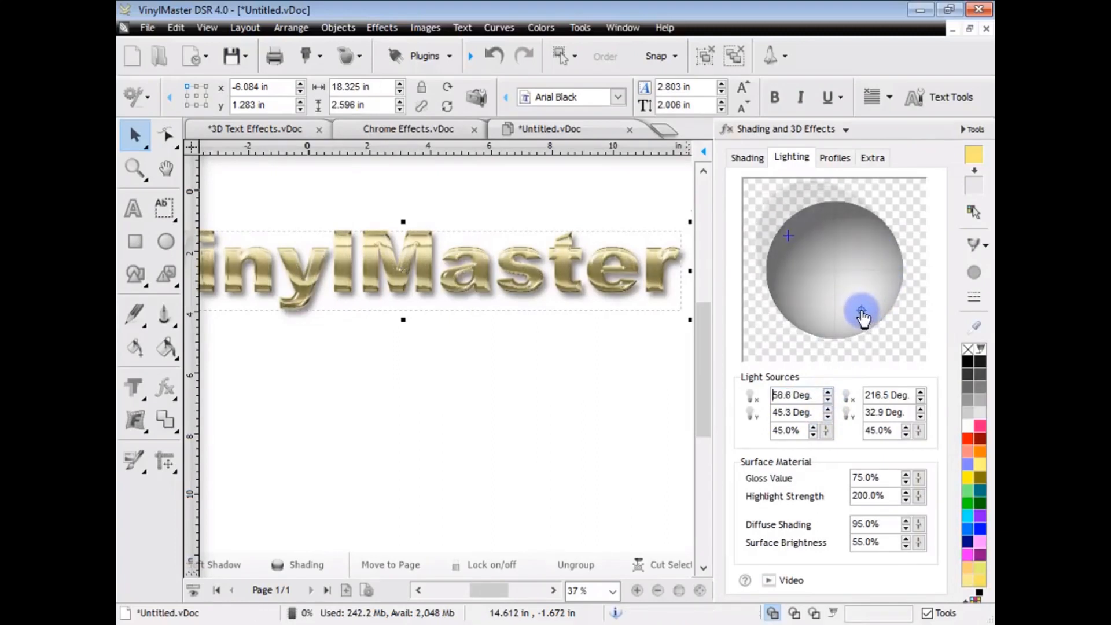
left_click_drag(863, 314, 799, 277)
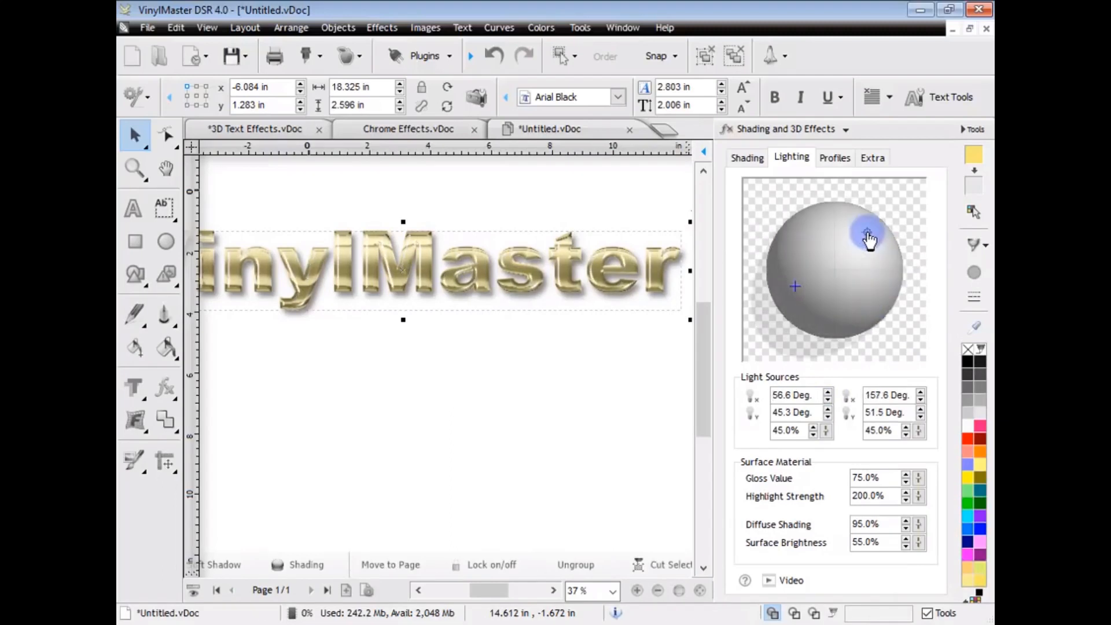
left_click(872, 158)
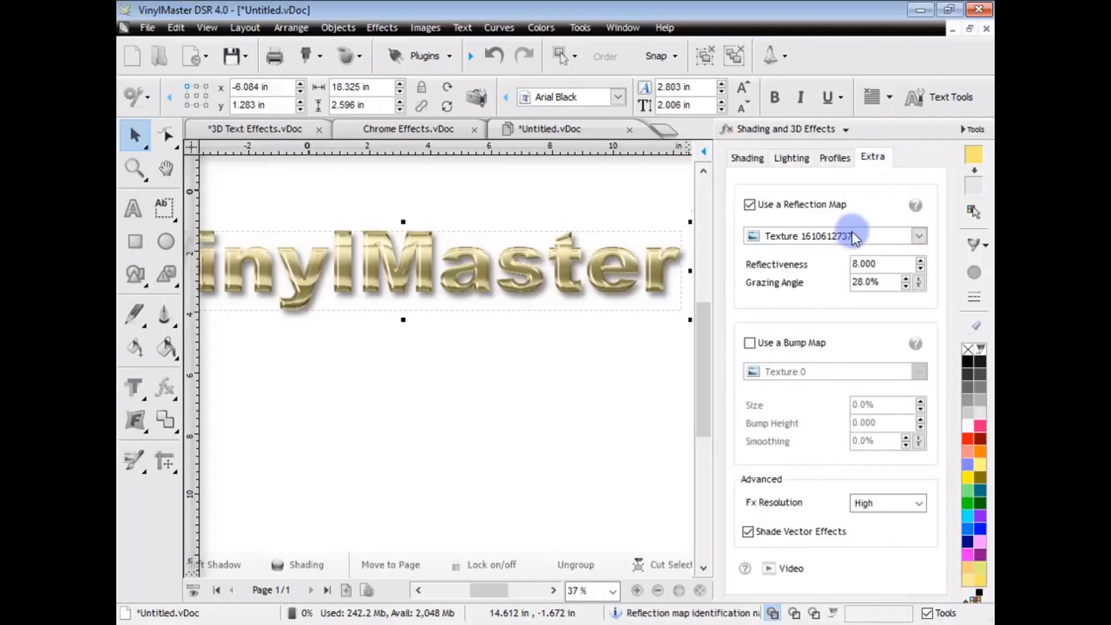
Pick a crinkled foil texture from the library as the reflection map
left_click(919, 236)
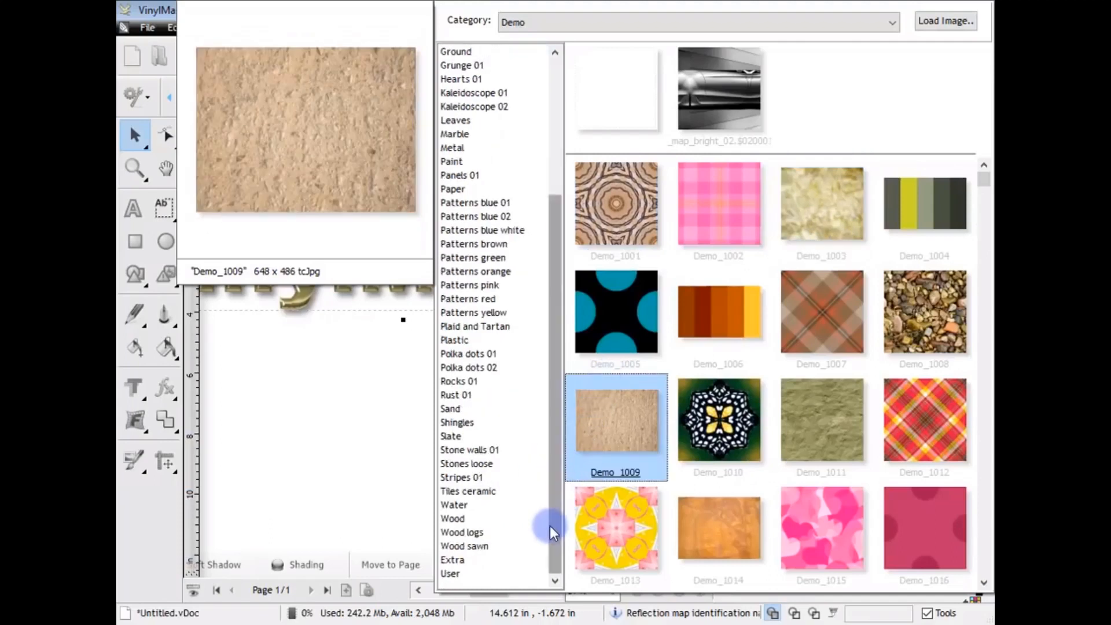
left_click(452, 560)
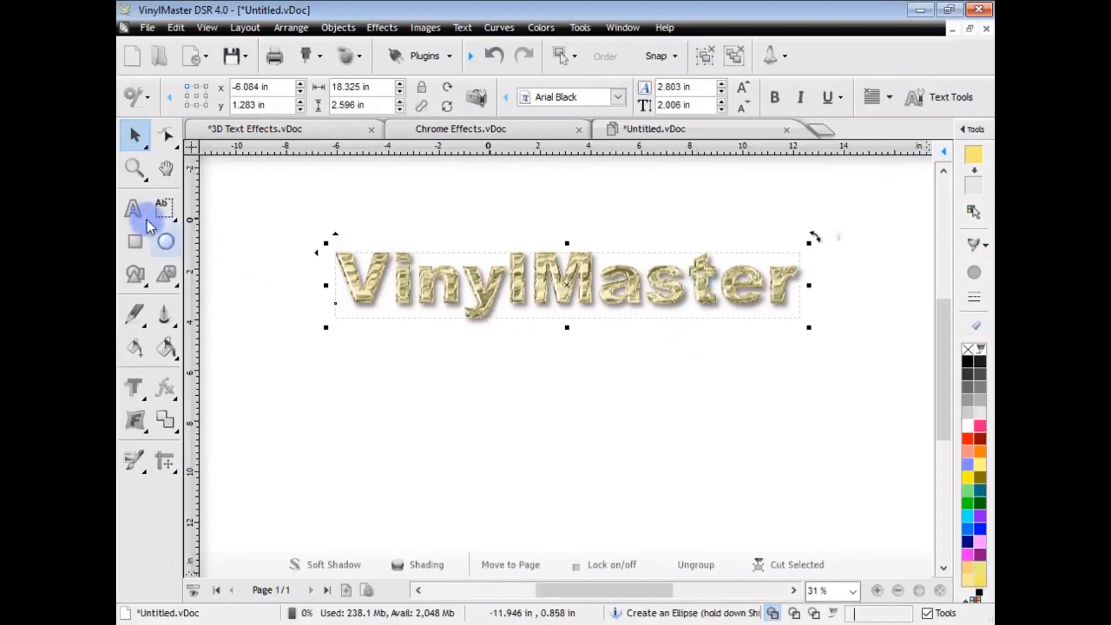
left_click(133, 208)
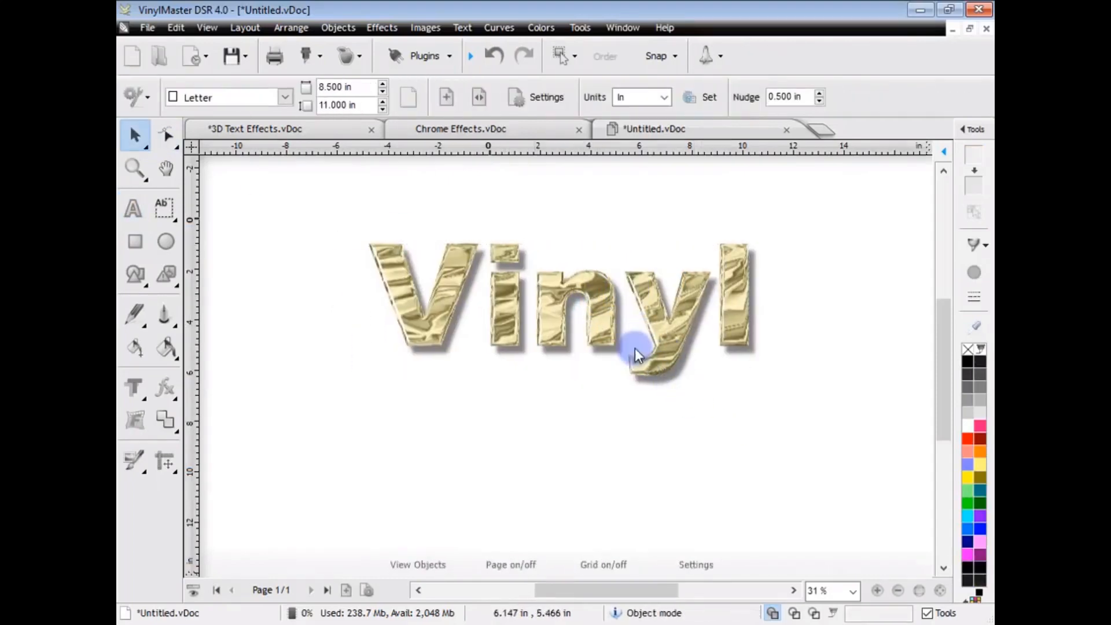
mouse_move(719, 415)
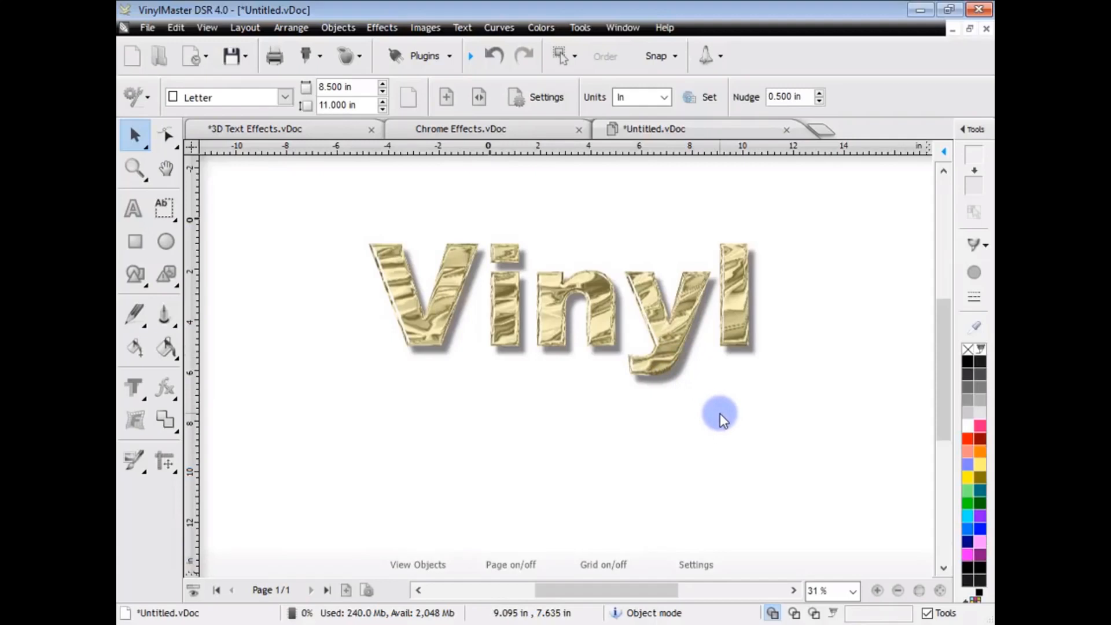
mouse_move(722, 404)
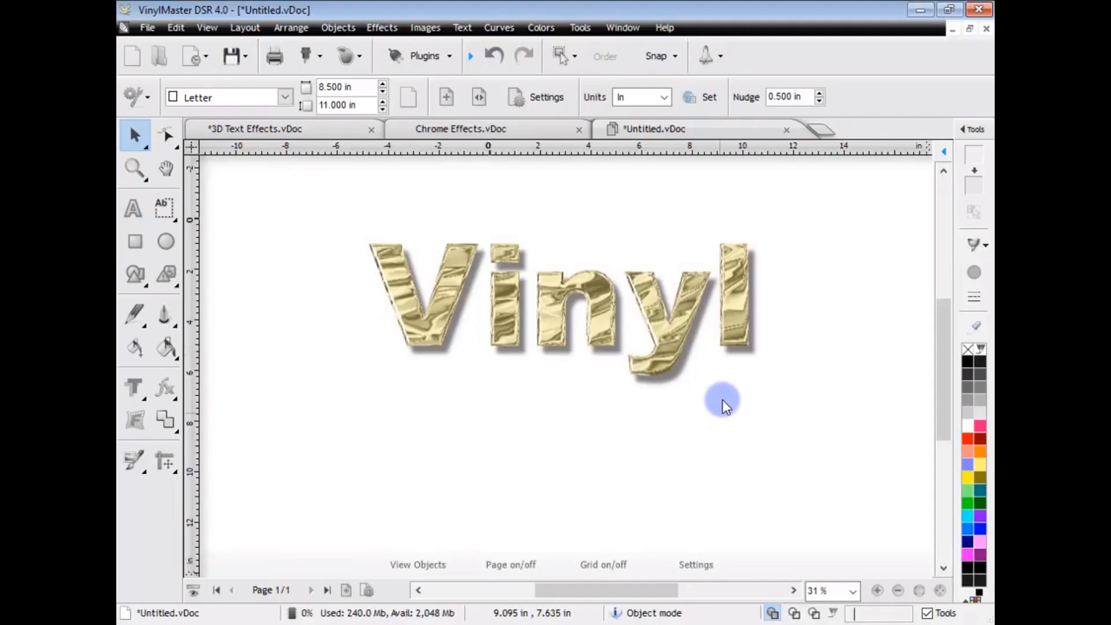
mouse_move(597, 423)
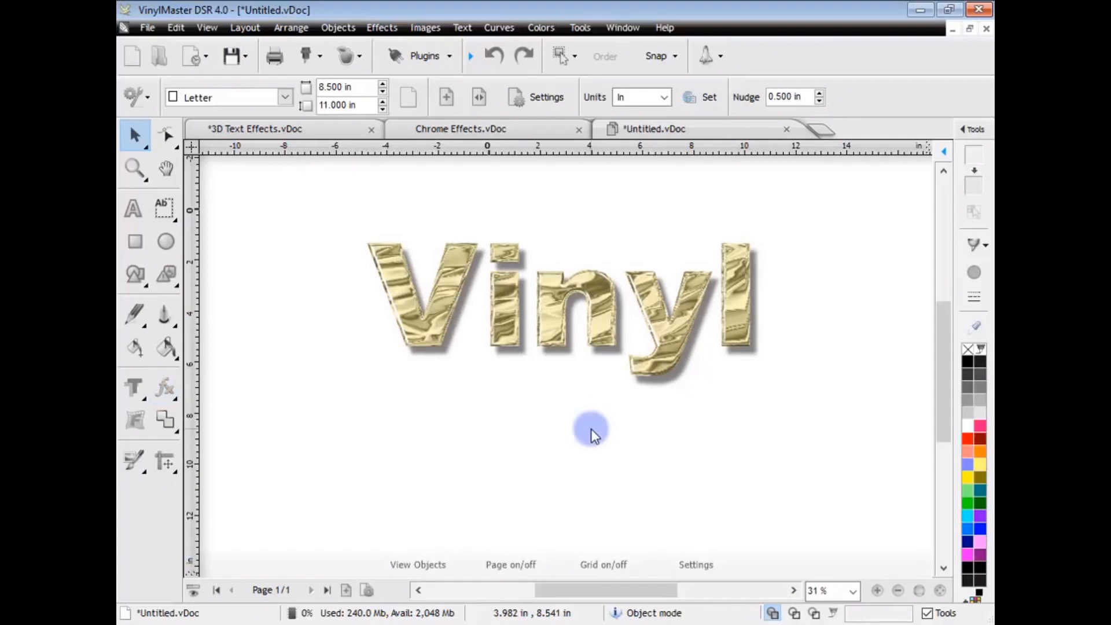
mouse_move(607, 372)
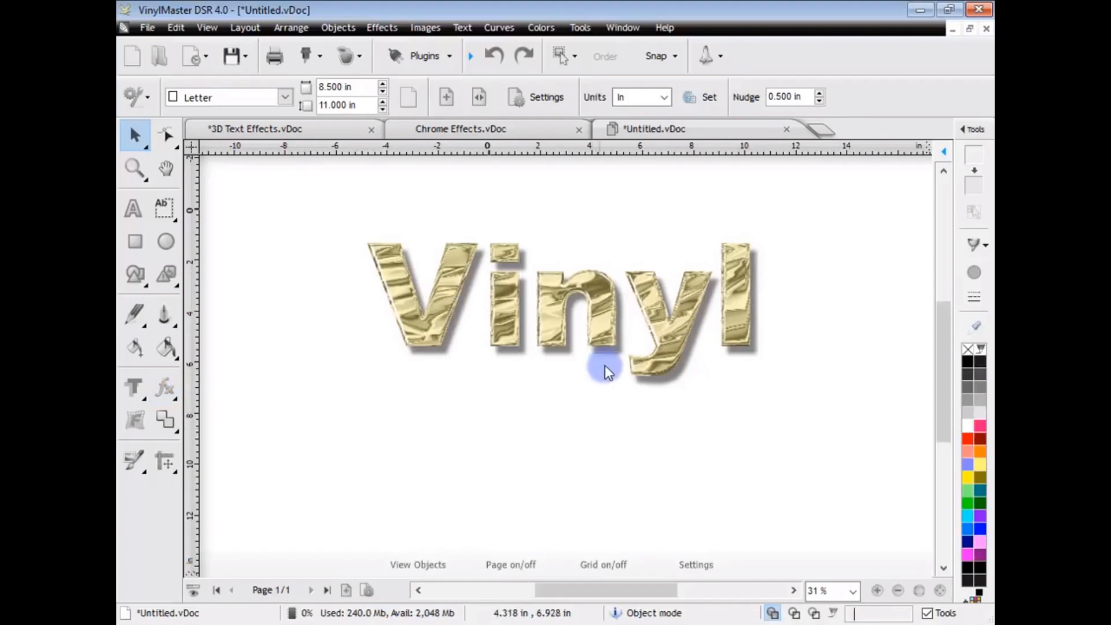
Give the word 'Vinyl' a shaded bevel plus the Reflective effect
left_click(606, 371)
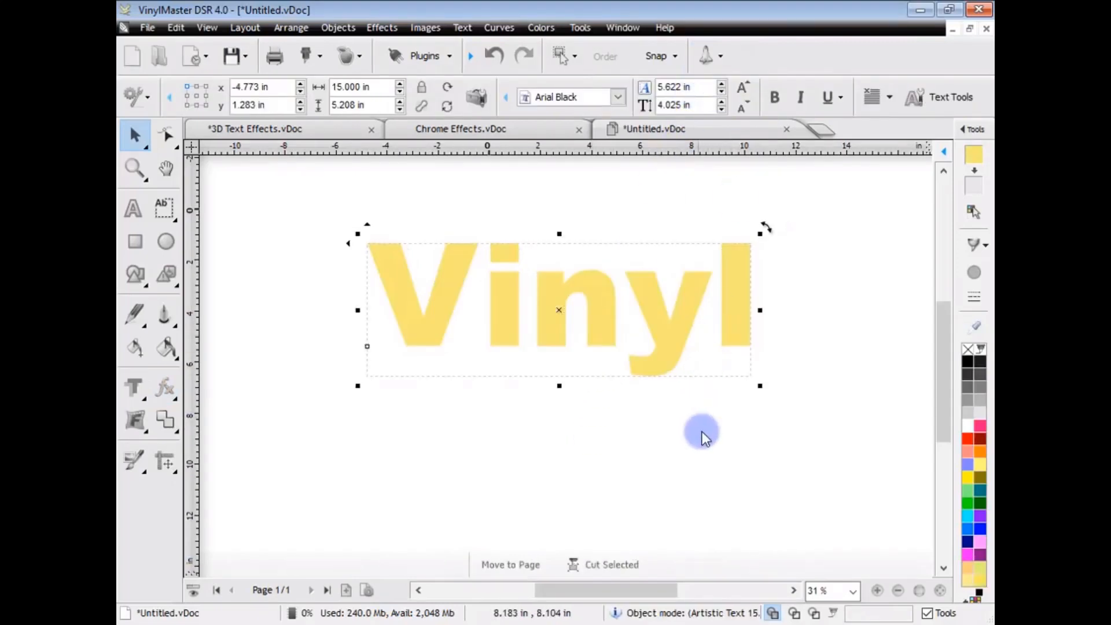
left_click(166, 386)
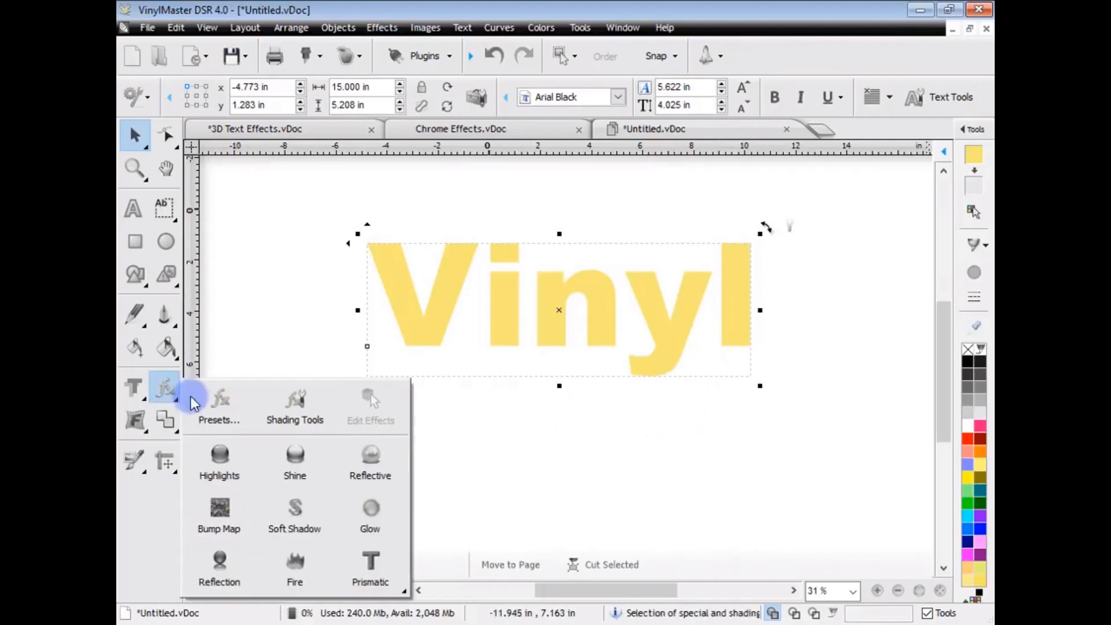
mouse_move(370, 463)
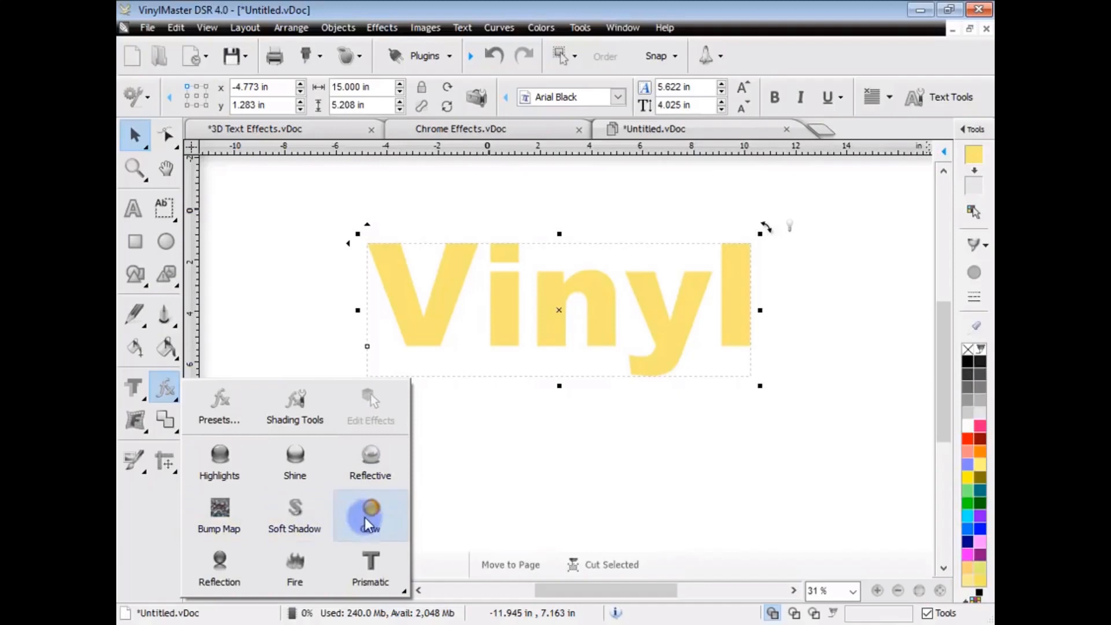
left_click(371, 513)
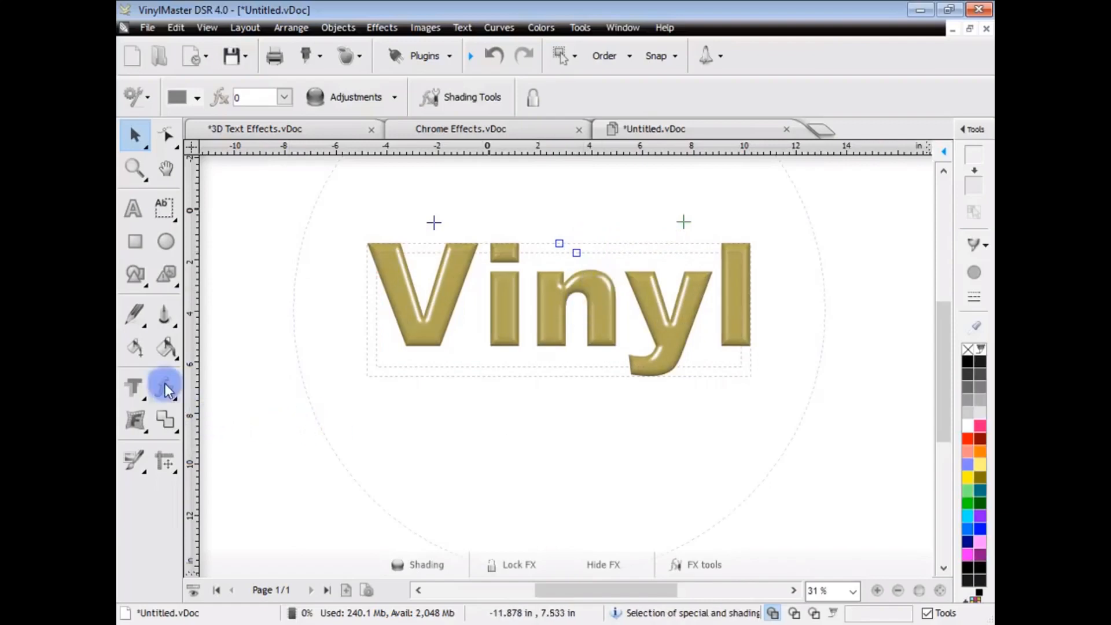
left_click(164, 387)
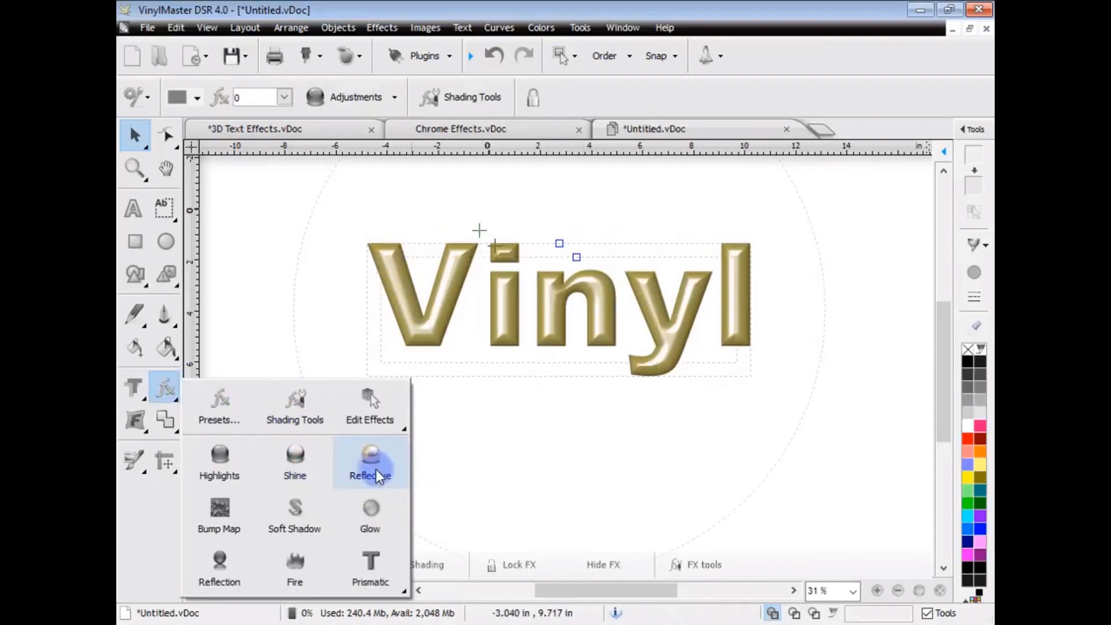
left_click(370, 461)
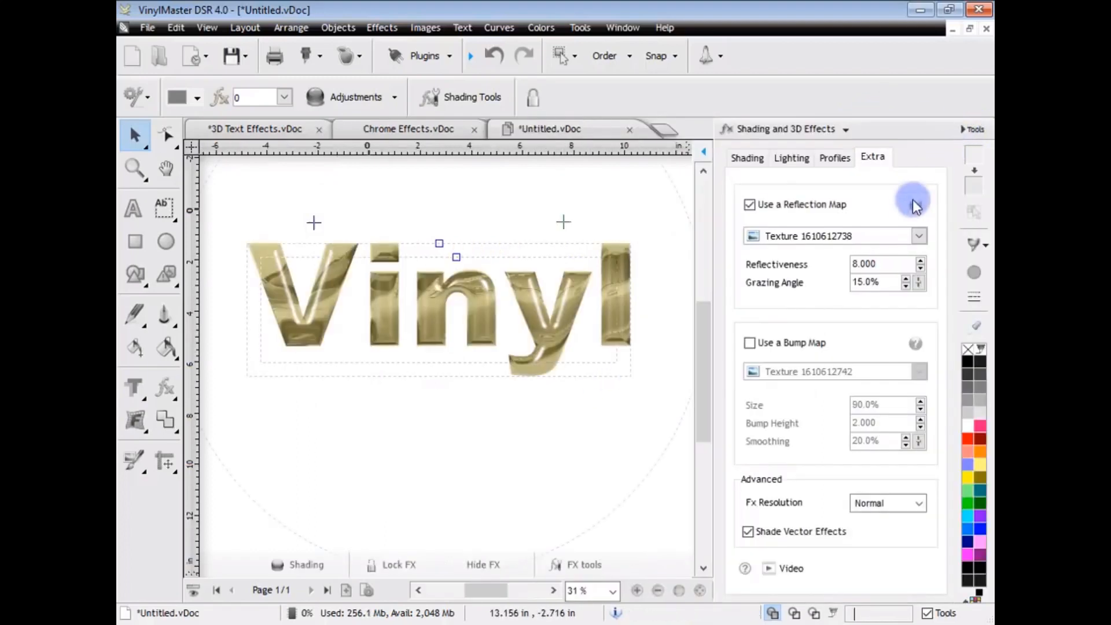
Switch the bevel to the sigmoid edge profile
left_click(834, 157)
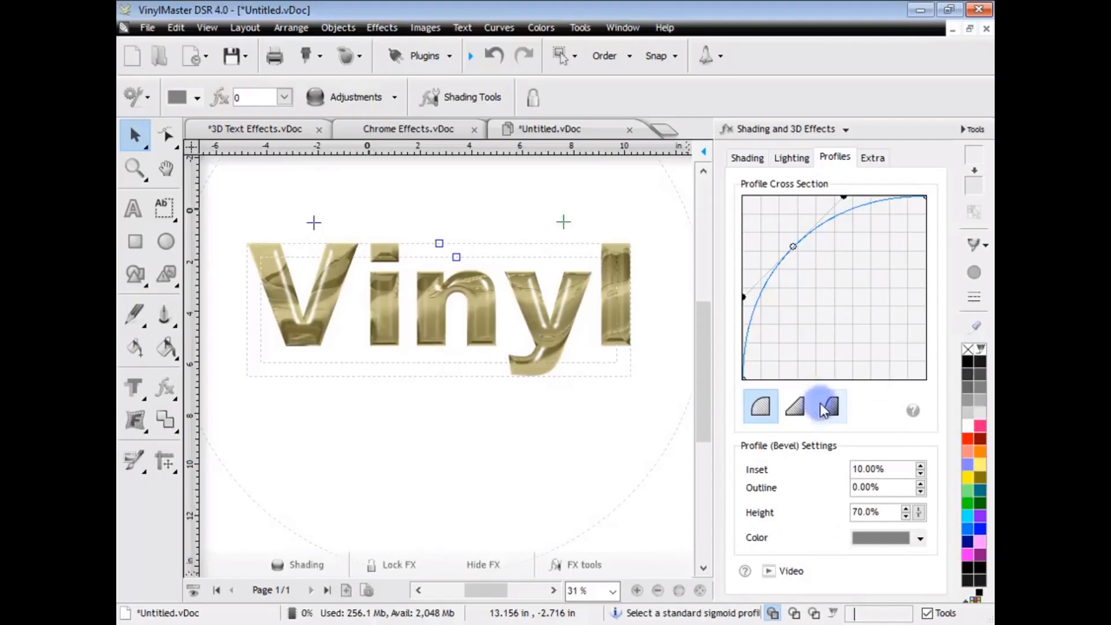
left_click(829, 407)
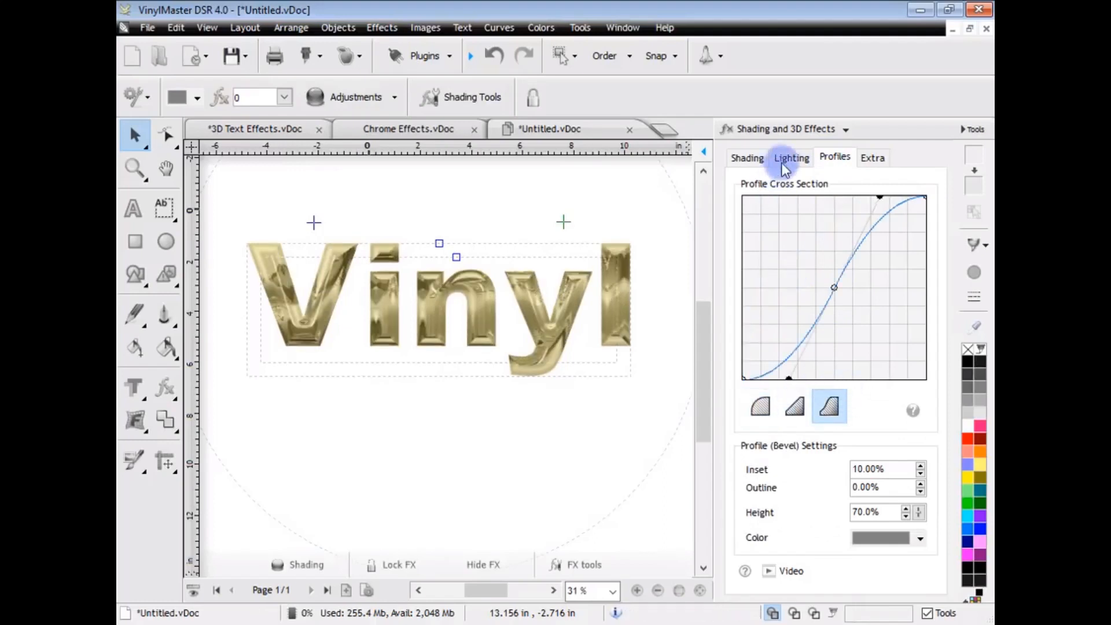
left_click(791, 157)
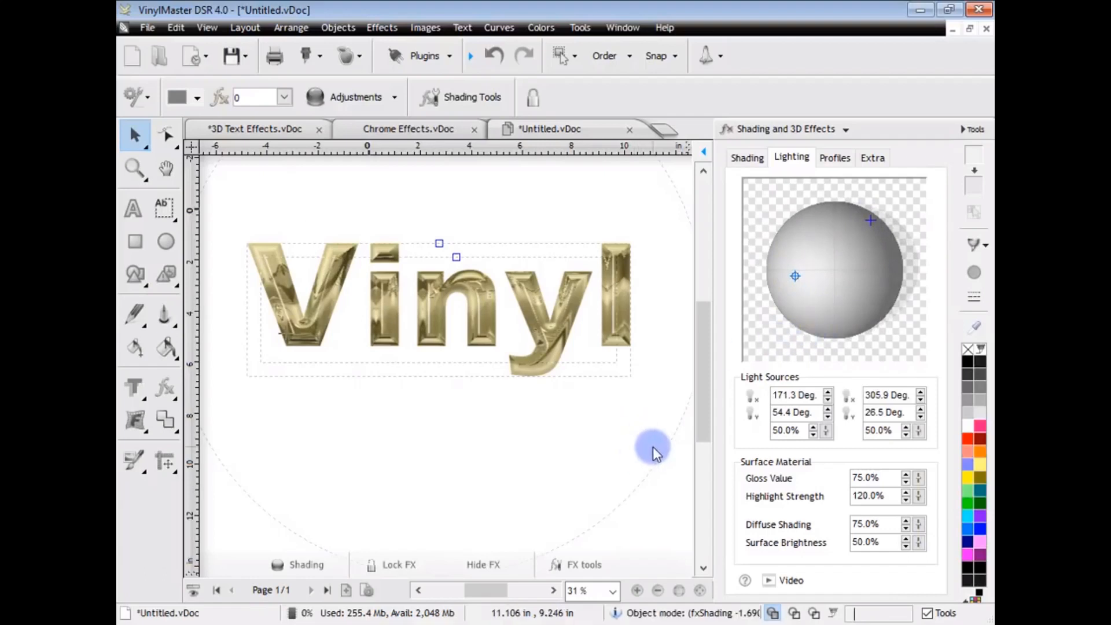
mouse_move(909, 182)
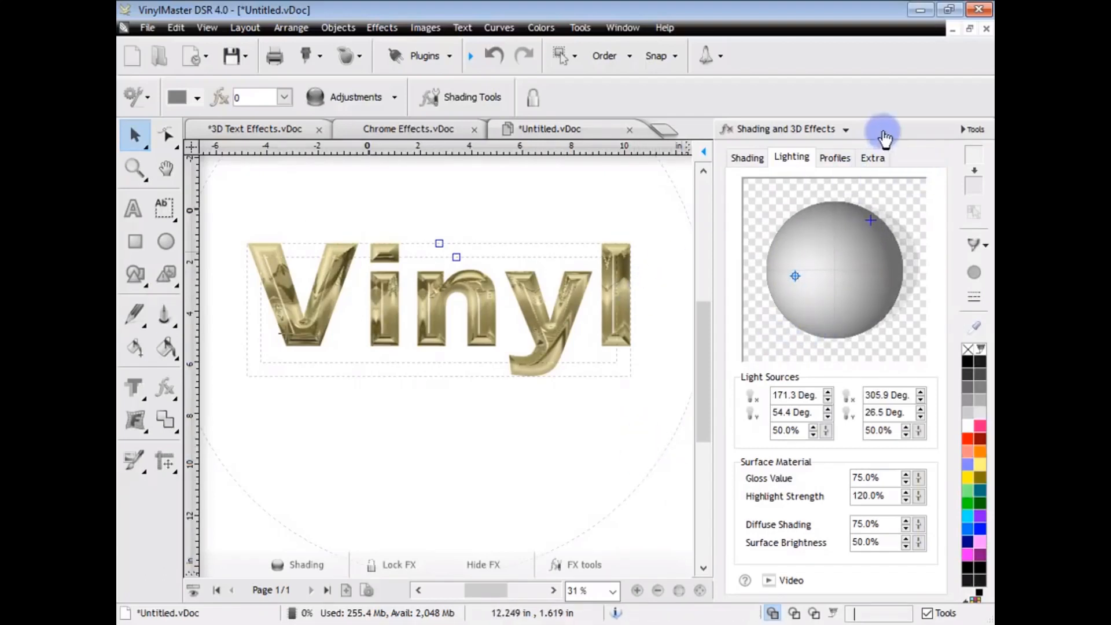
Apply Fire to 'Vinyl', resize its flame box, then switch to Prismatic 5
left_click(164, 389)
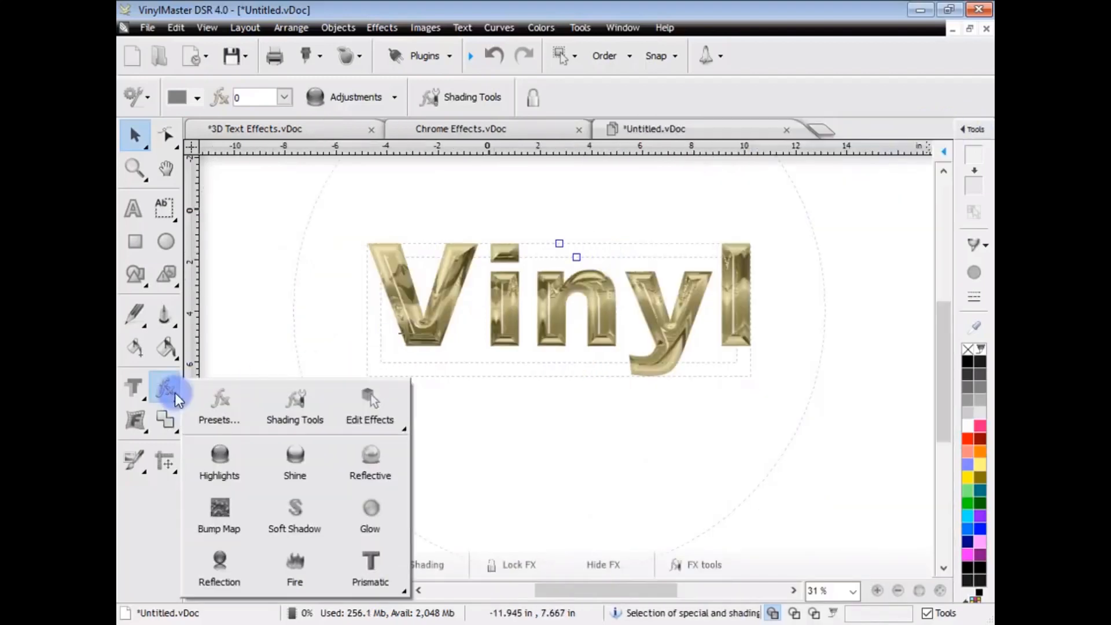
mouse_move(294, 572)
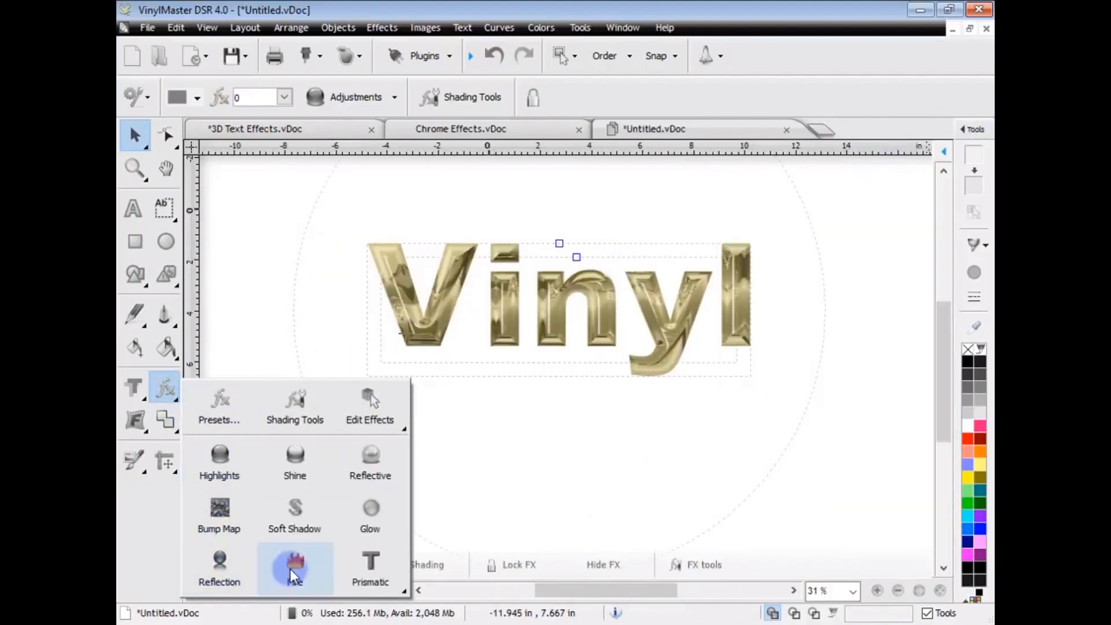
left_click(295, 566)
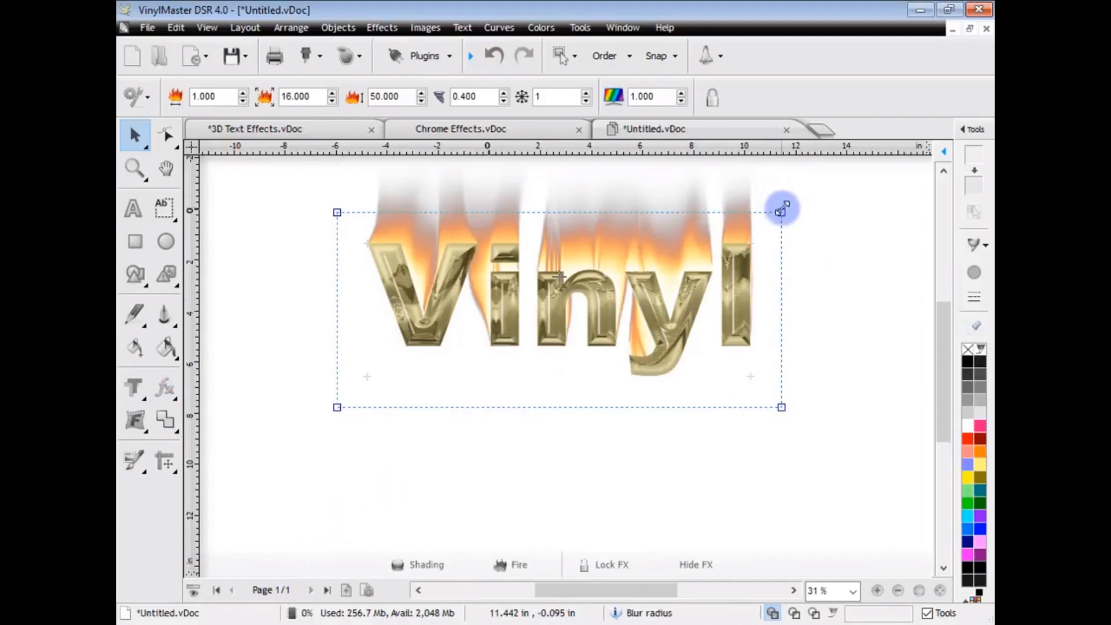
left_click_drag(783, 208, 782, 214)
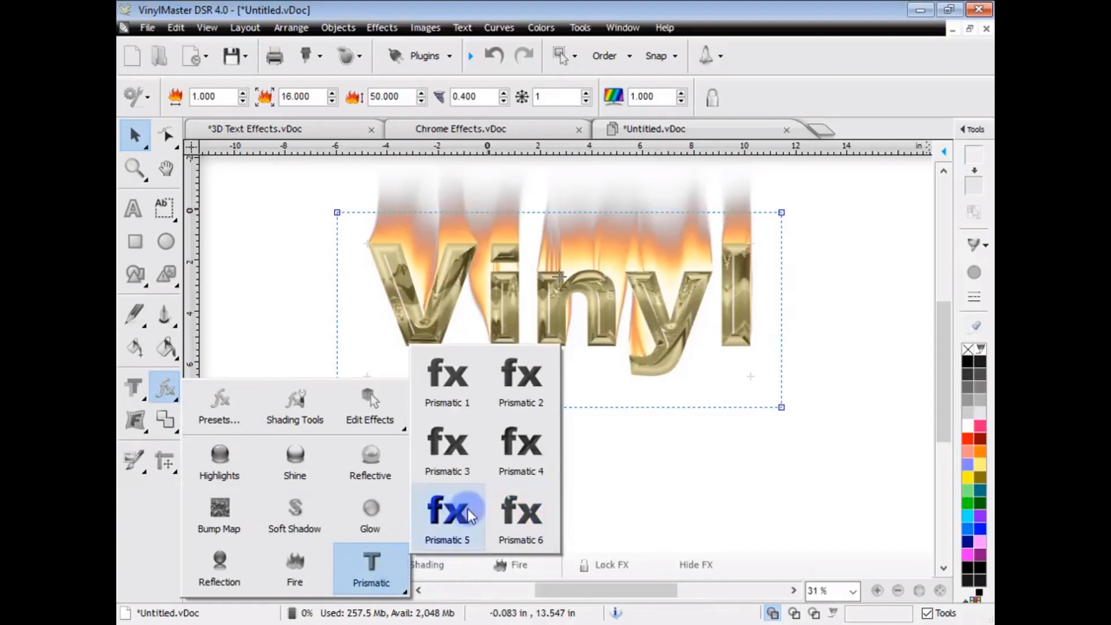
left_click(448, 513)
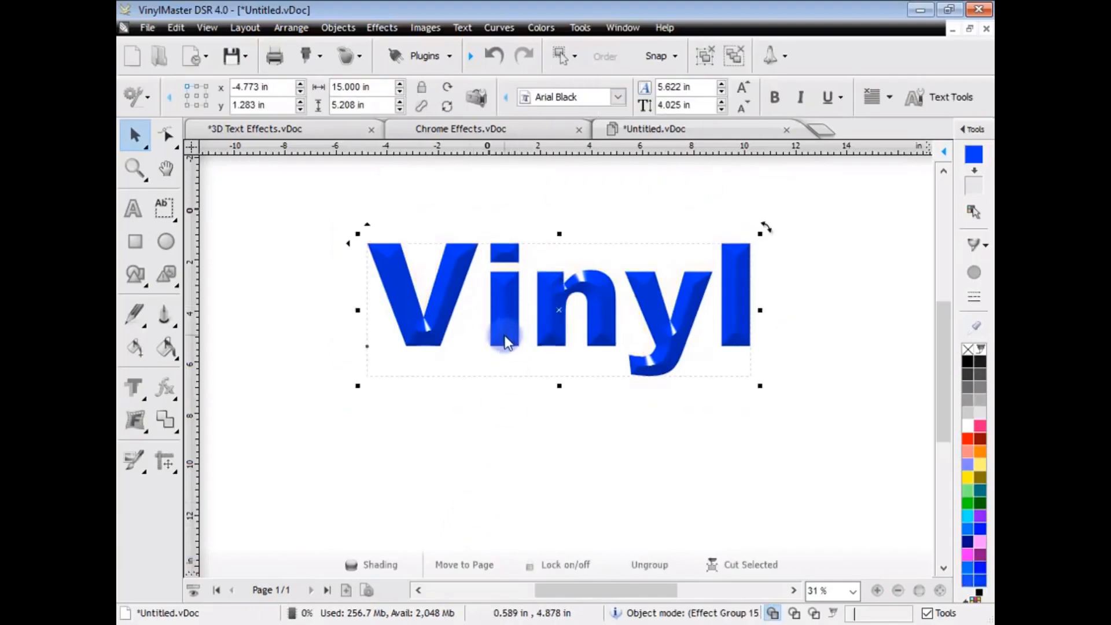
Colour the bevelled prismatic Vinyl text red, briefly viewing the Special Effects flyout
left_click(974, 447)
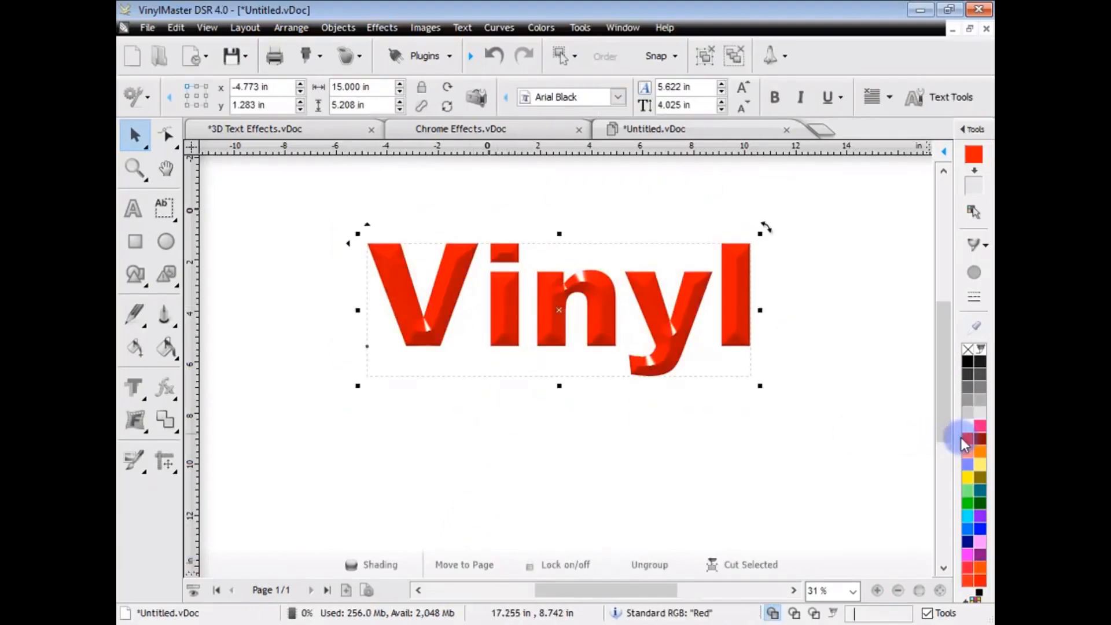
left_click(164, 387)
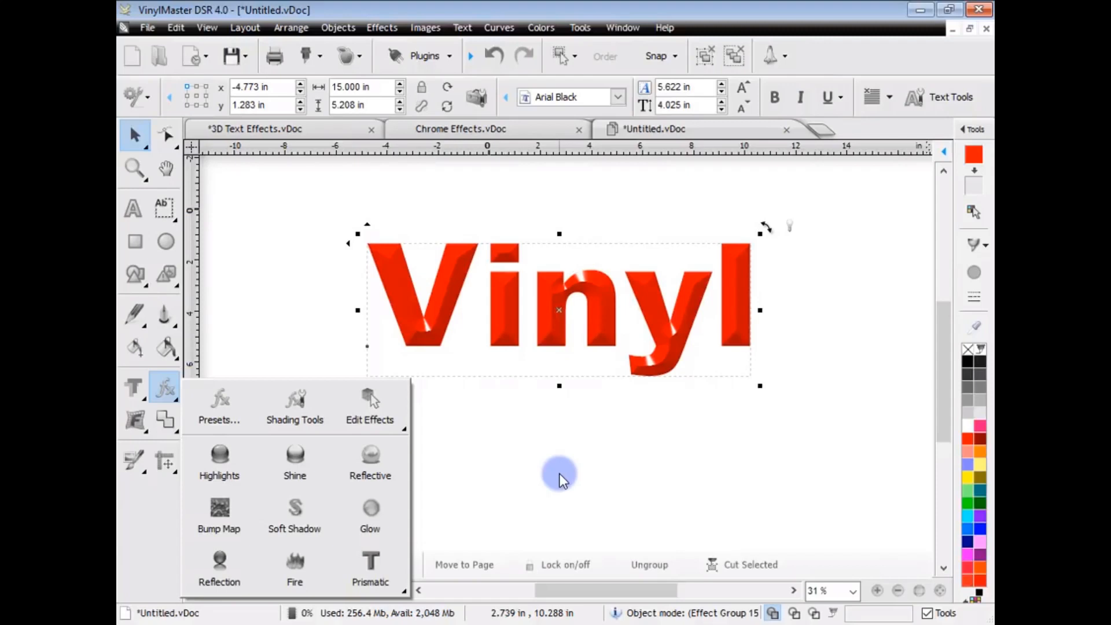
mouse_move(565, 480)
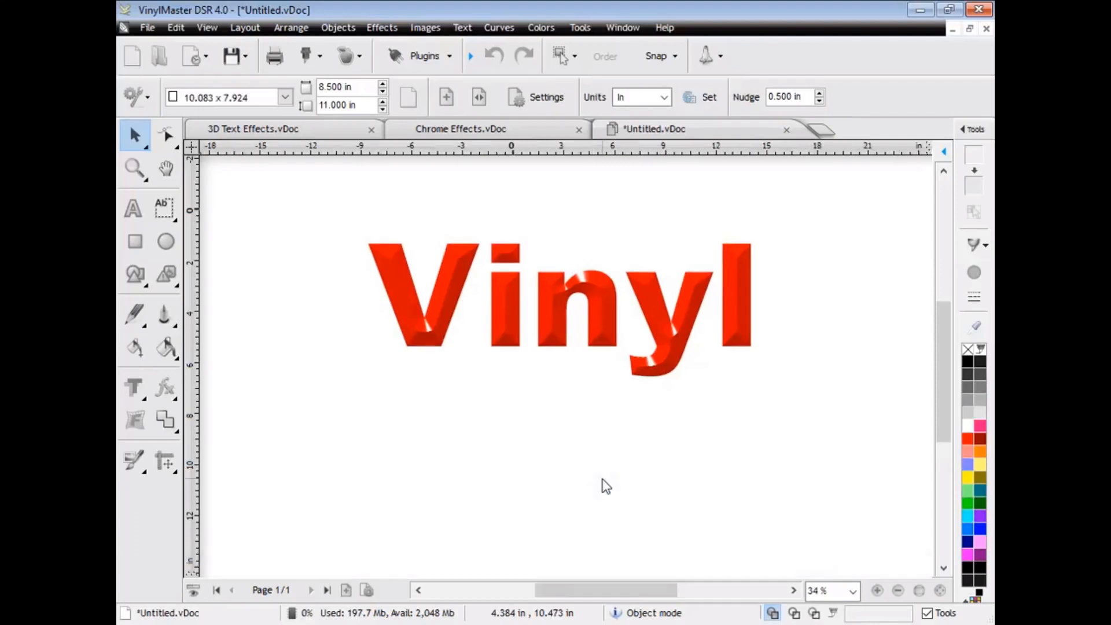
left_click(601, 481)
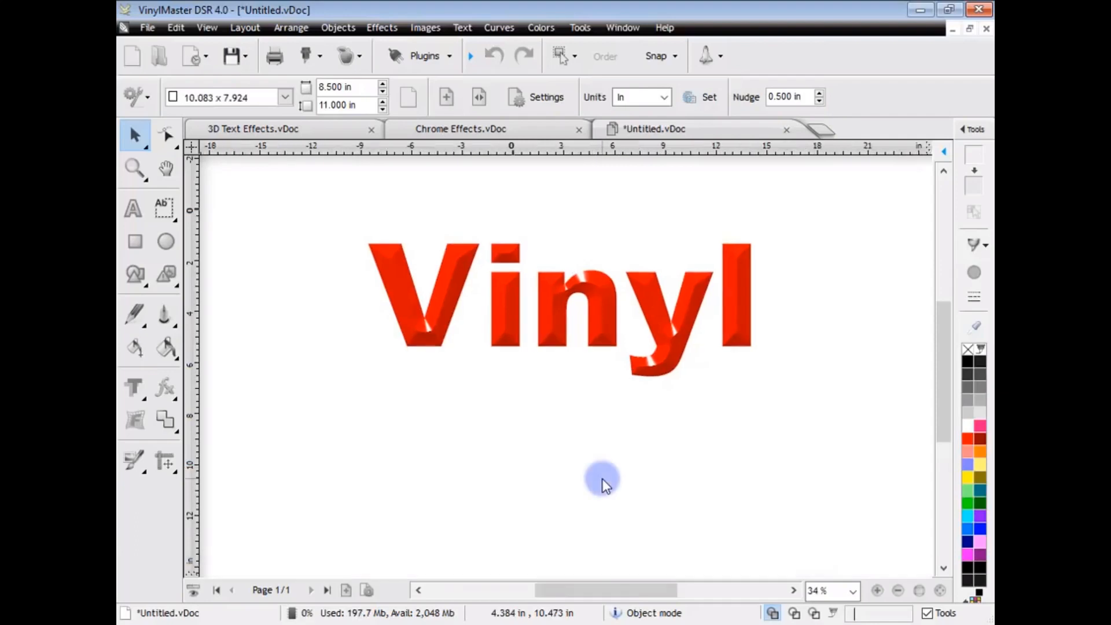
left_click(156, 56)
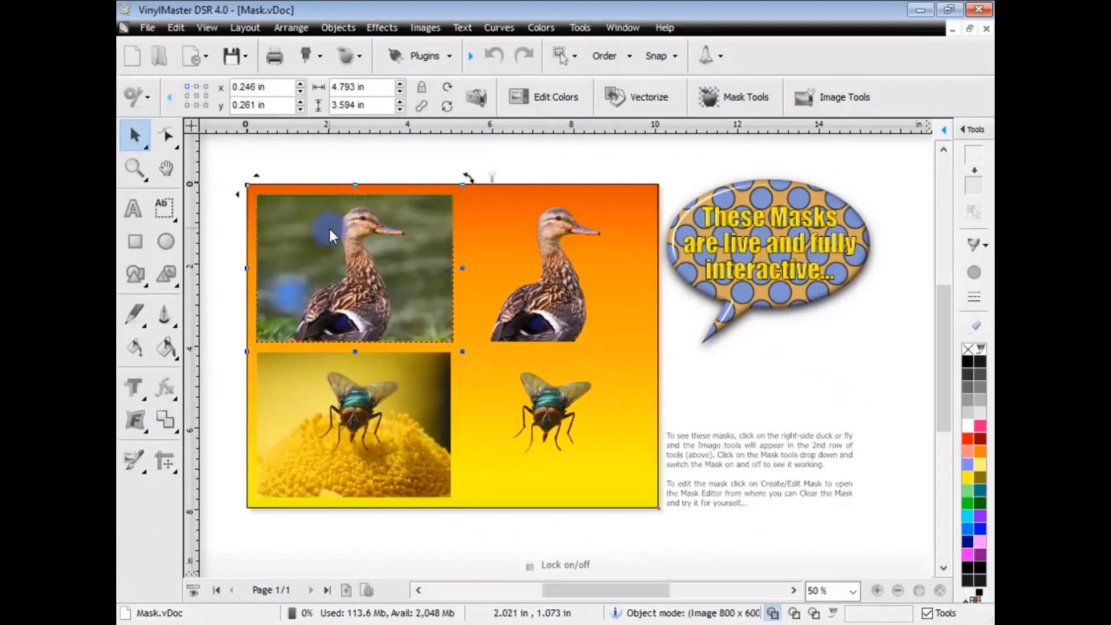
Select the left duck photo in Mask.vDoc to edit its mask
left_click(565, 276)
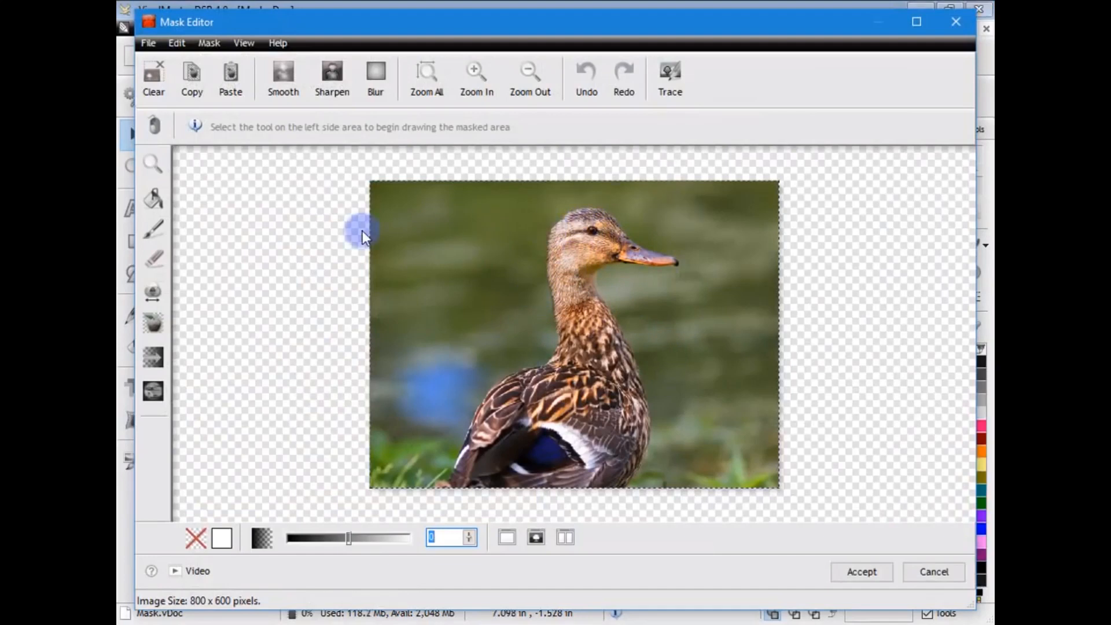
Erase the green background around the duck's neck, chest, beak and body
left_click(152, 228)
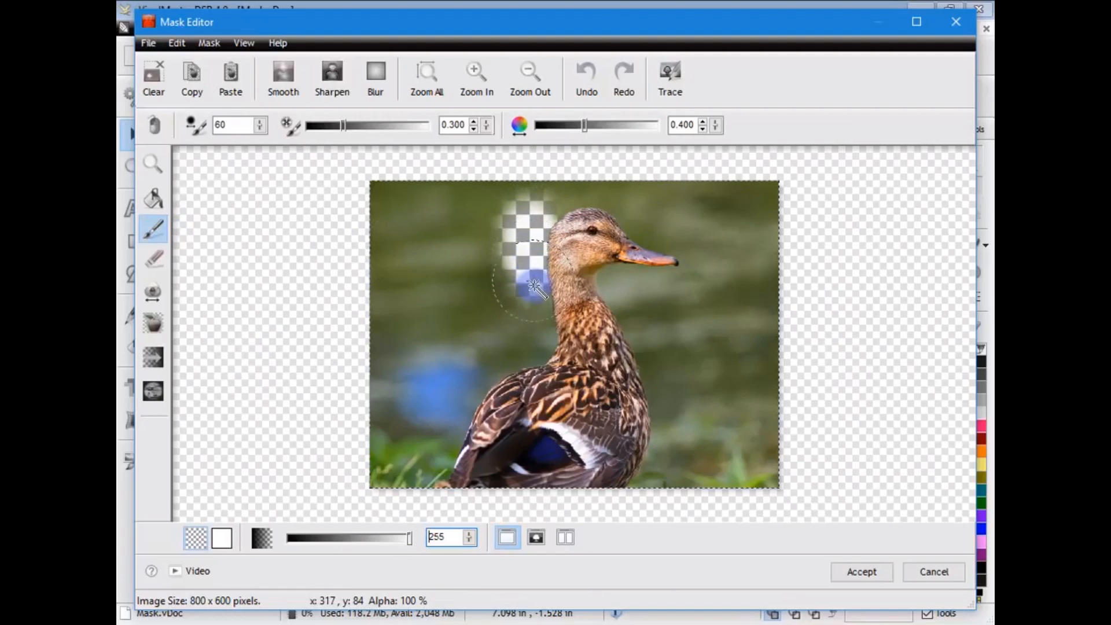
left_click_drag(535, 287, 521, 358)
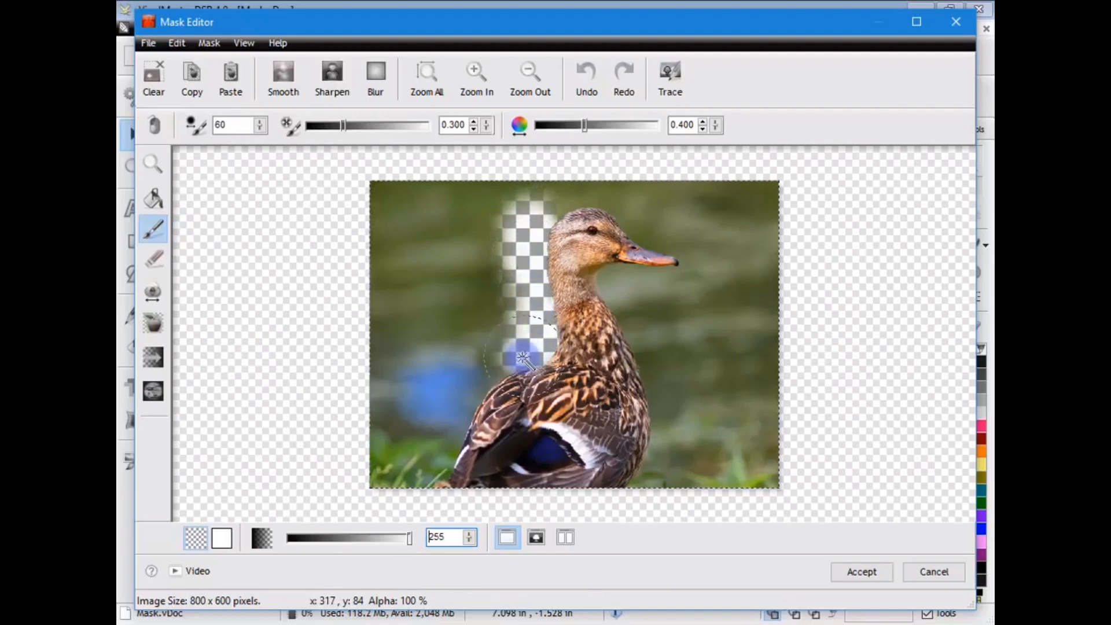
left_click_drag(521, 362, 461, 407)
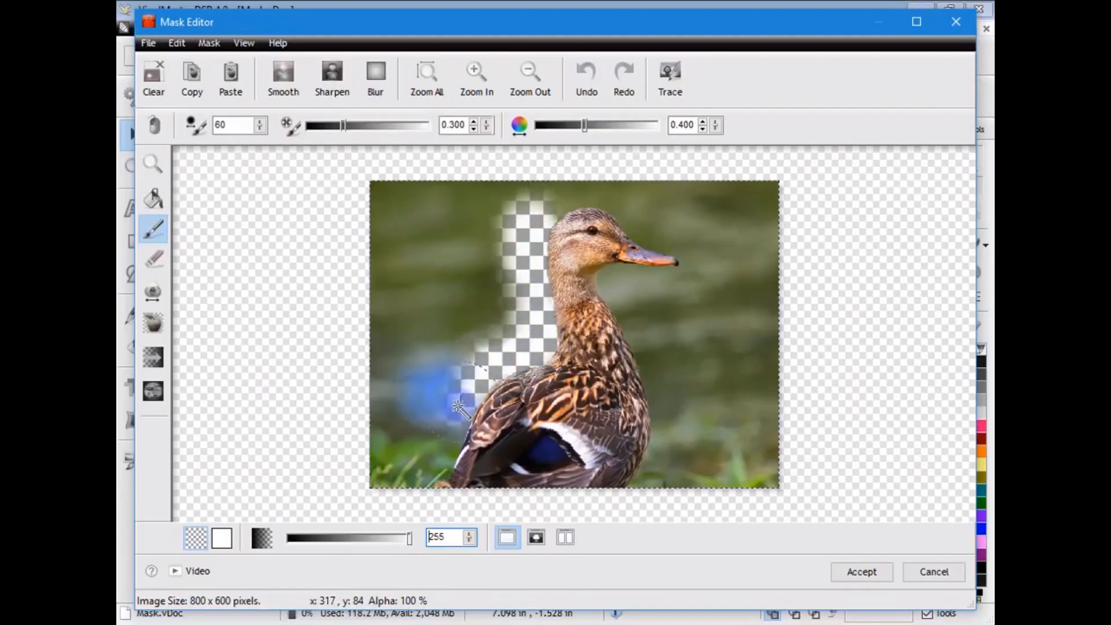
left_click_drag(460, 408, 428, 471)
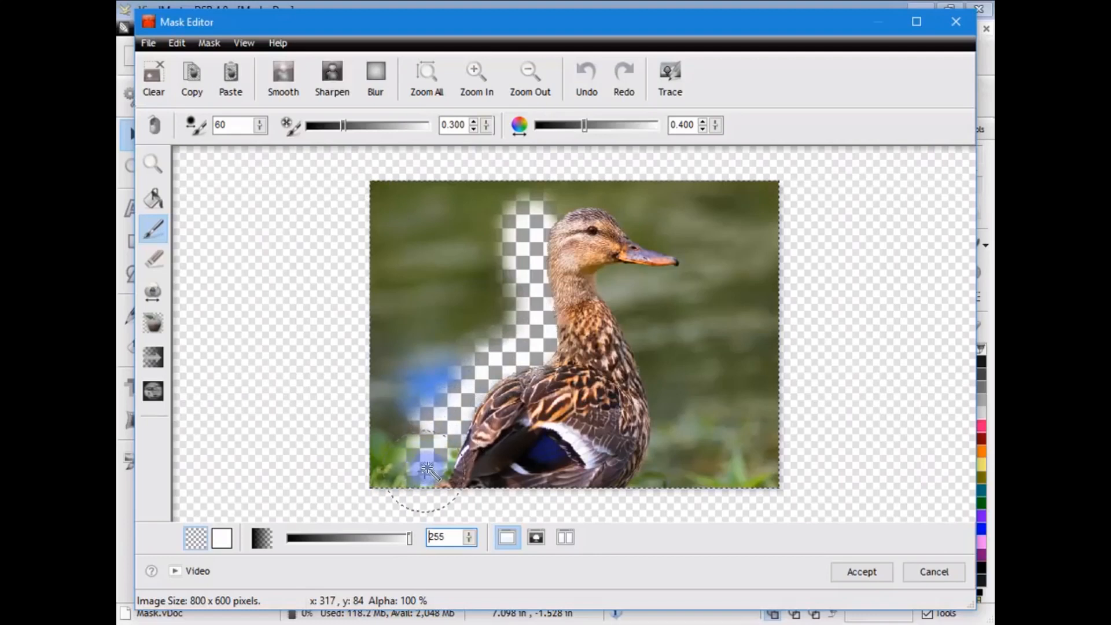
left_click_drag(425, 471, 531, 297)
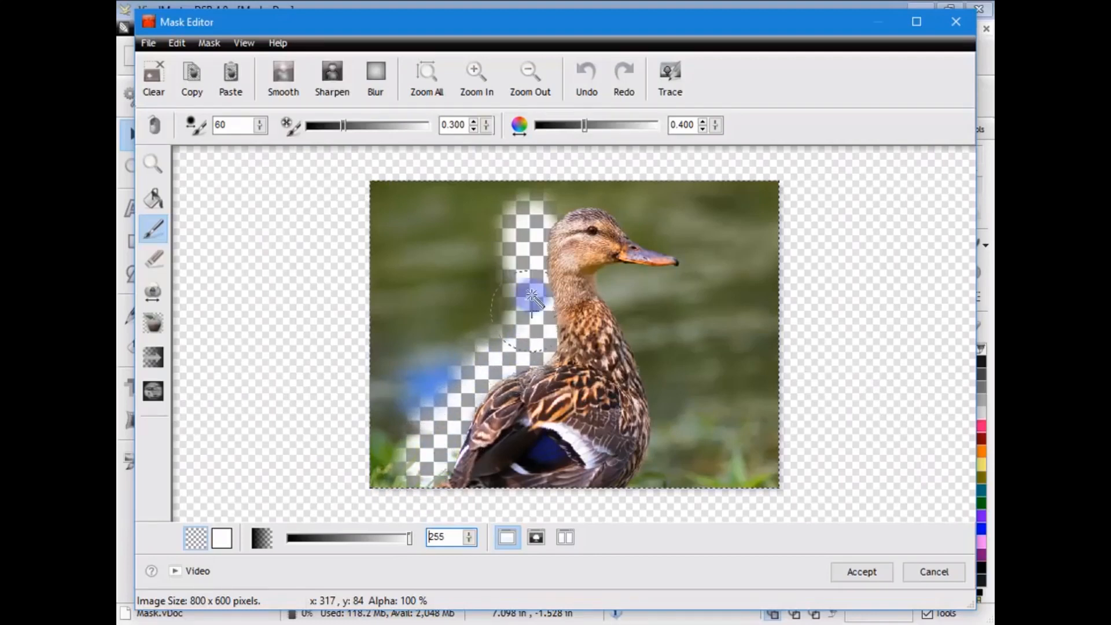
left_click_drag(531, 298, 617, 212)
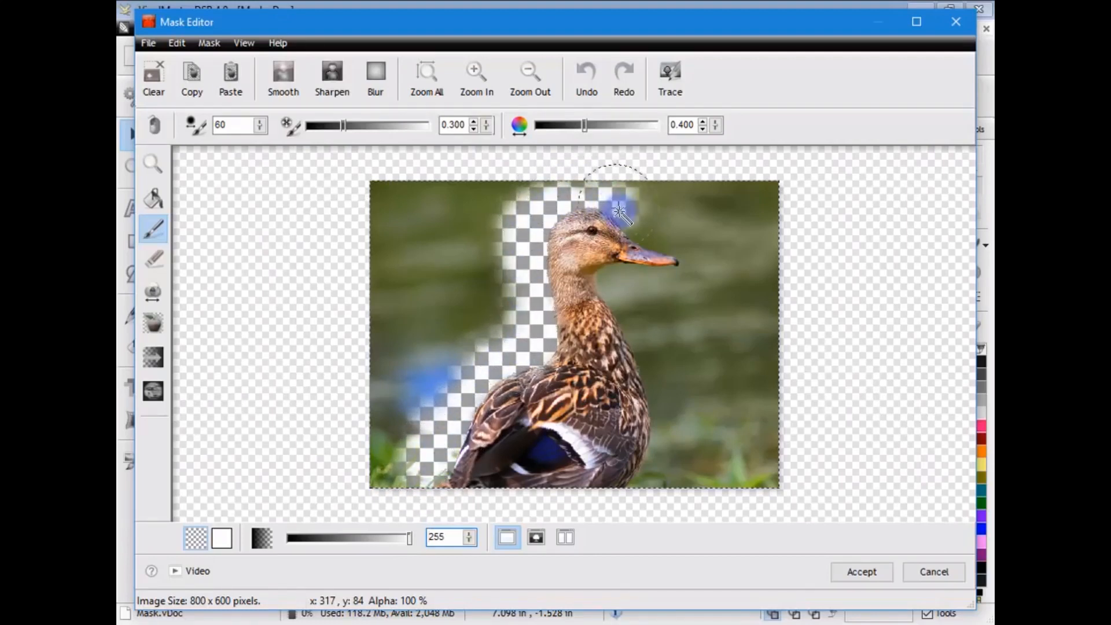
left_click_drag(617, 212, 634, 276)
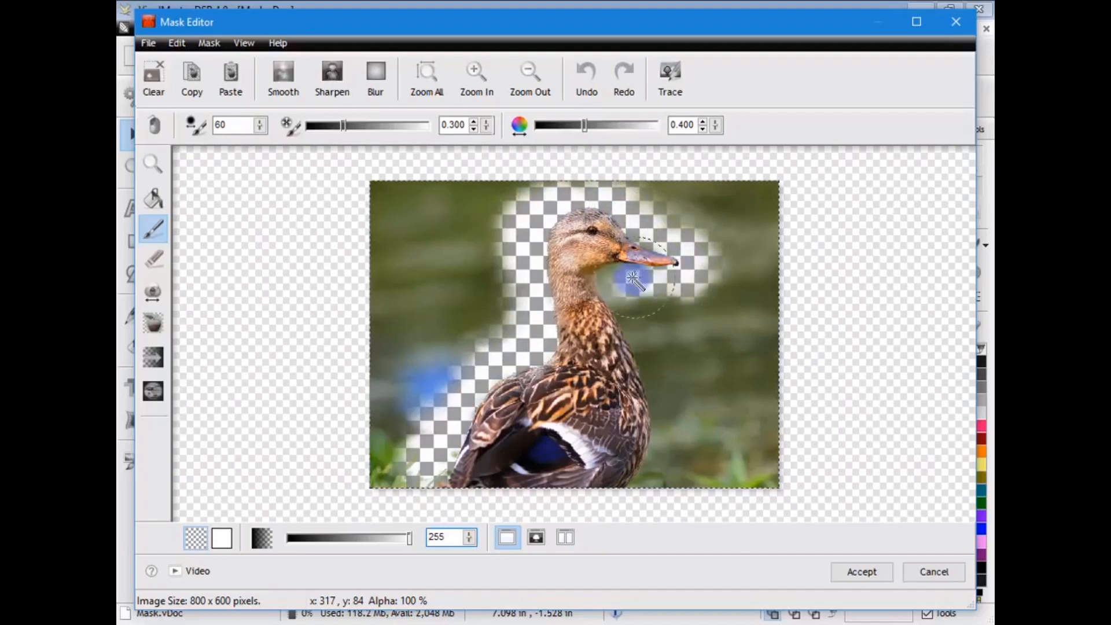
left_click_drag(633, 279, 637, 334)
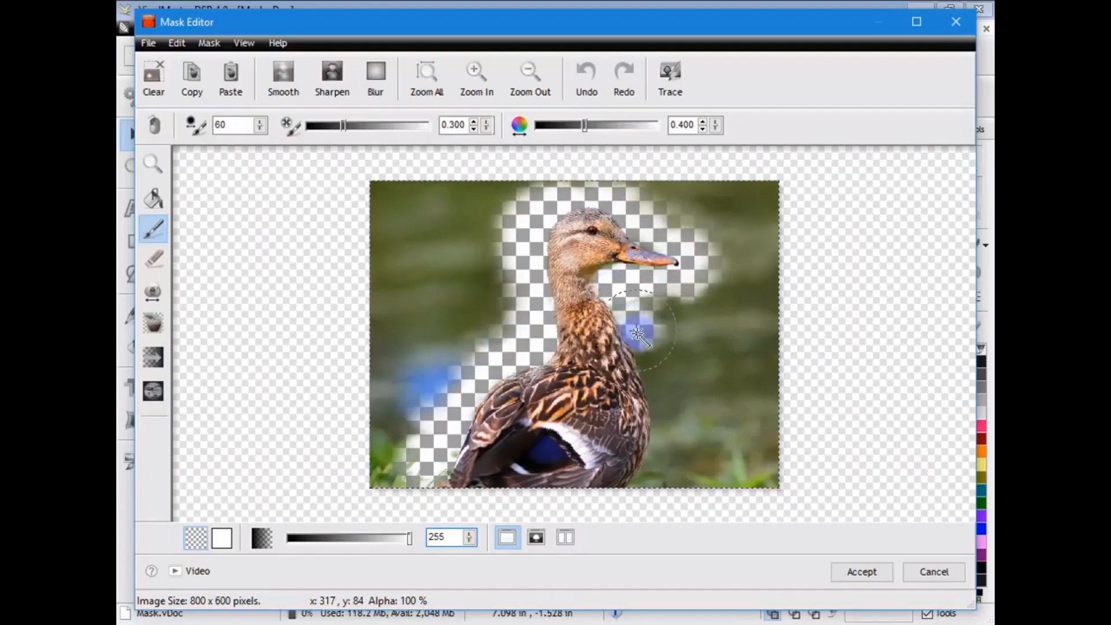
left_click_drag(635, 334, 659, 454)
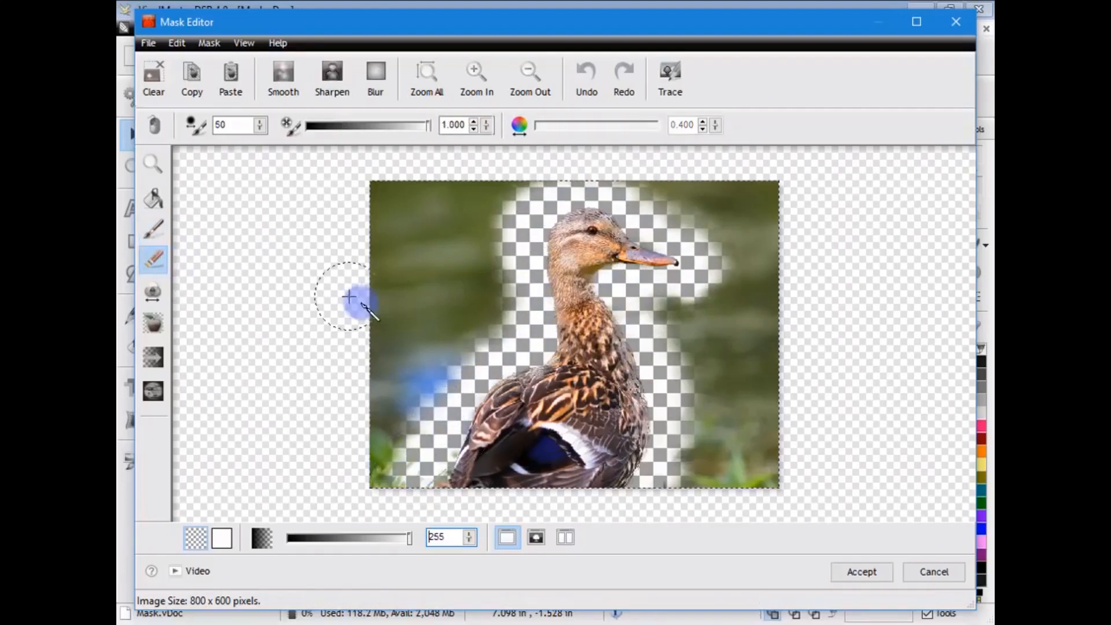
Clear the remaining background on the left, corners and right side, then accept the mask
left_click_drag(348, 296, 408, 195)
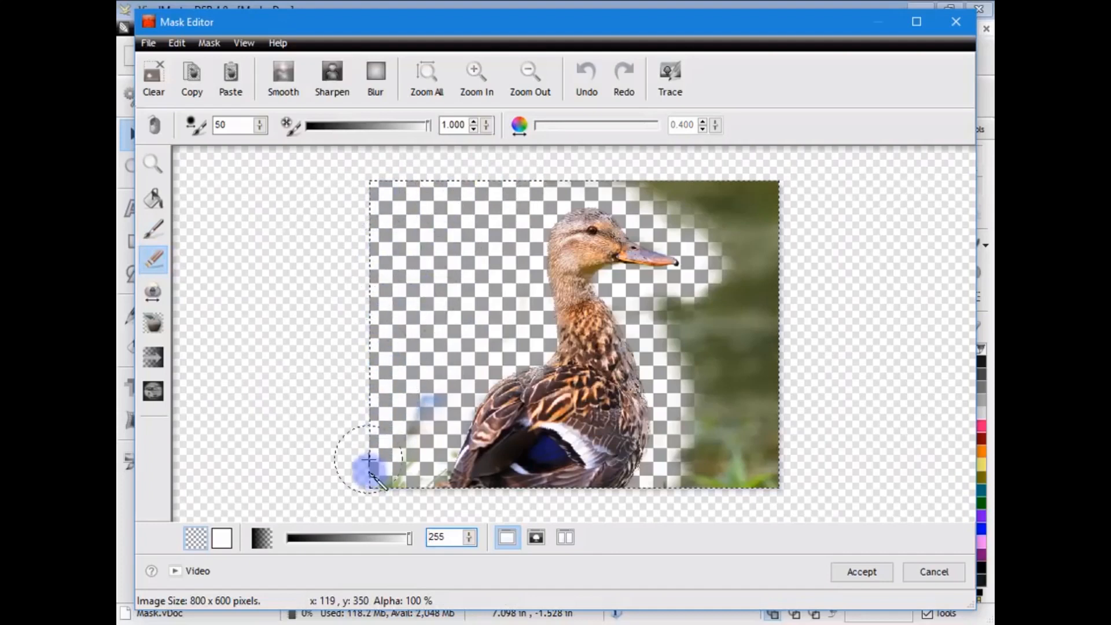
left_click_drag(369, 467, 415, 397)
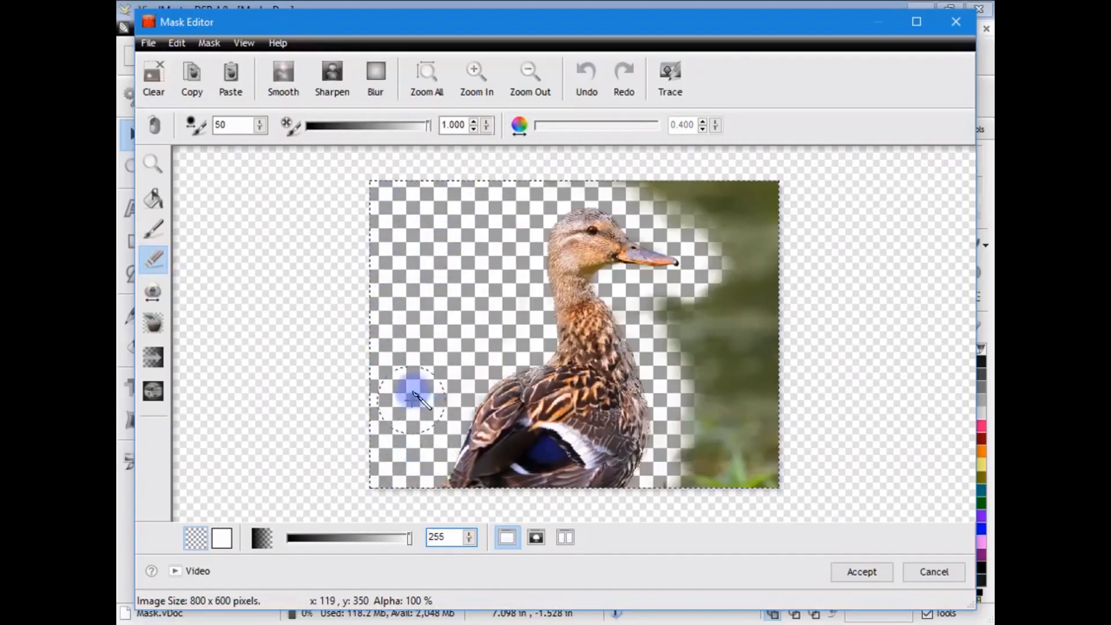
left_click_drag(415, 401, 691, 206)
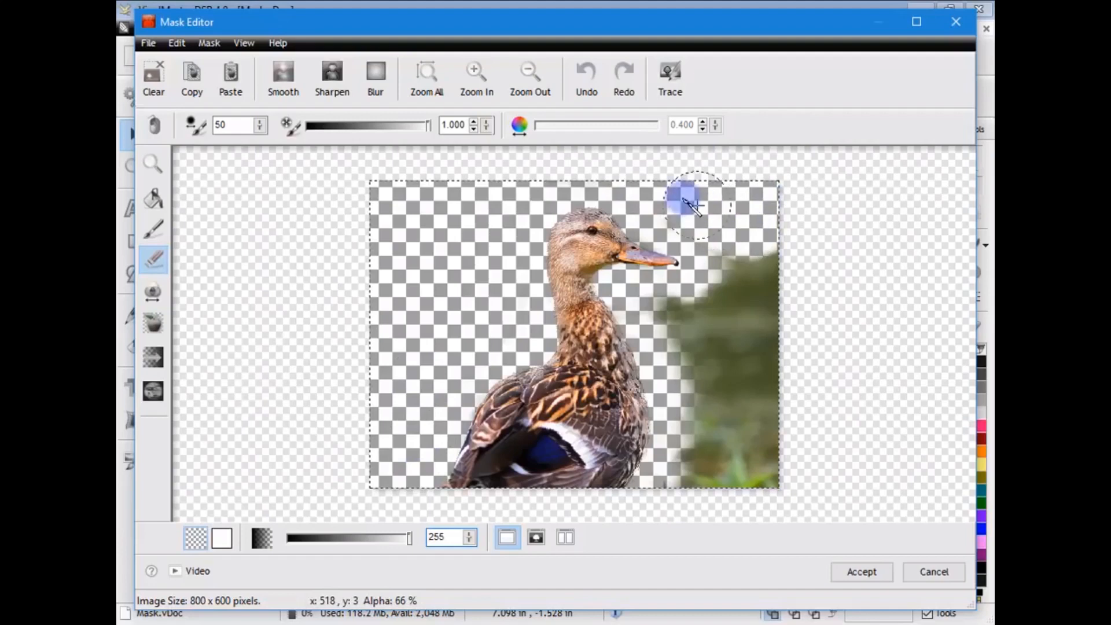
left_click_drag(688, 205, 787, 422)
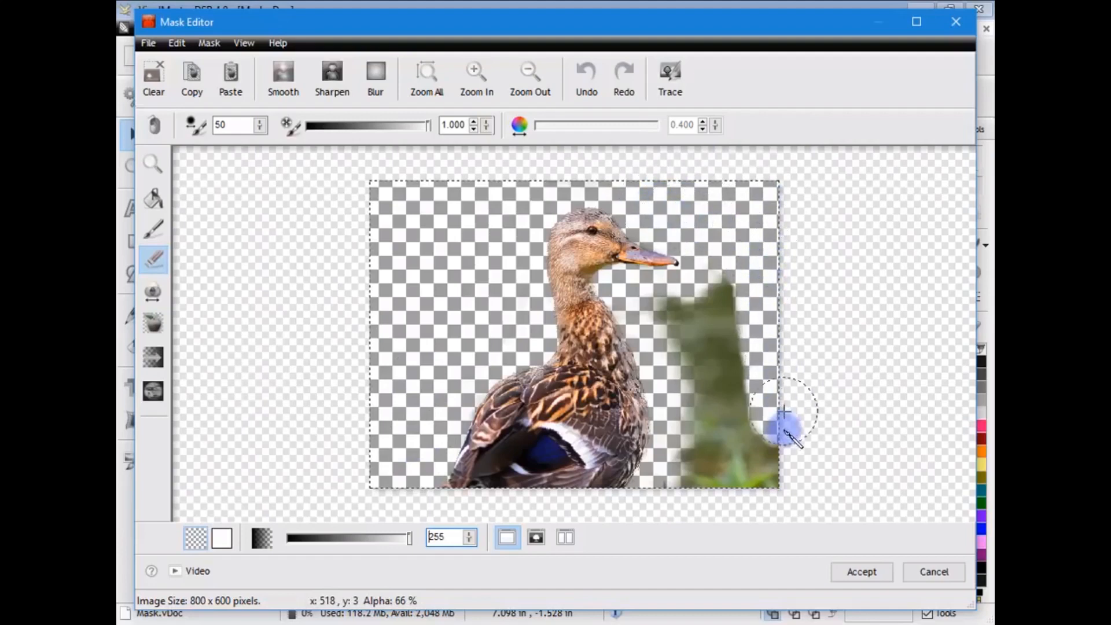
left_click_drag(780, 414, 716, 305)
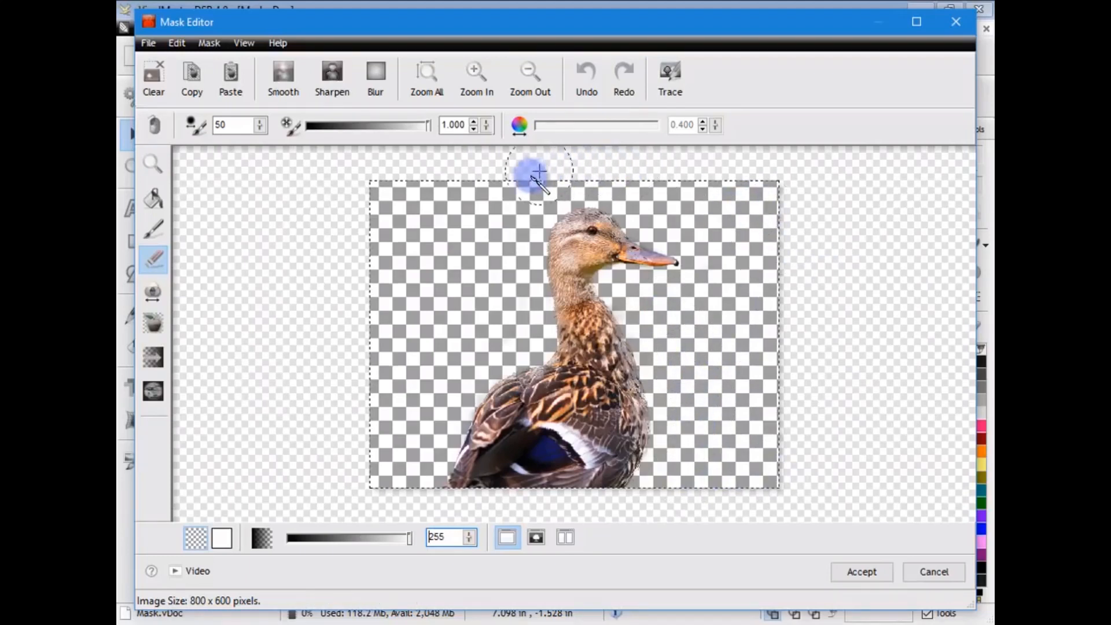
left_click(861, 572)
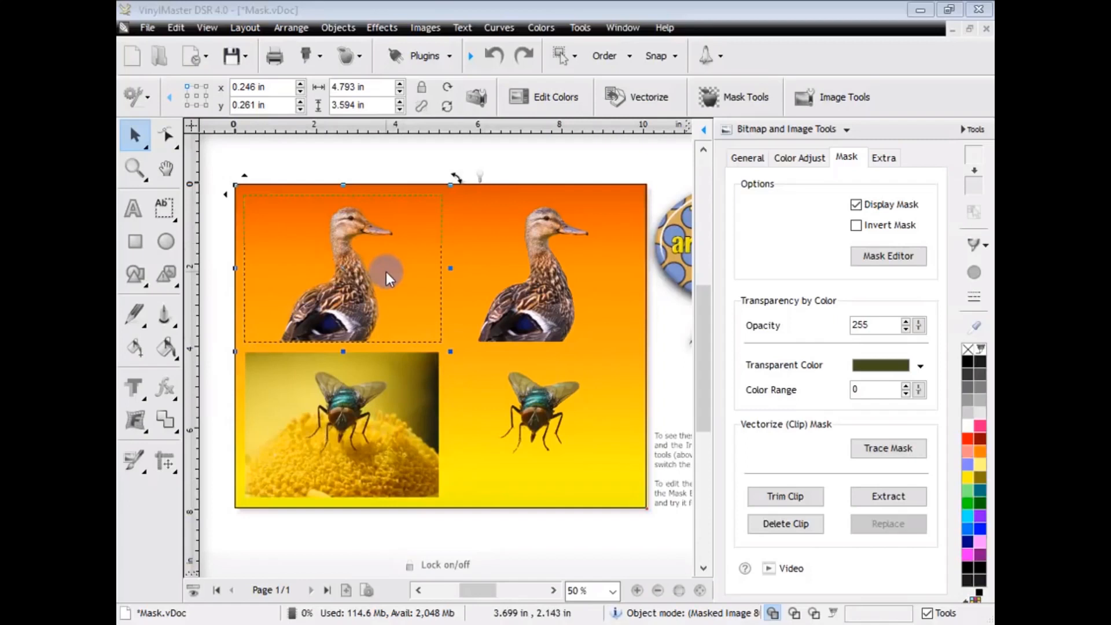
Open the cut-out duck image in the Mask Editor again
left_click(889, 257)
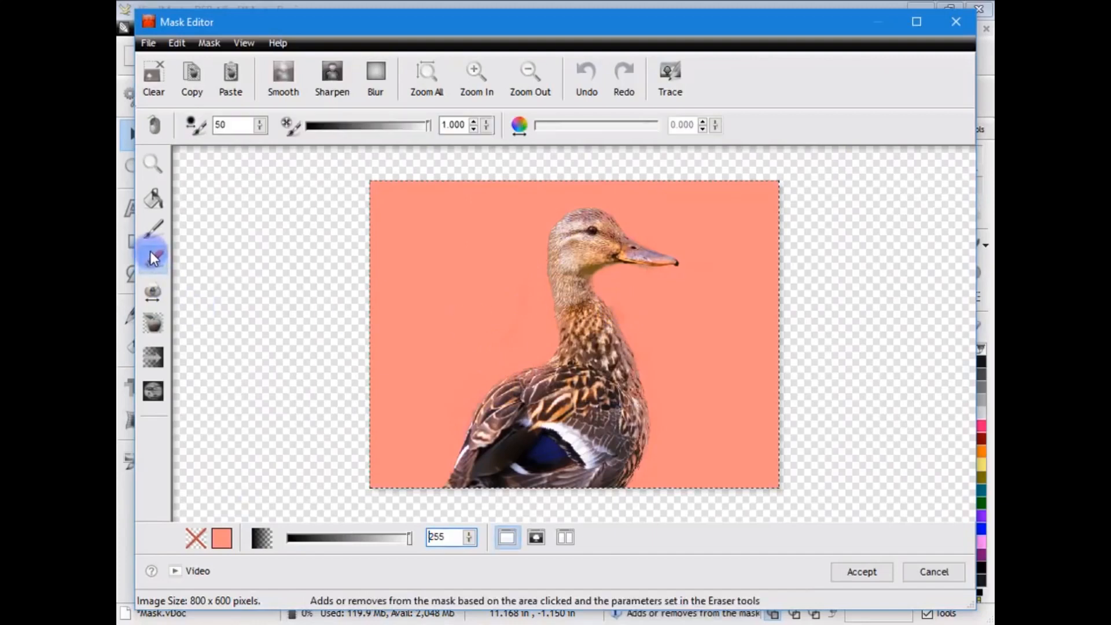
Apply a linear gradient mask across the duck's lower body and accept it
left_click(153, 229)
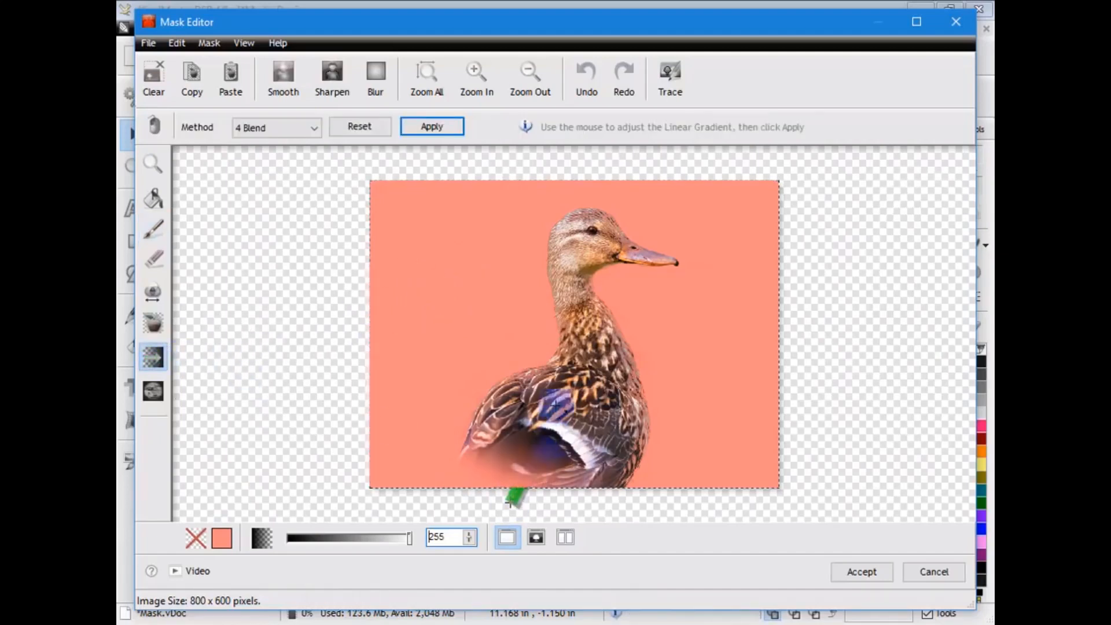
left_click_drag(515, 500, 726, 499)
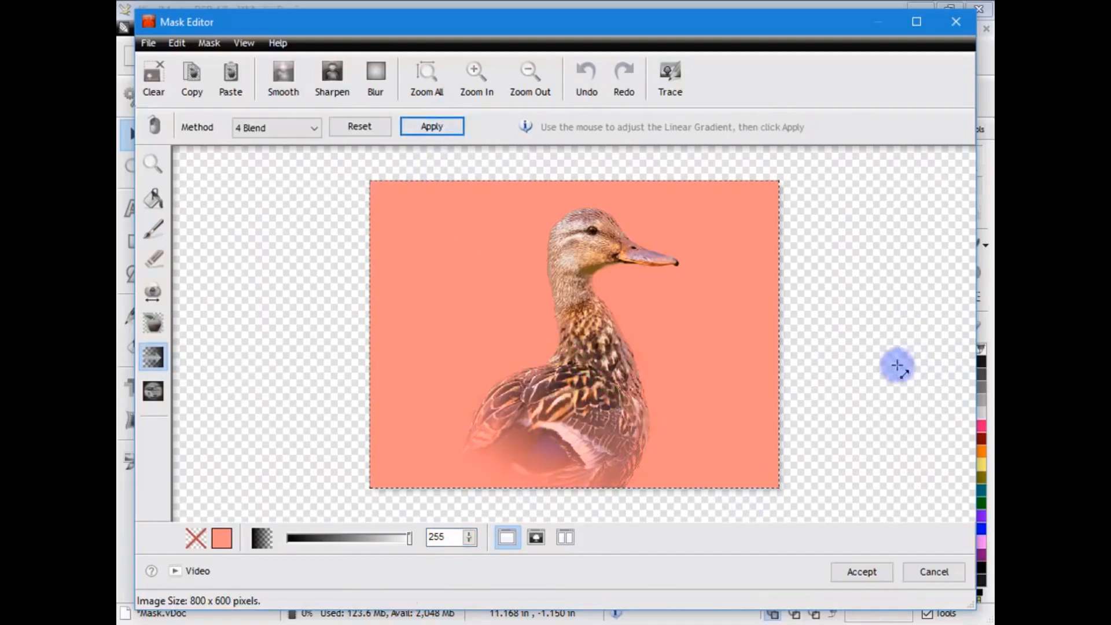
mouse_move(863, 357)
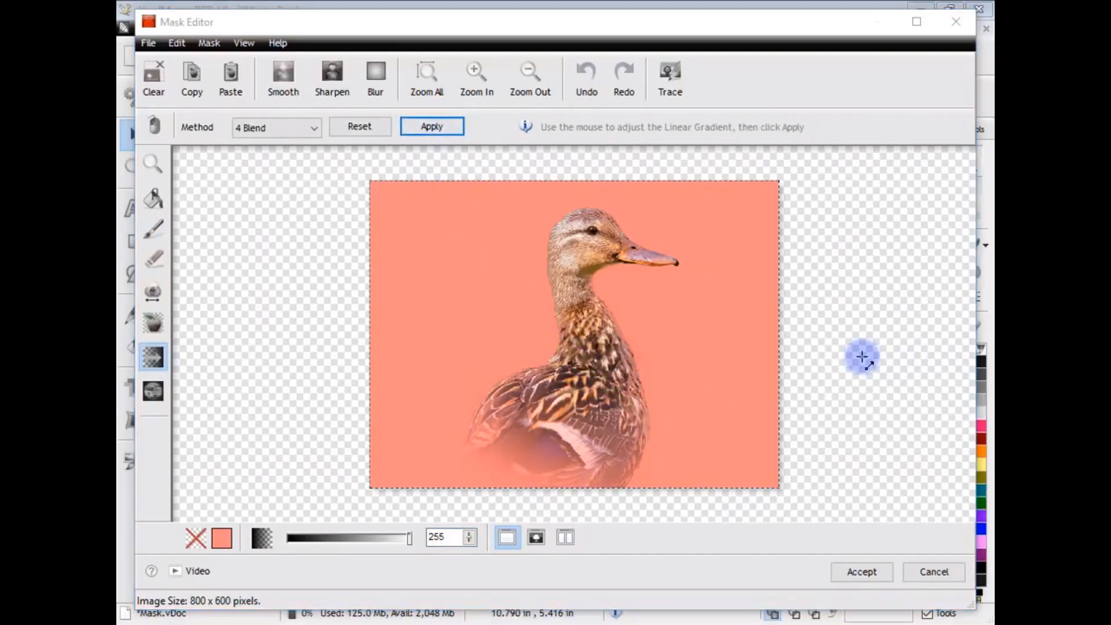
left_click(861, 572)
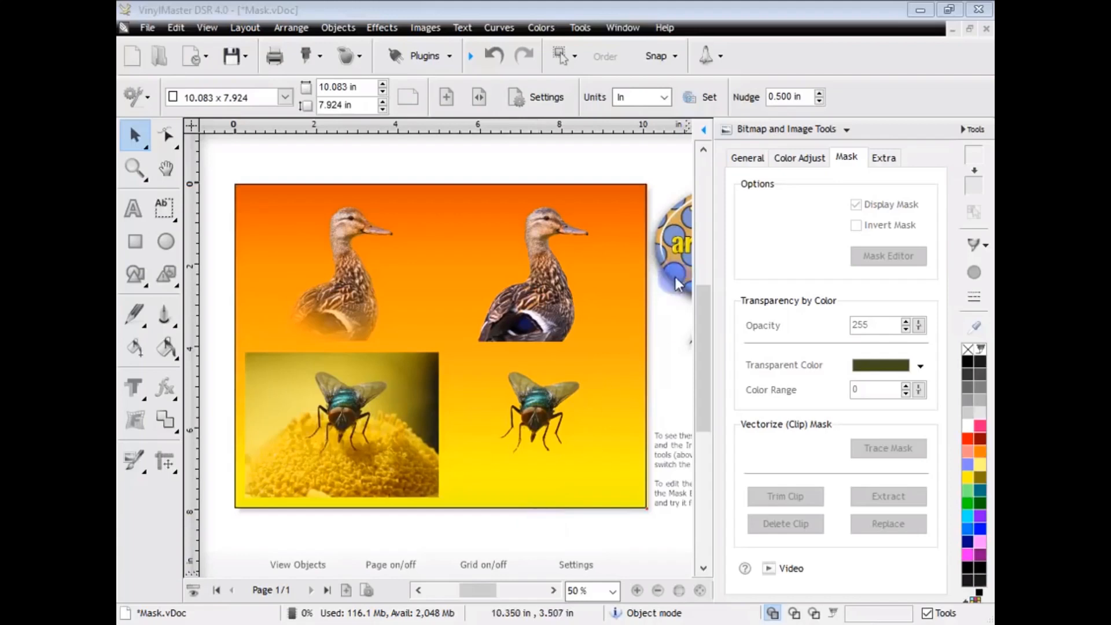
Launch Font Detective from the utilities dropdown
left_click(710, 55)
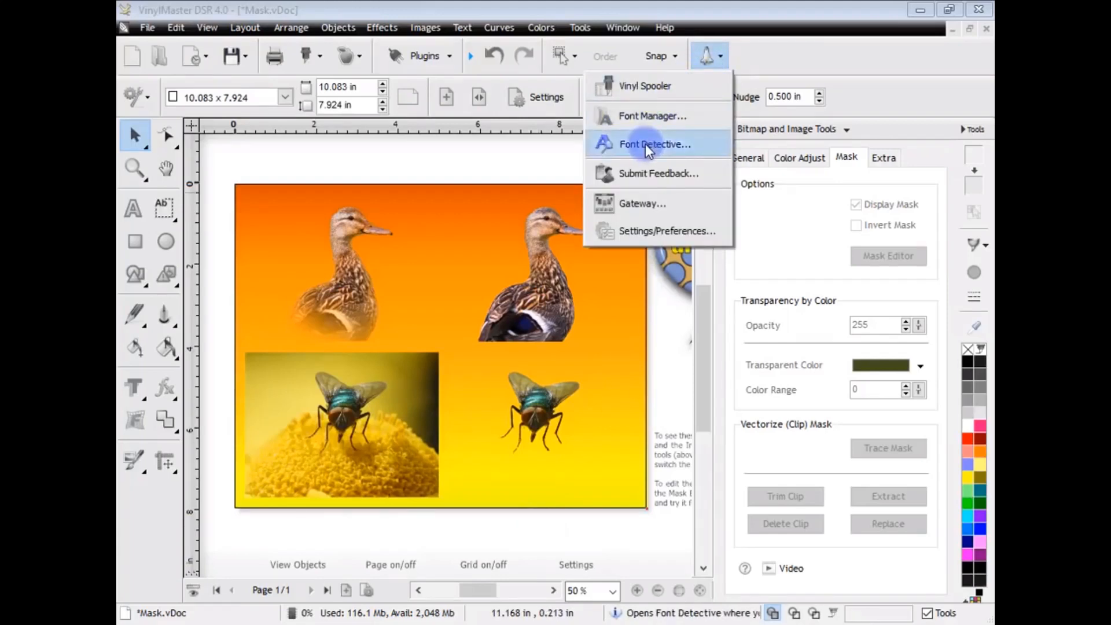
left_click(656, 145)
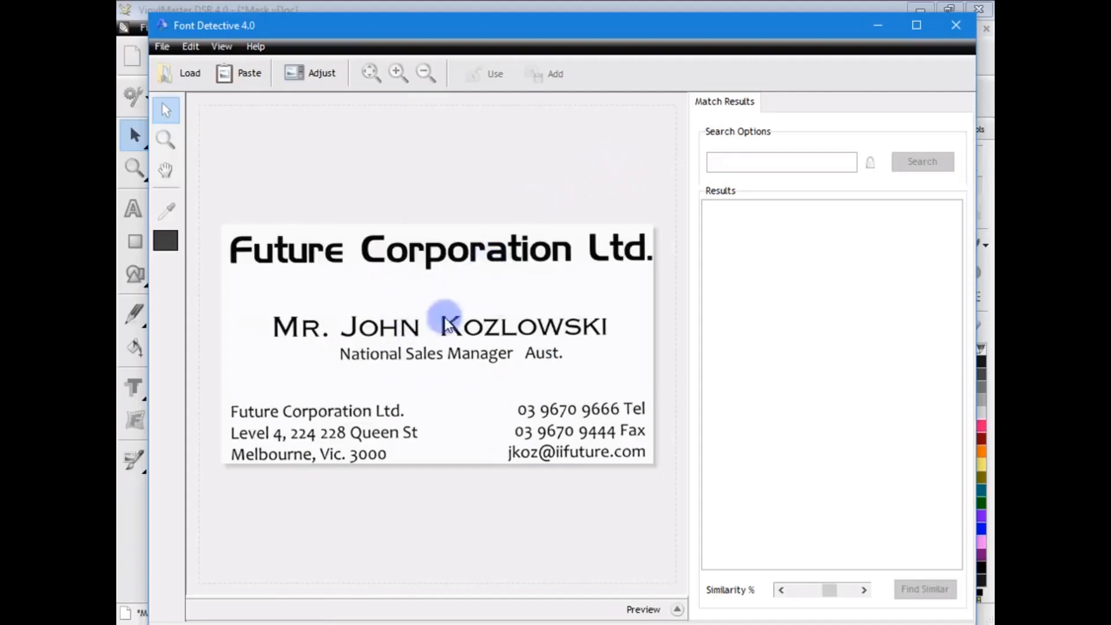
mouse_move(486, 450)
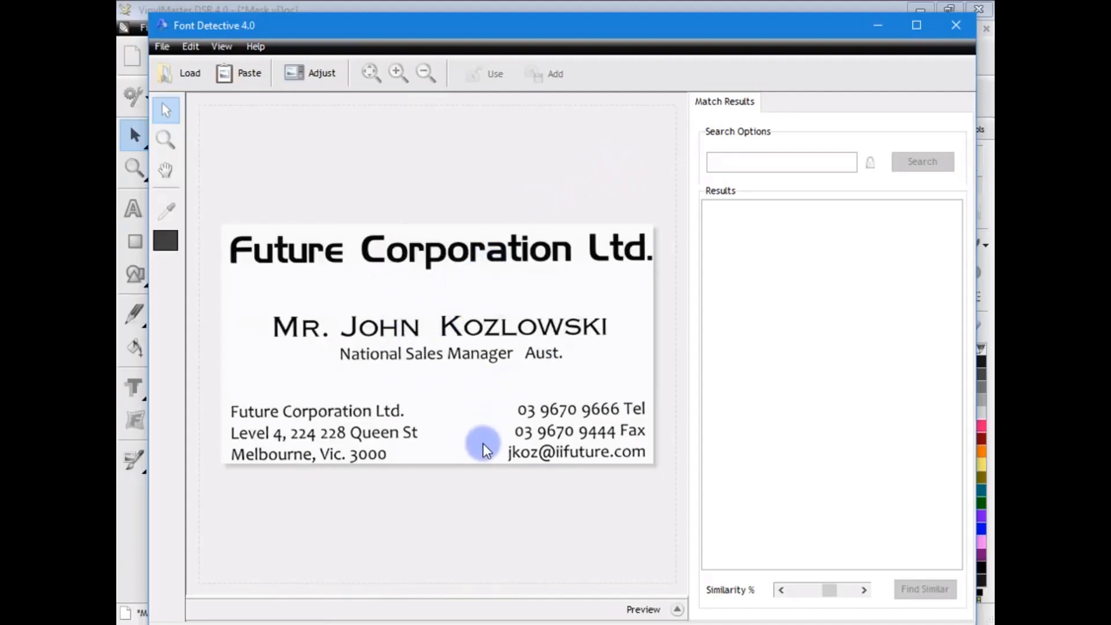
mouse_move(474, 392)
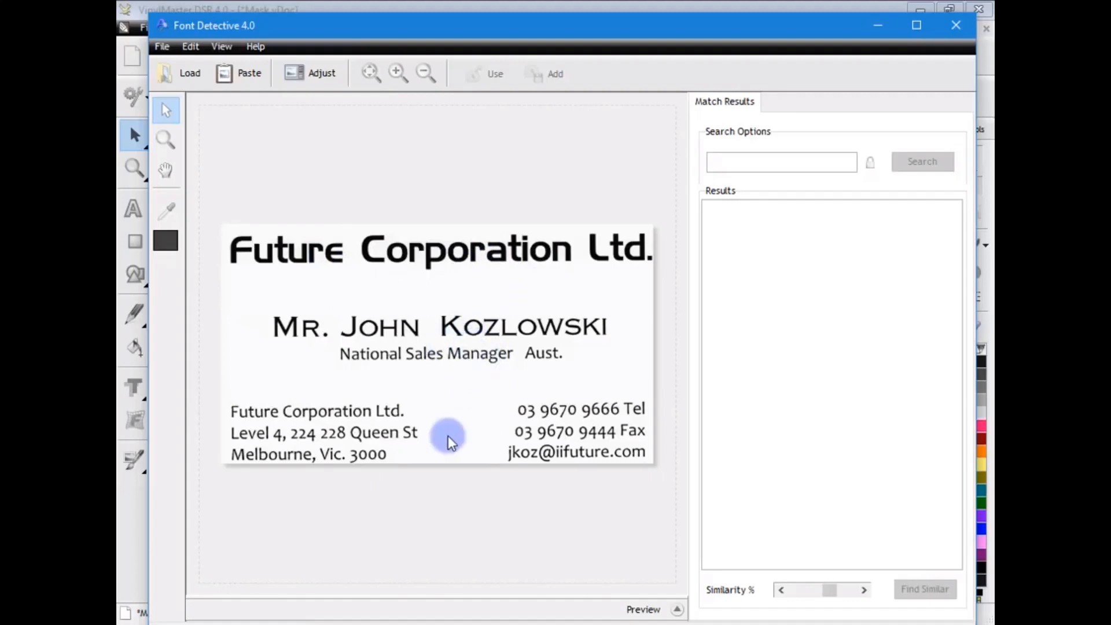
mouse_move(471, 336)
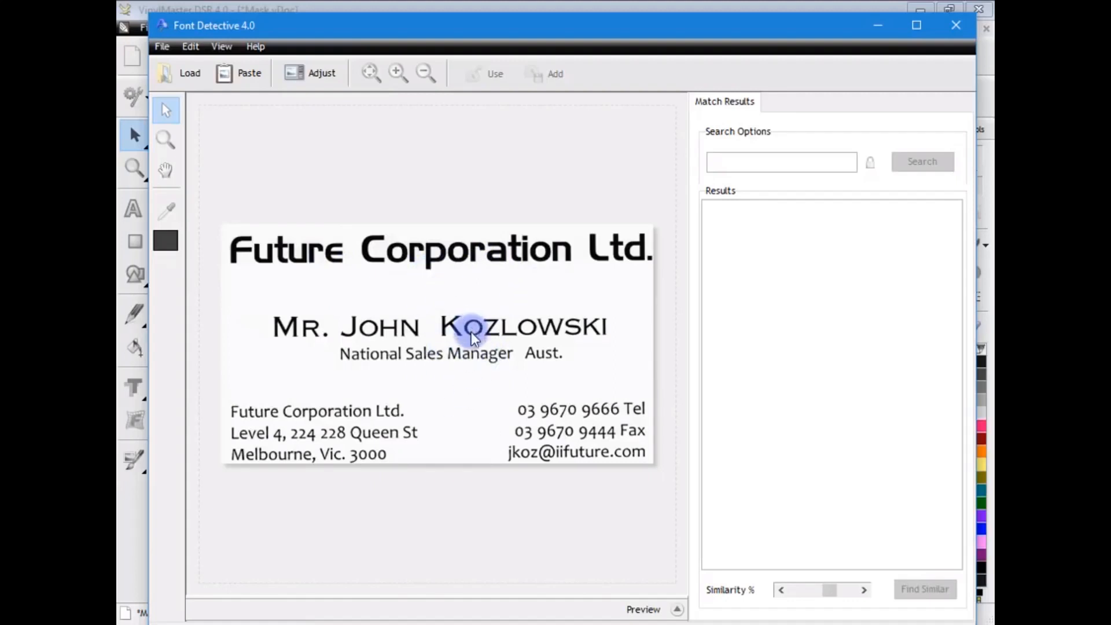
mouse_move(466, 403)
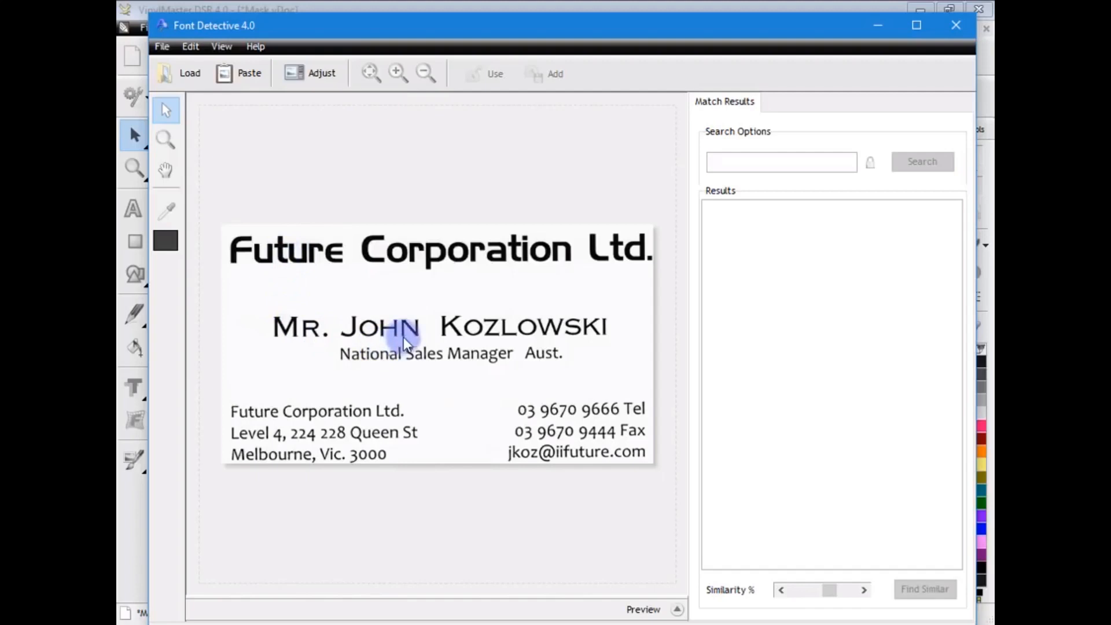
mouse_move(493, 391)
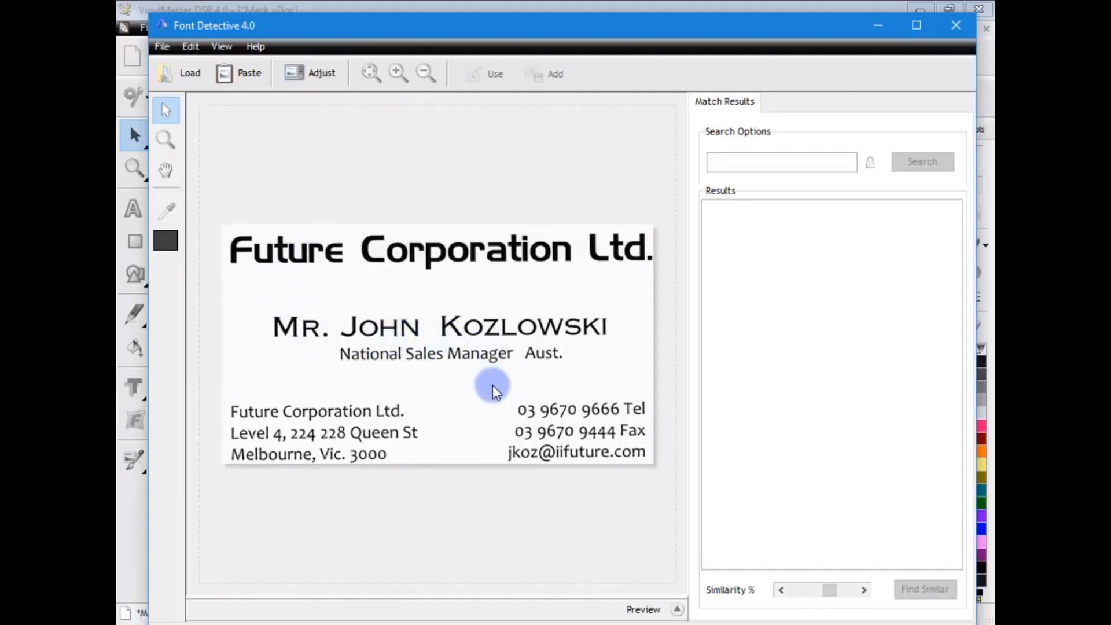
mouse_move(463, 386)
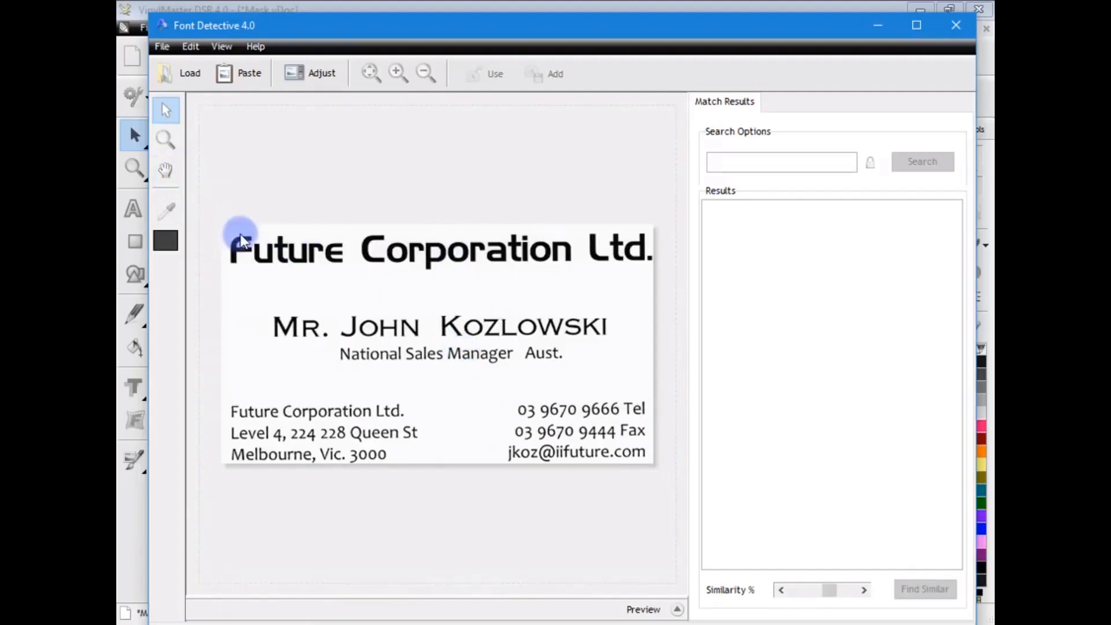
Sample the word Future from the business card and search for matching fonts
left_click_drag(230, 234, 345, 268)
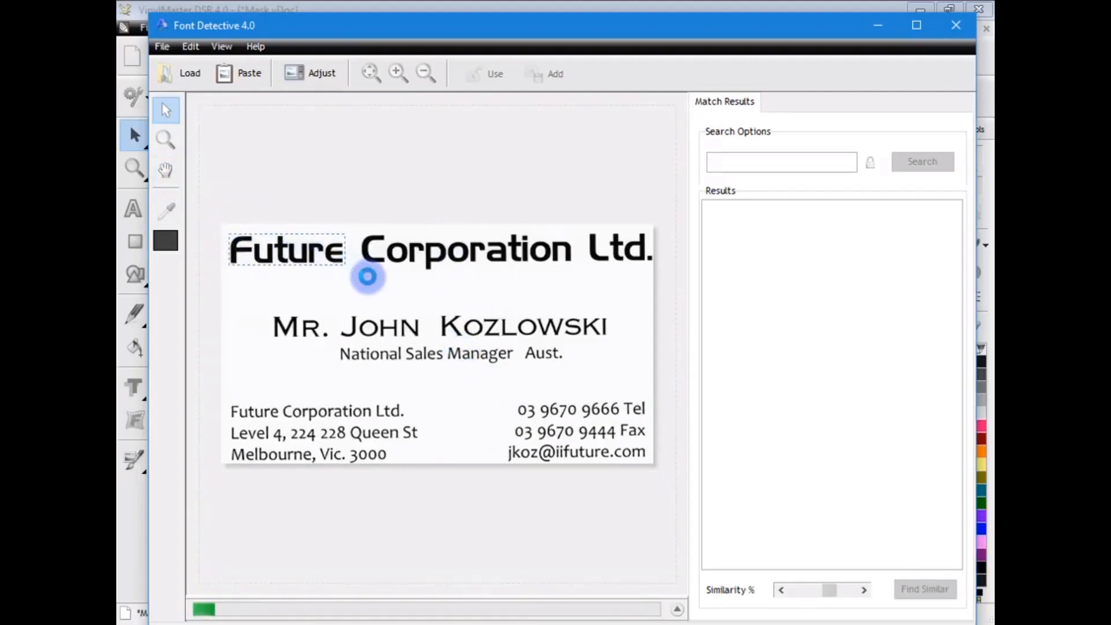
type("Future")
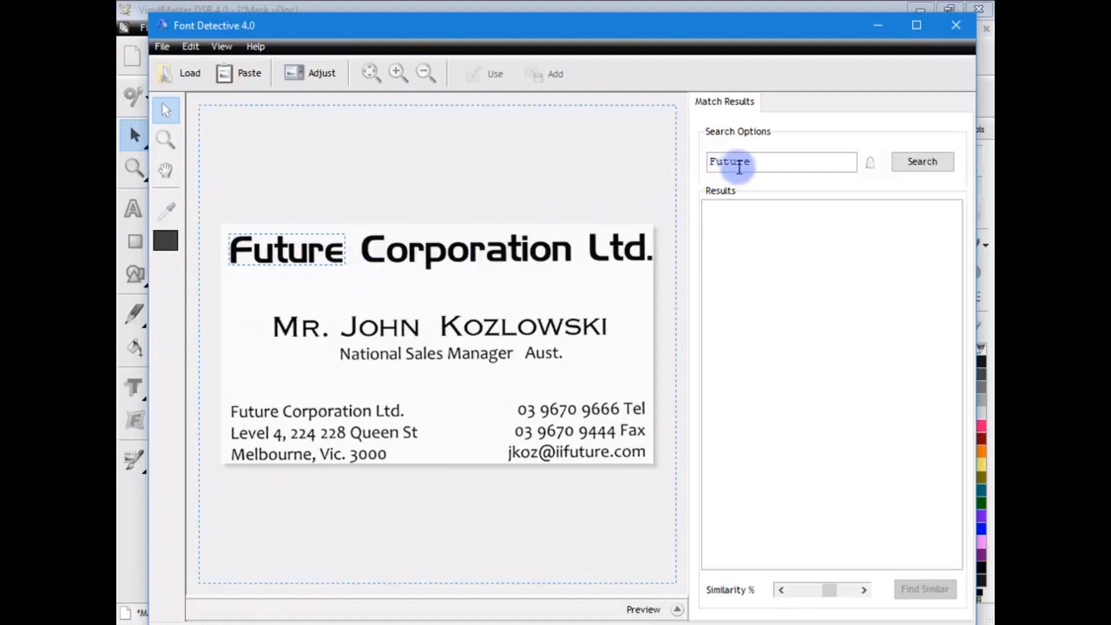
left_click(923, 162)
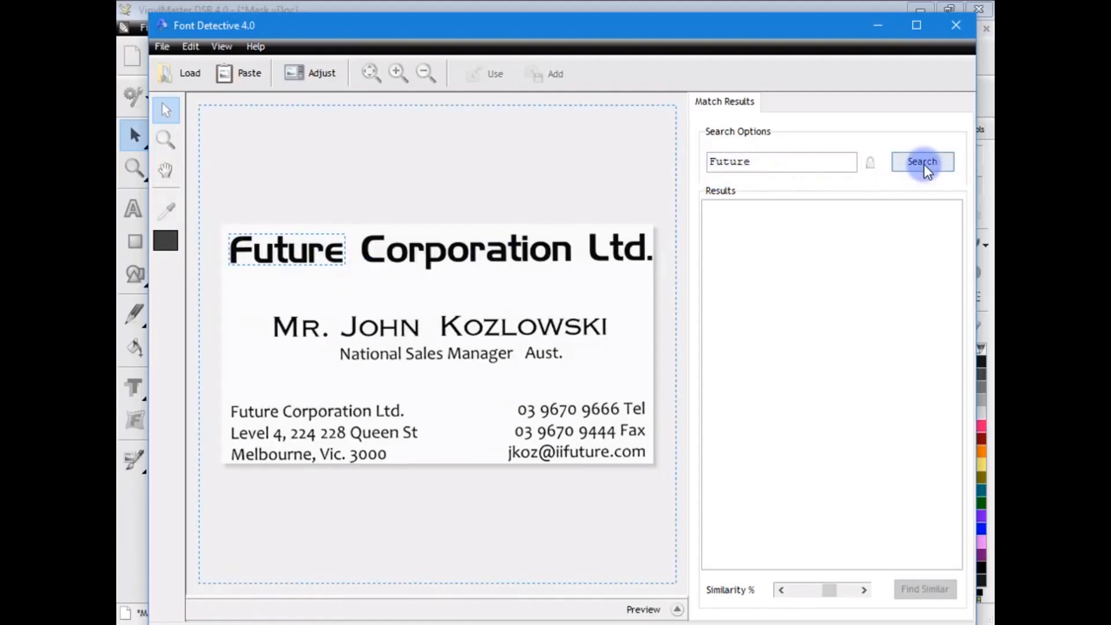
left_click(922, 161)
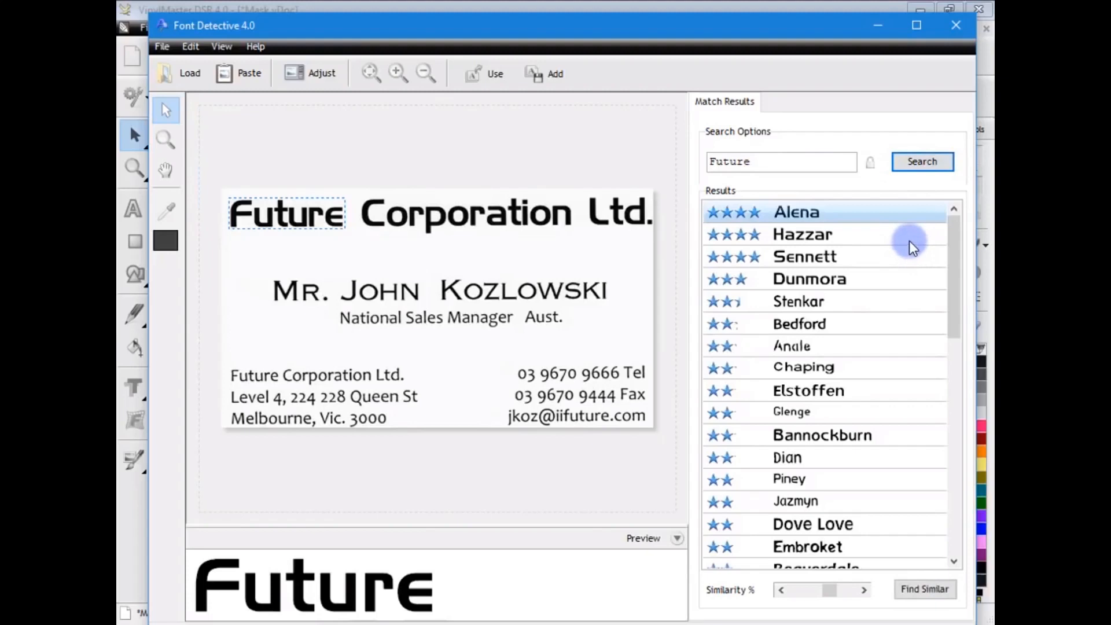
scroll("down", 3)
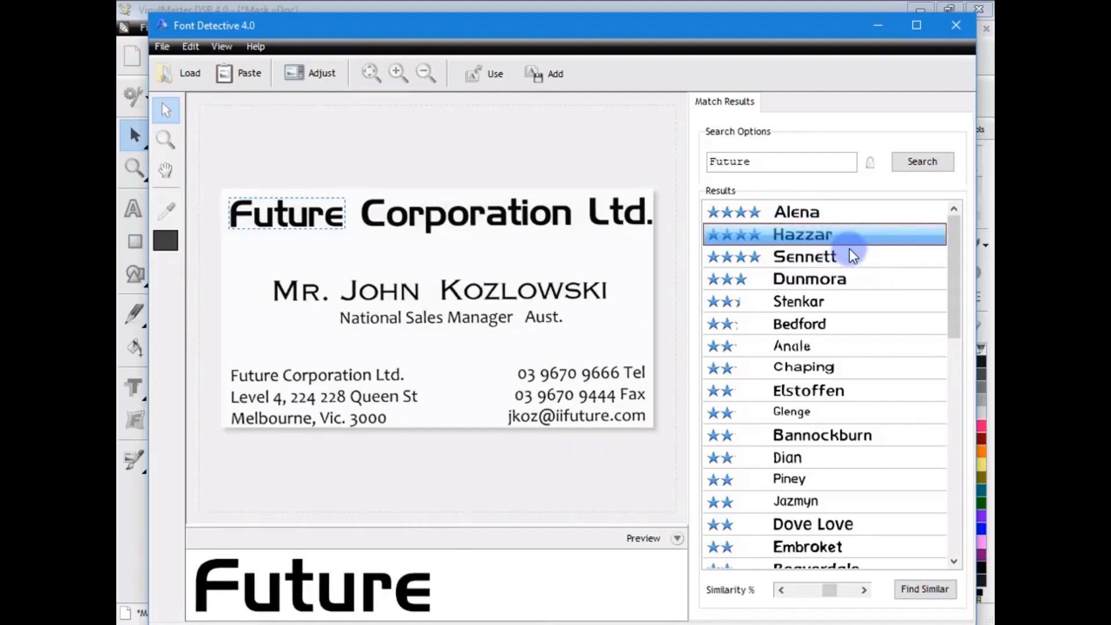
mouse_move(553, 265)
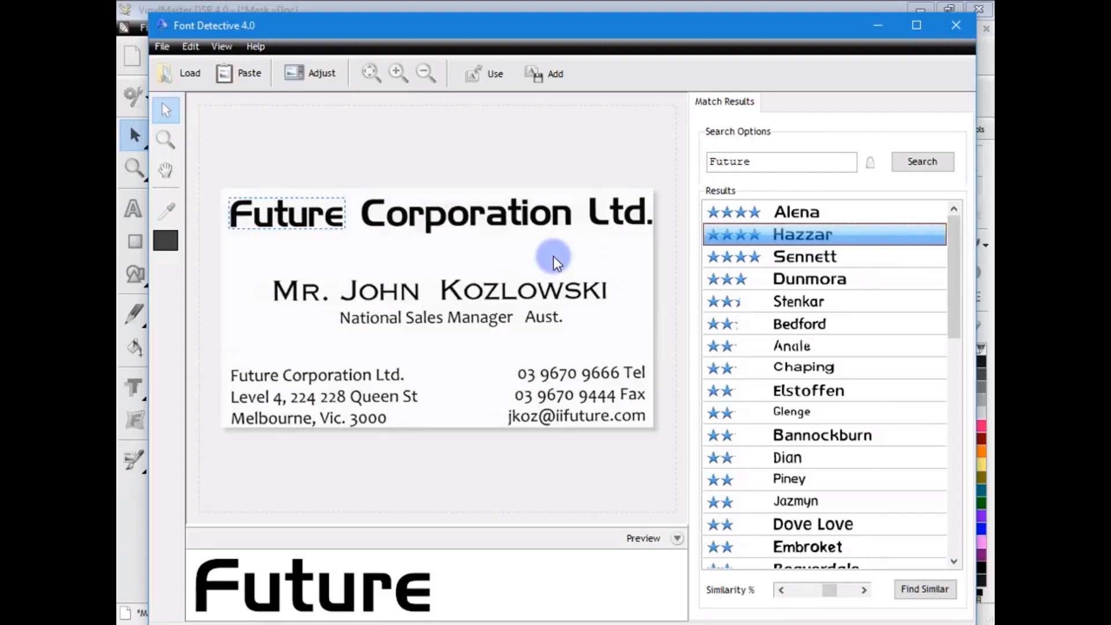
mouse_move(434, 266)
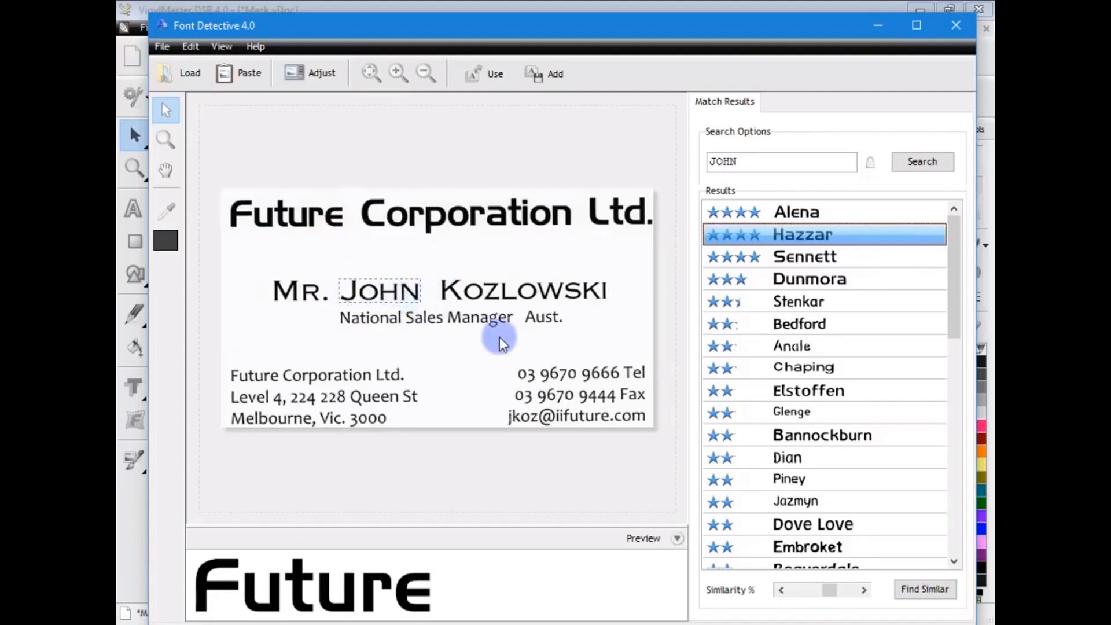
Search fonts for the JOHN sample and add the top match, Grafarald, to the library
left_click(922, 161)
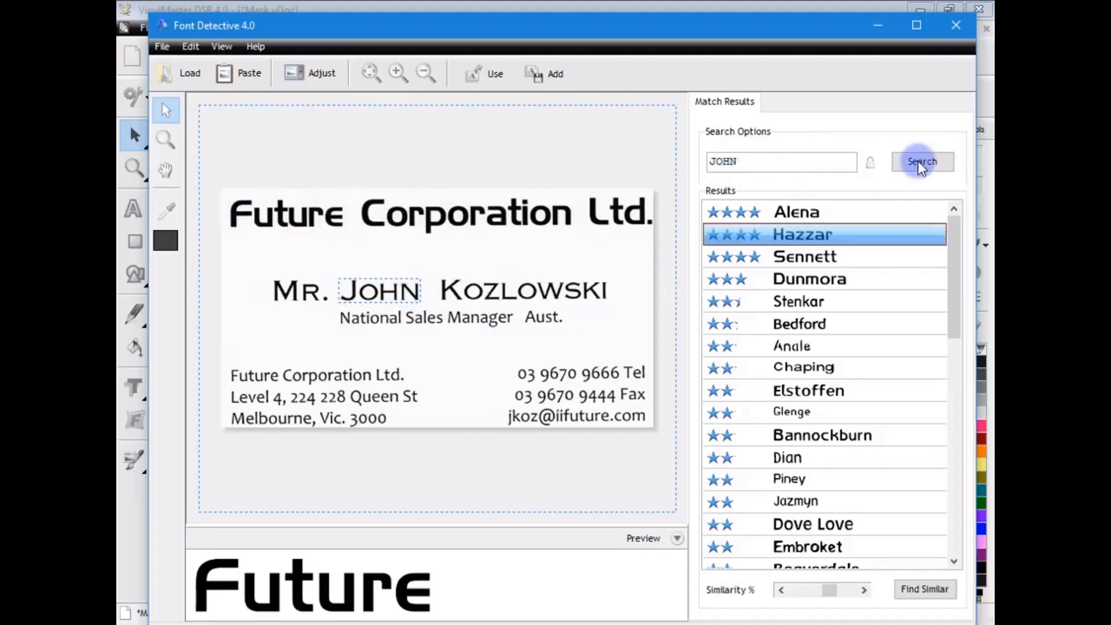
left_click(923, 162)
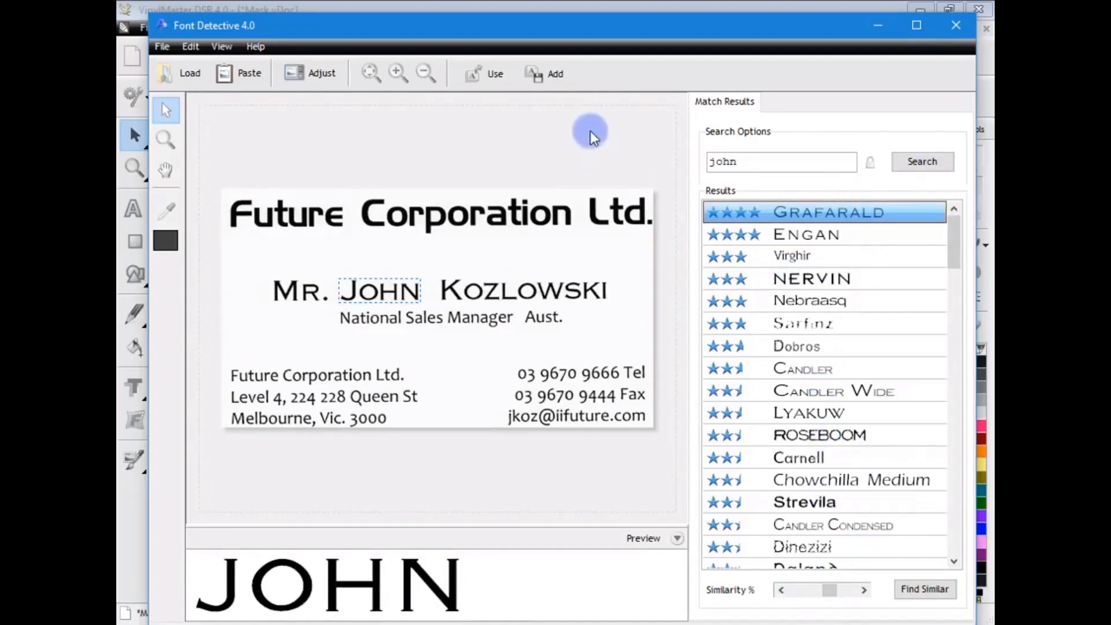
mouse_move(400, 463)
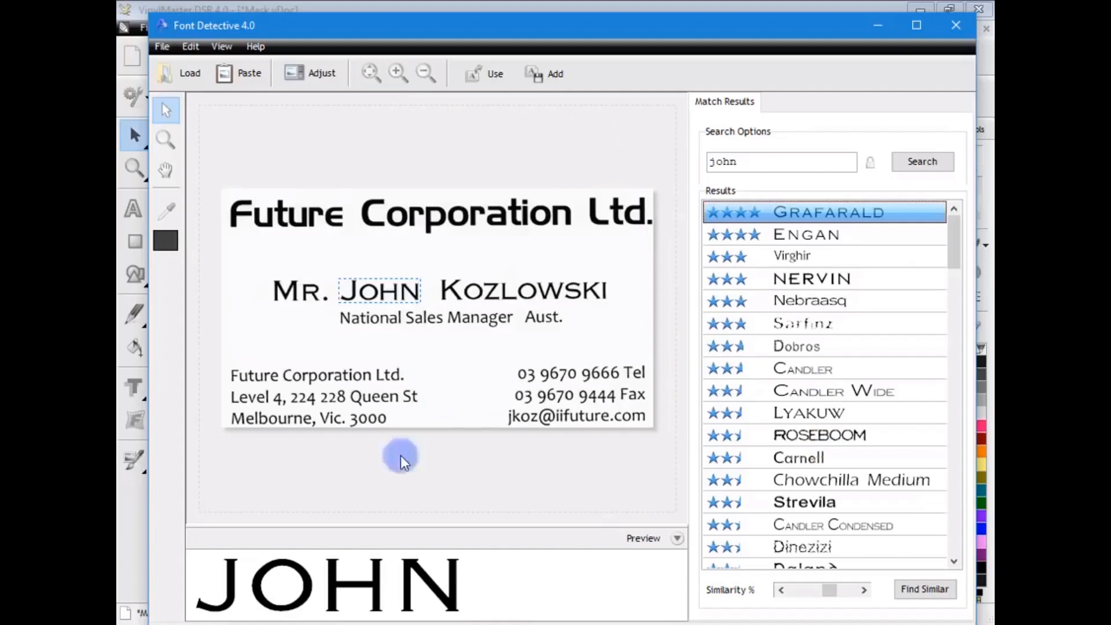
left_click(493, 74)
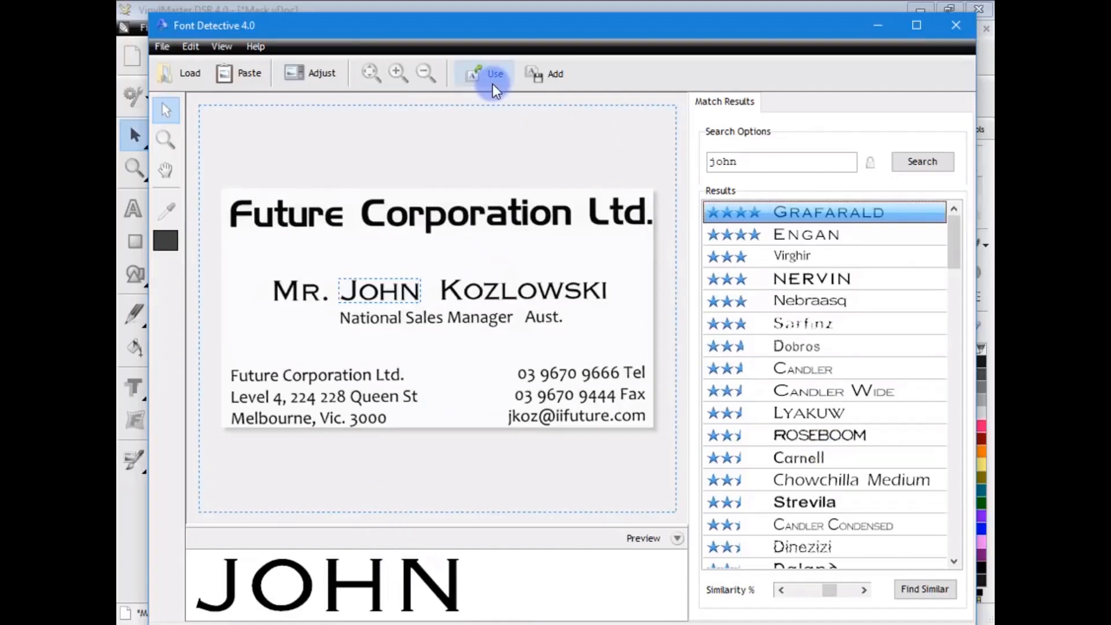
mouse_move(494, 90)
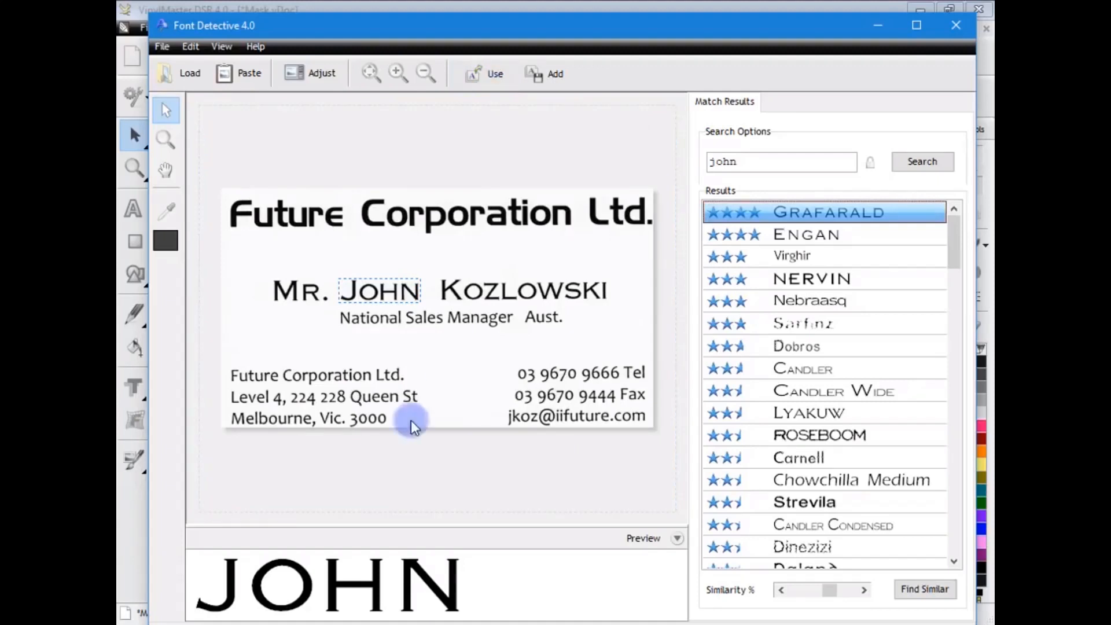
left_click(537, 74)
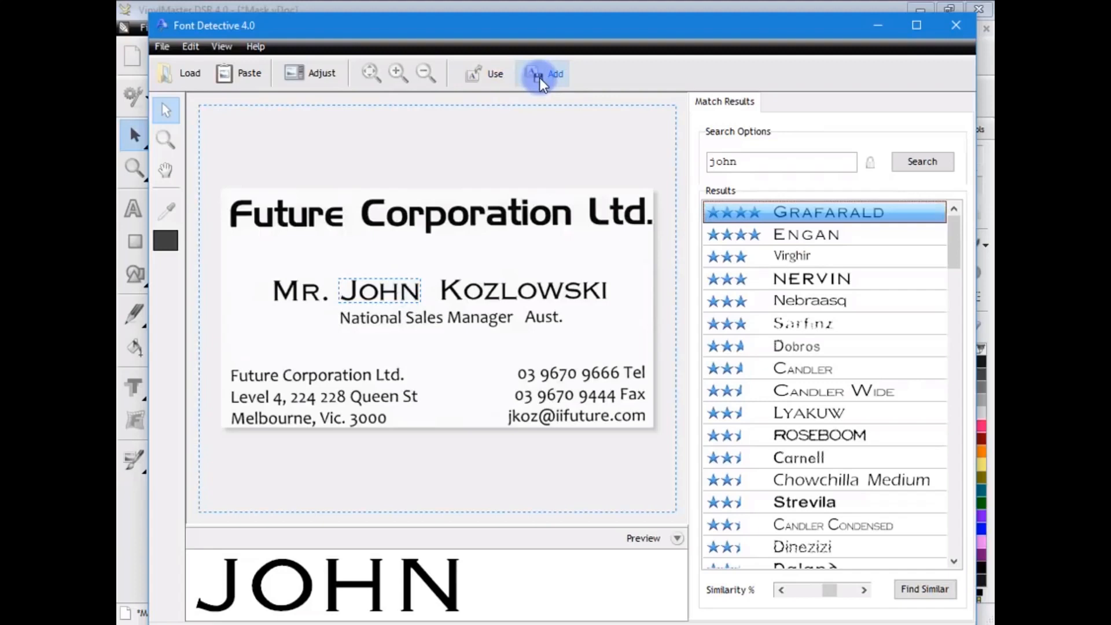
mouse_move(542, 84)
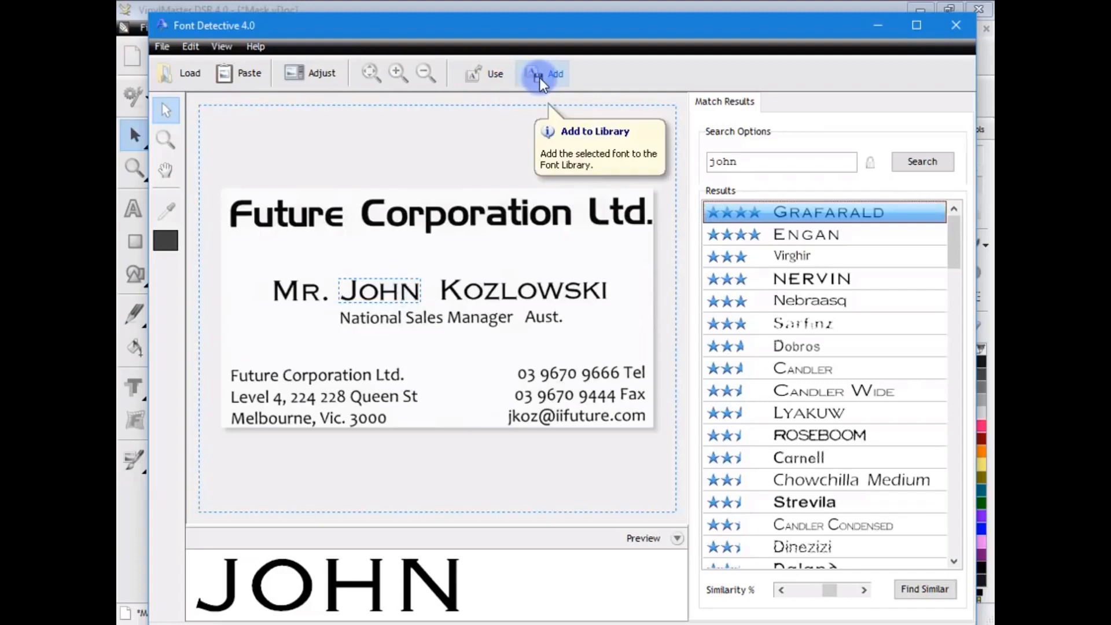
mouse_move(488, 142)
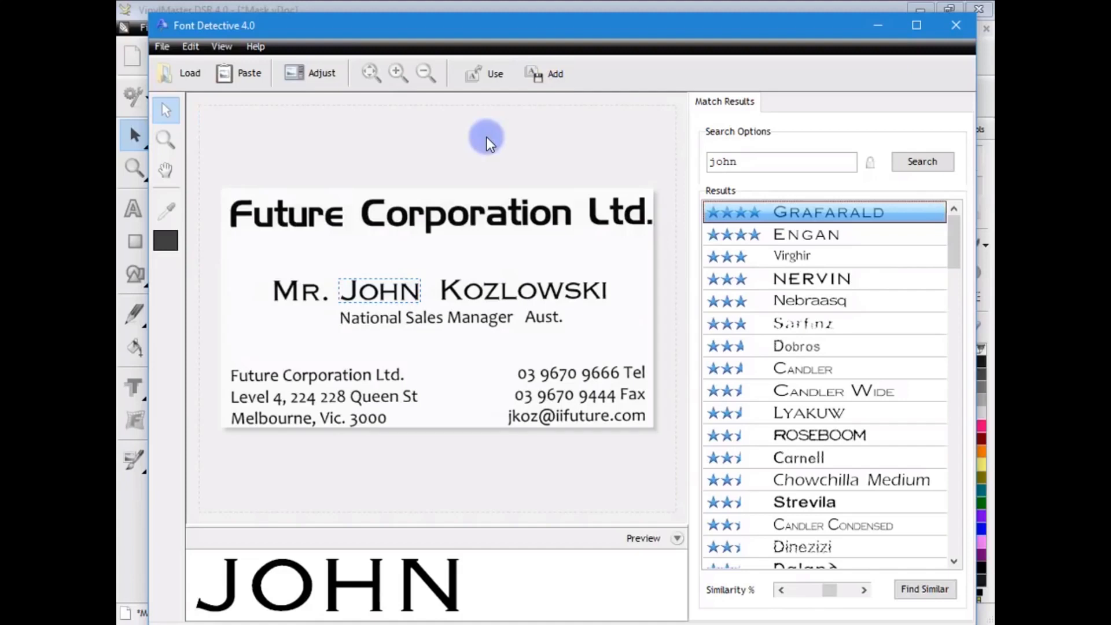
mouse_move(494, 143)
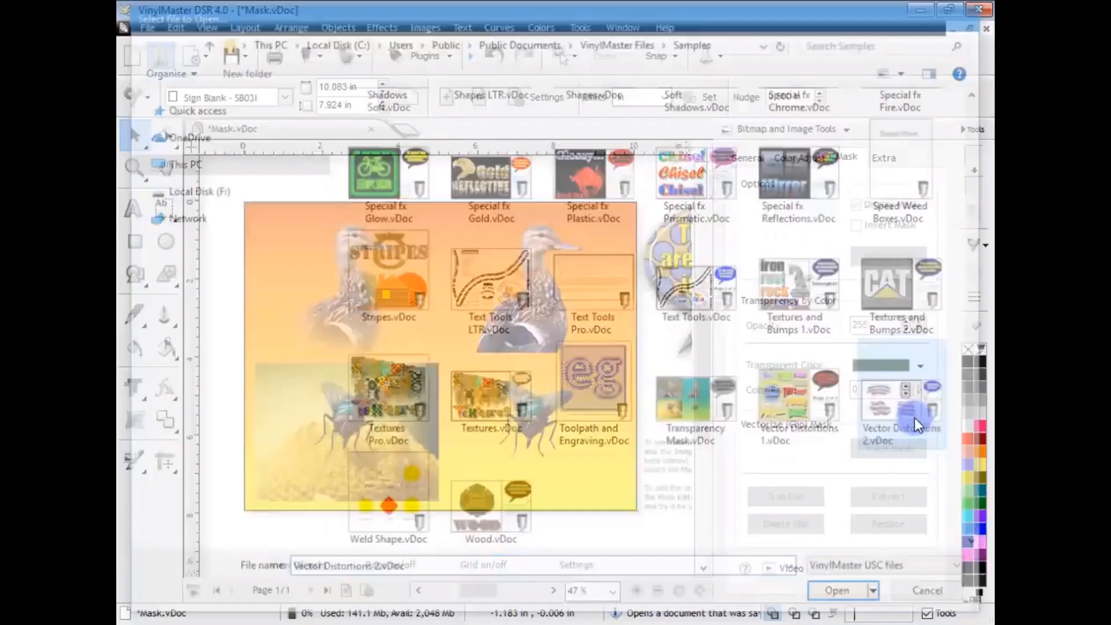
Open Vector Distortions 2, pick a distortion shape and node-edit the envelope, then deselect
left_click(836, 590)
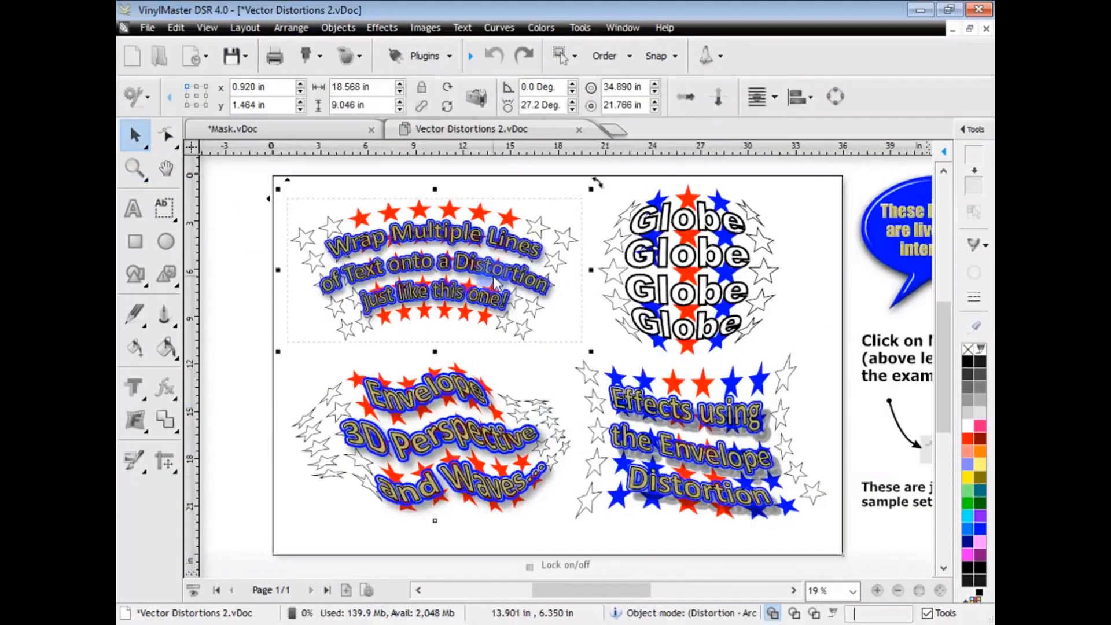
left_click(134, 421)
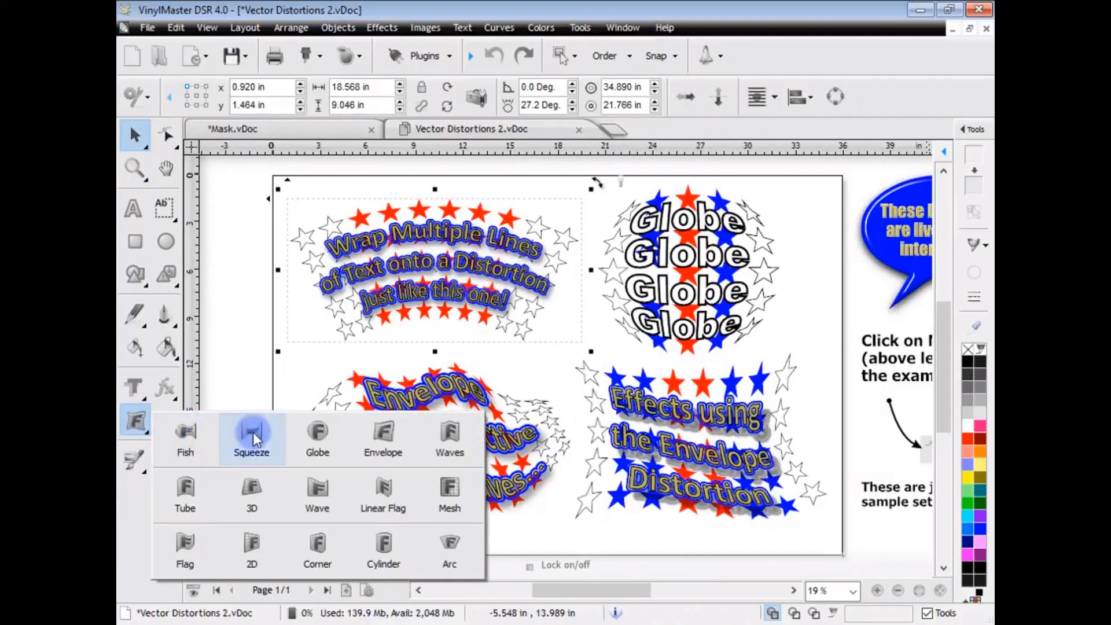
mouse_move(242, 551)
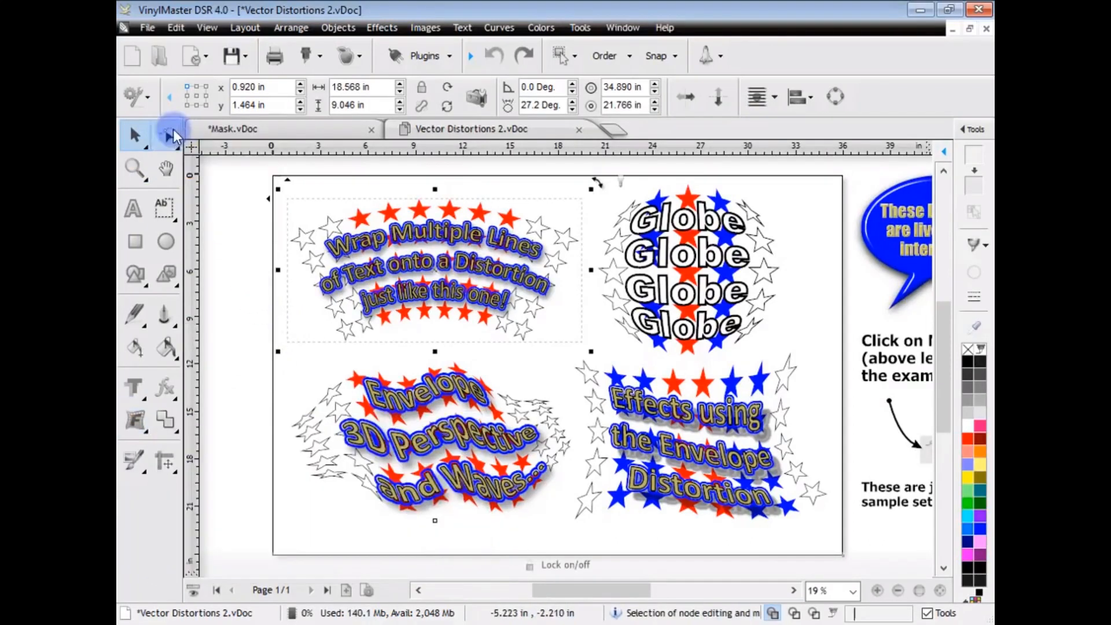
left_click(166, 132)
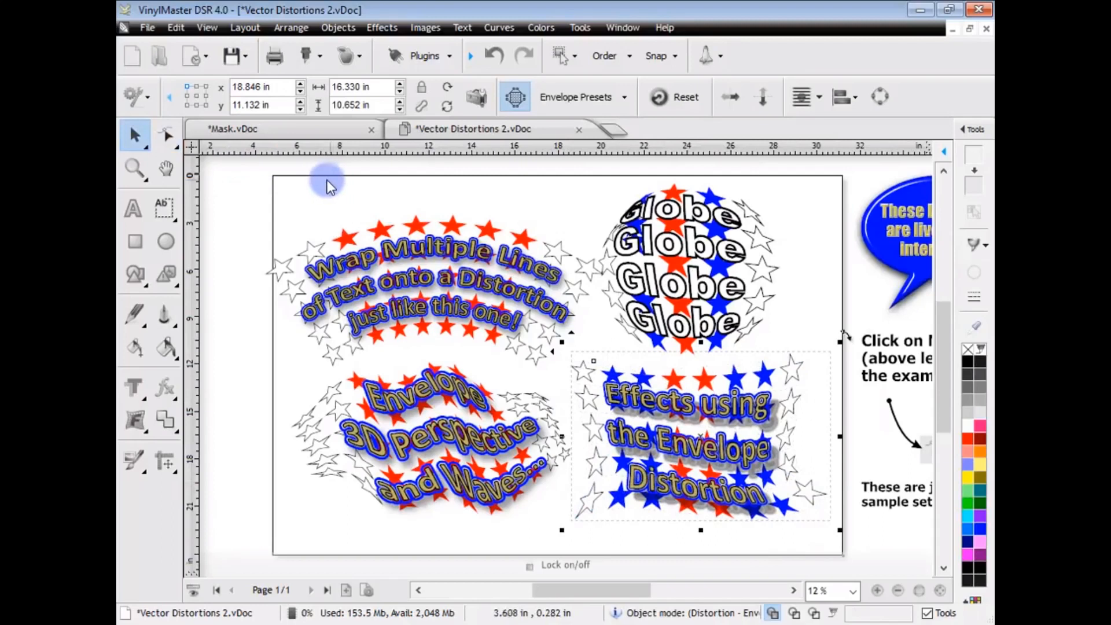
left_click(132, 55)
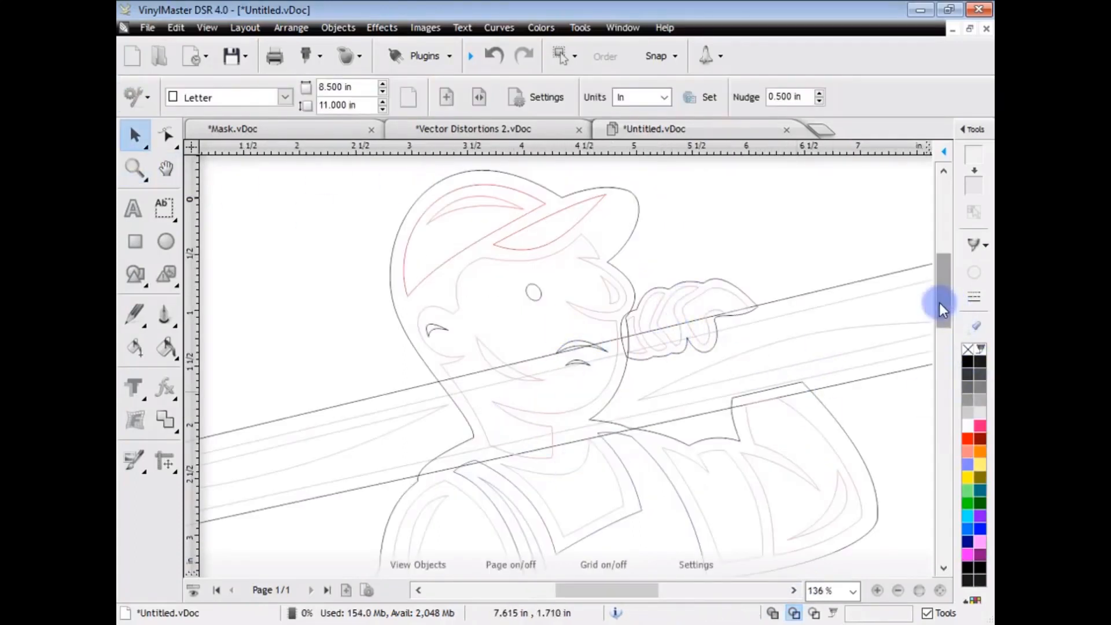
Select all 60 plumber artwork objects and weld them into one outline
scroll("down", 3)
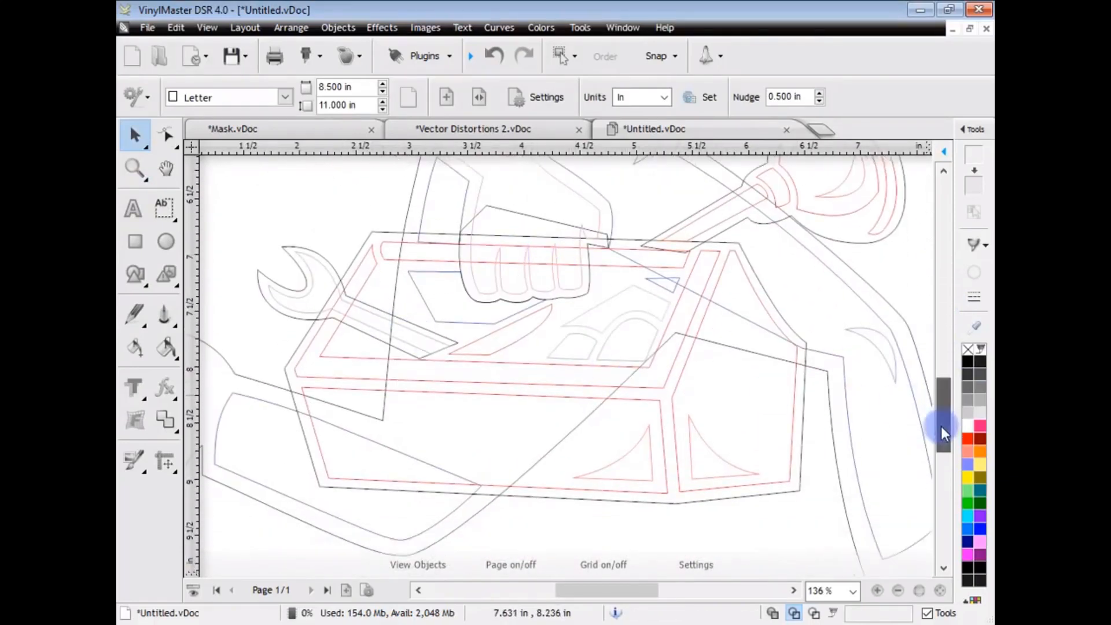
left_click_drag(944, 426, 943, 312)
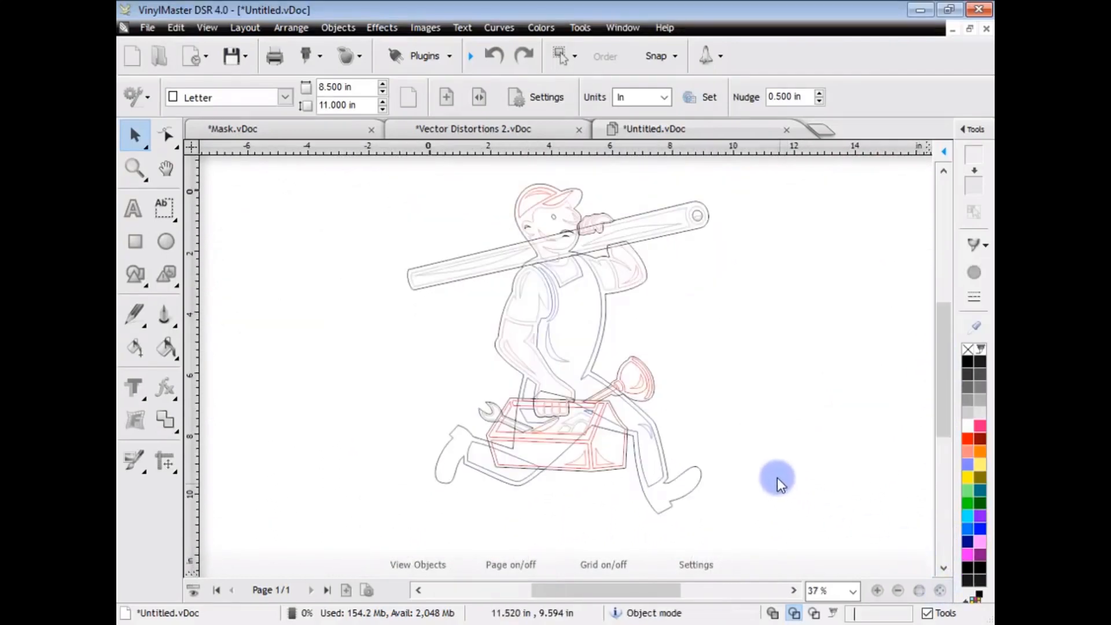
mouse_move(739, 377)
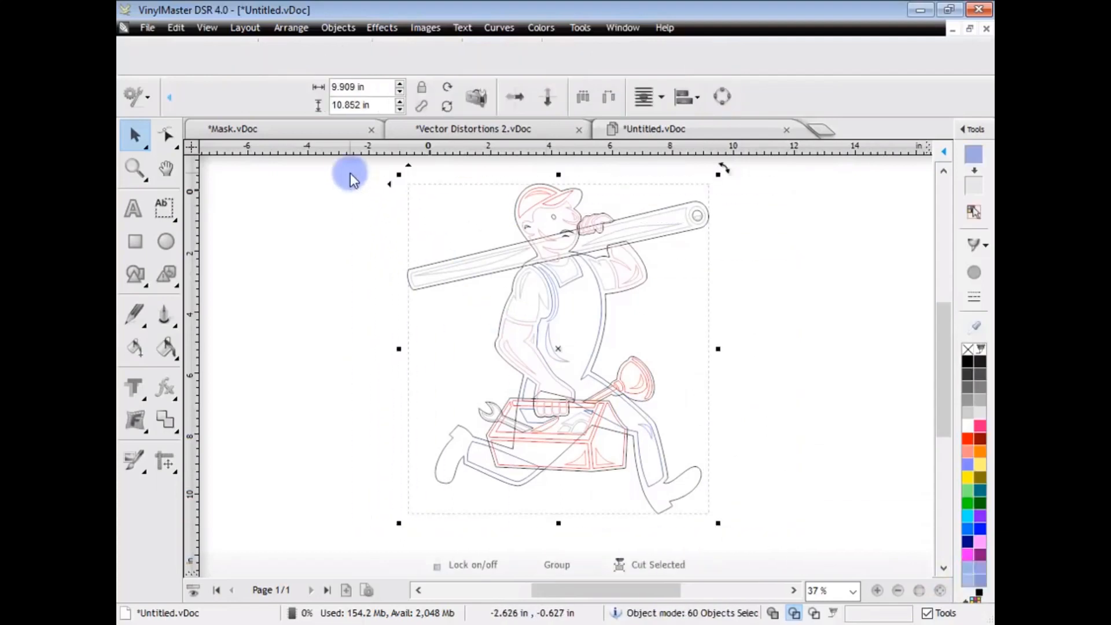
left_click(337, 27)
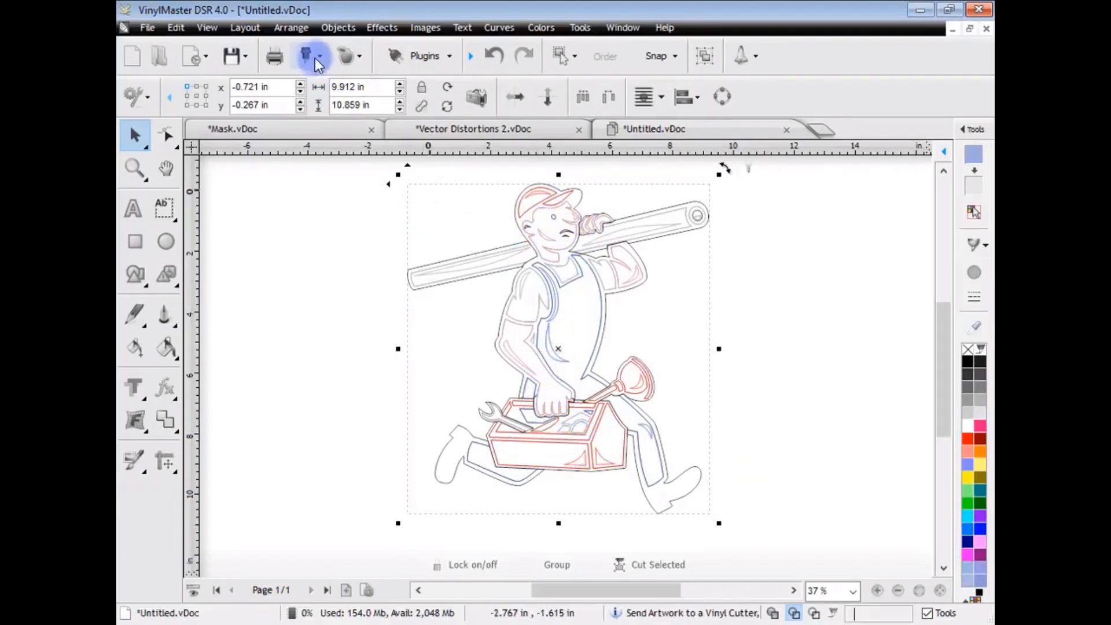
Preview the plumber cut job separated by colour, then close it and start a new document
left_click(305, 55)
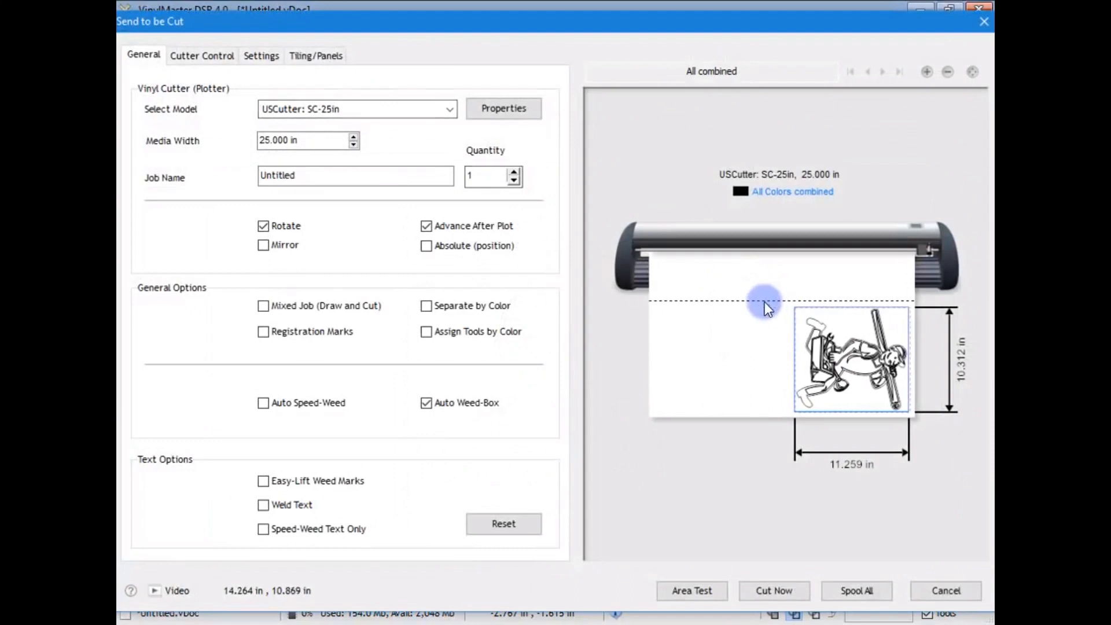
left_click(426, 306)
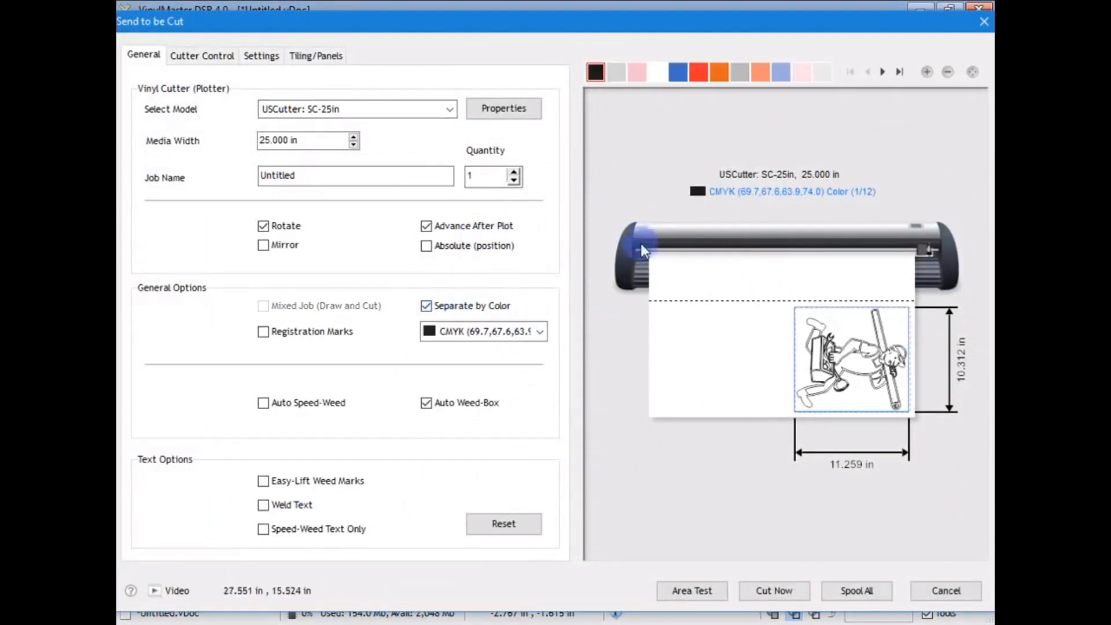
left_click(656, 72)
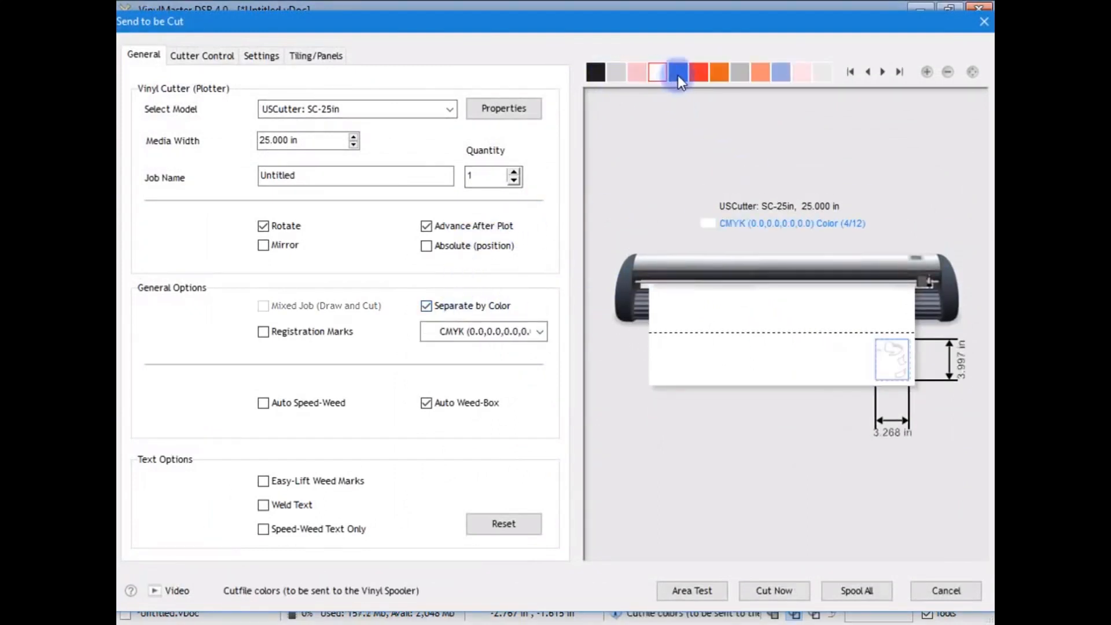
left_click(760, 72)
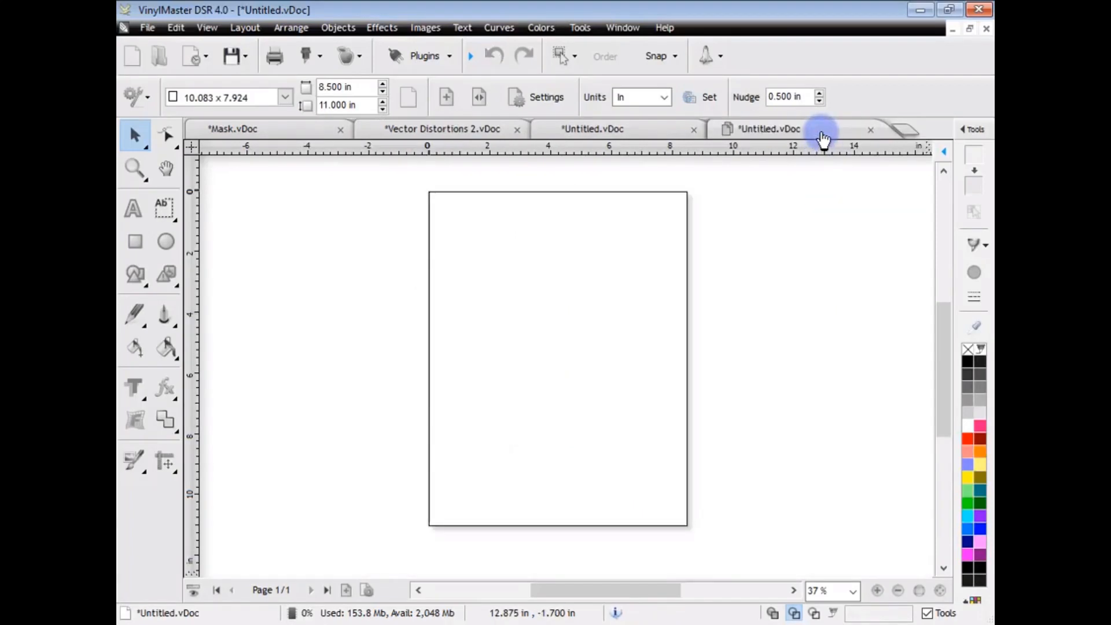
Type 'Lot' on the page and set serial numbering from 100 to 150
left_click(133, 210)
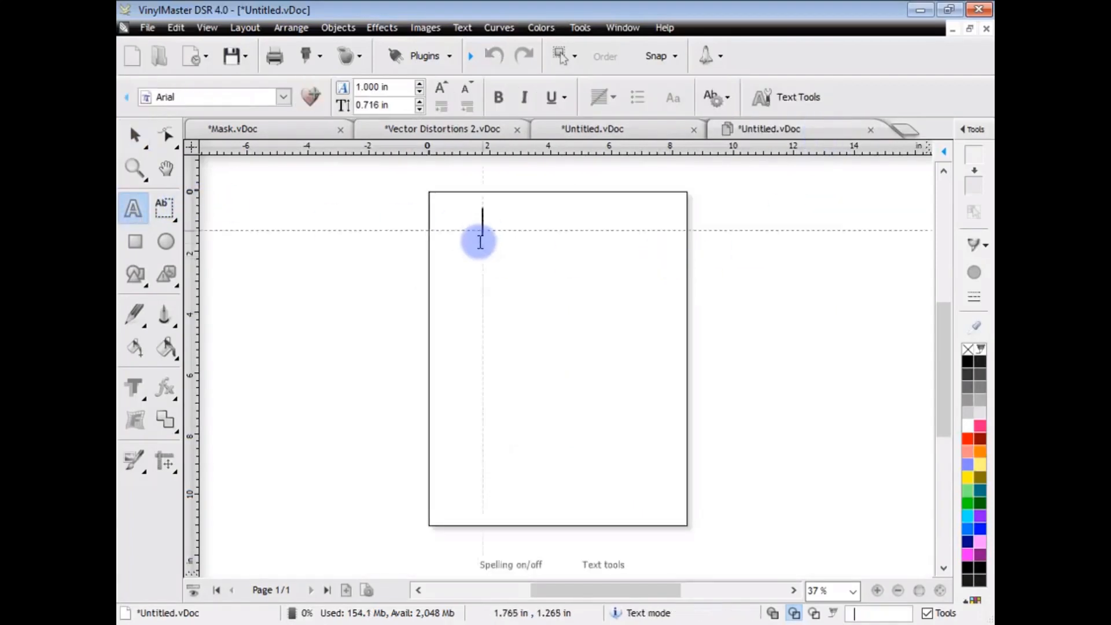
type("Lot")
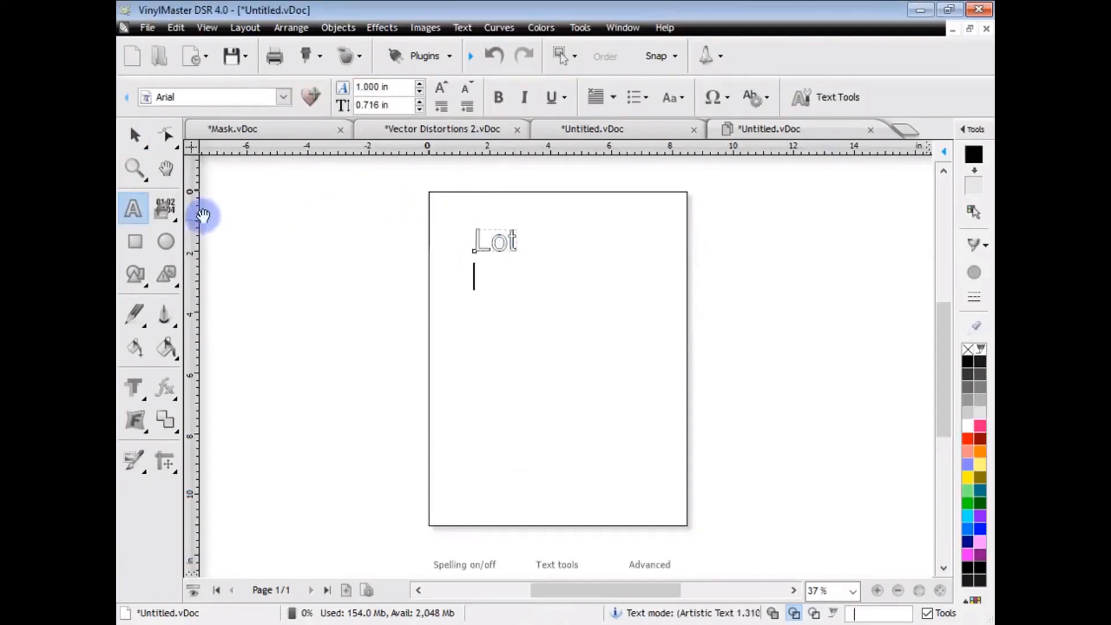
left_click(165, 207)
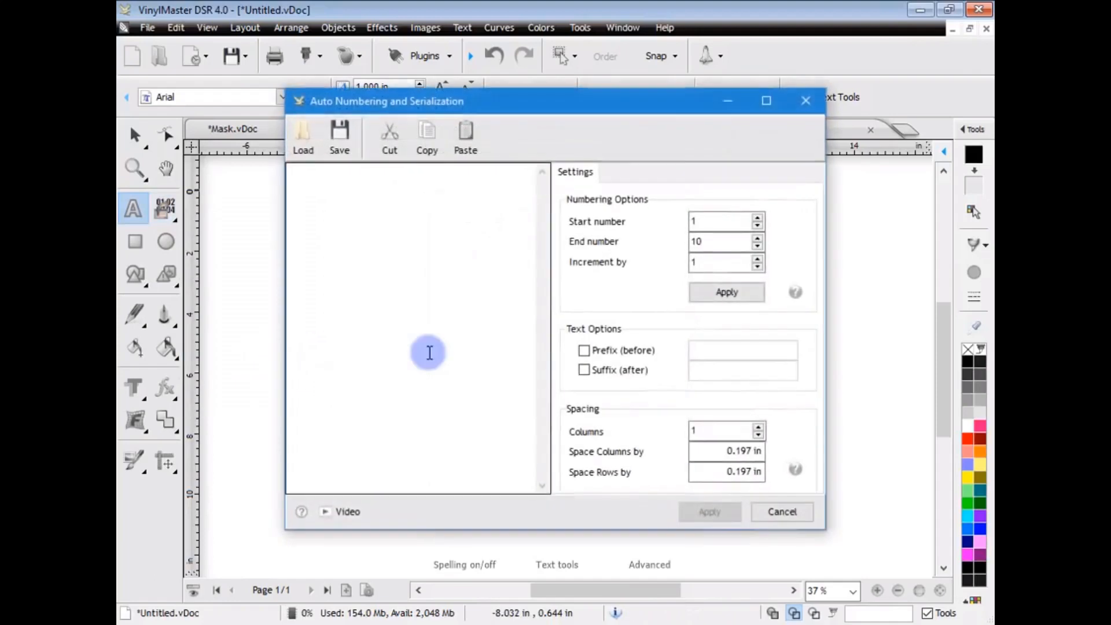
mouse_move(461, 341)
type("0")
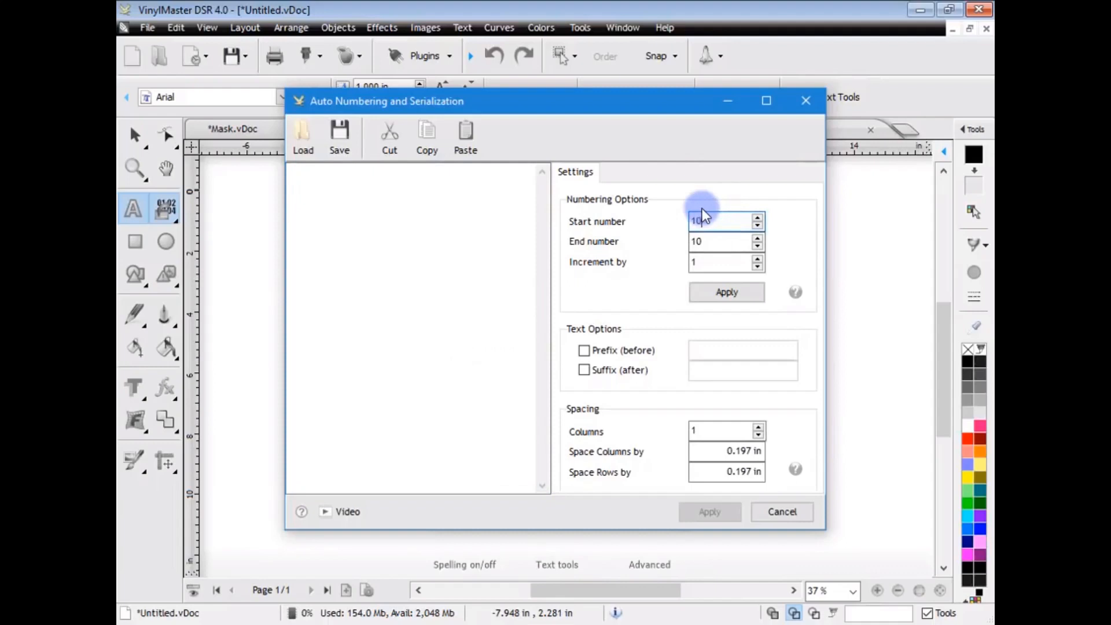
left_click(720, 241)
type("150")
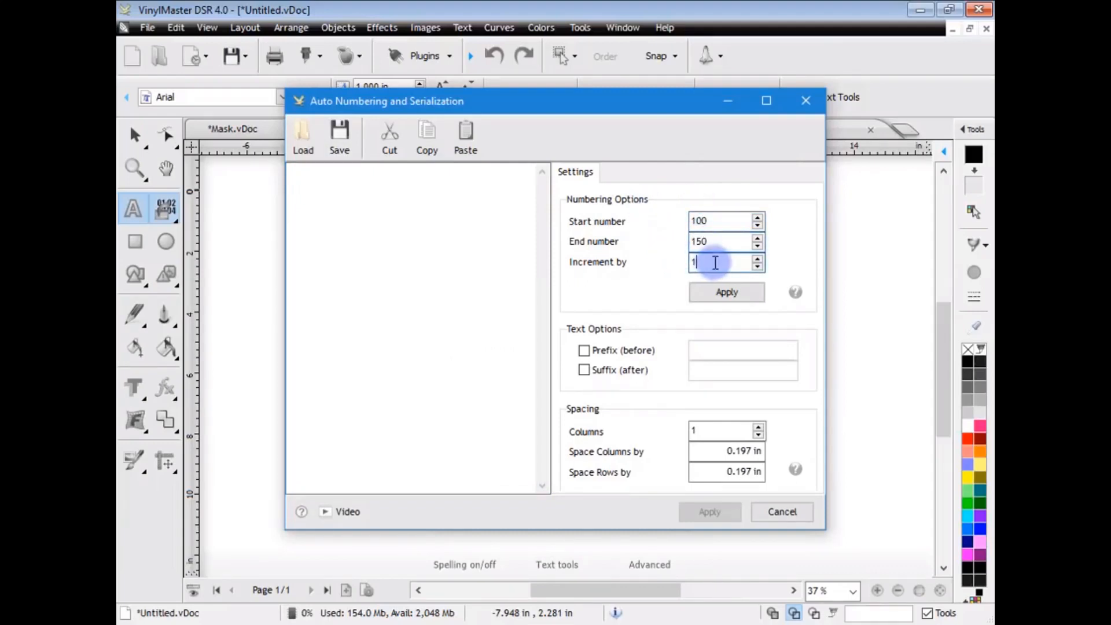
left_click(727, 292)
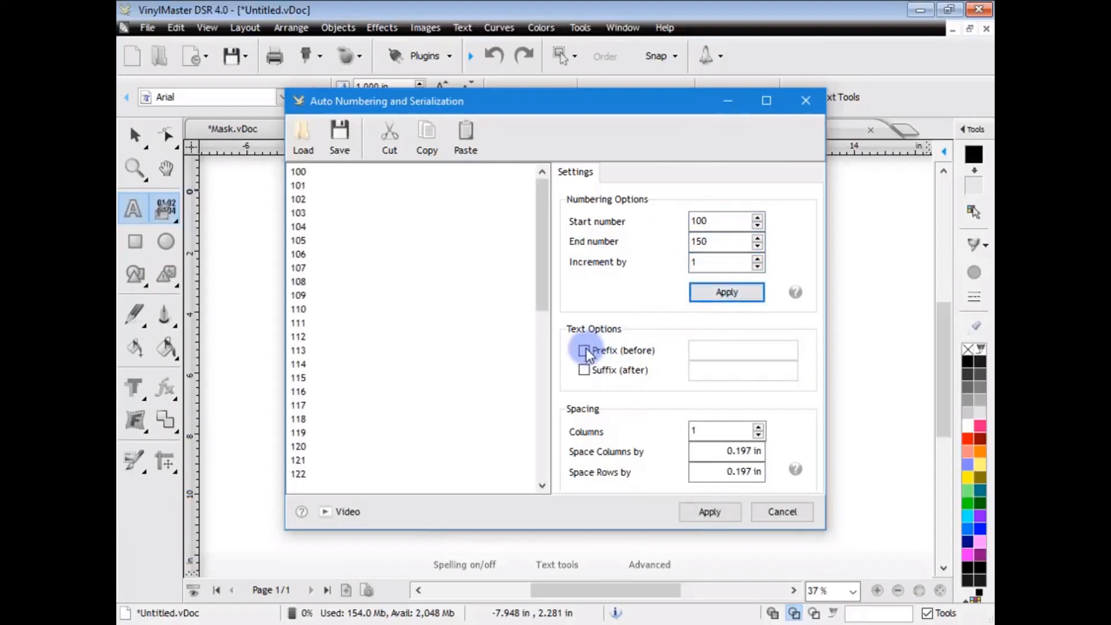
Add prefix Lot and suffix Remax to the serial numbers and apply
left_click(584, 350)
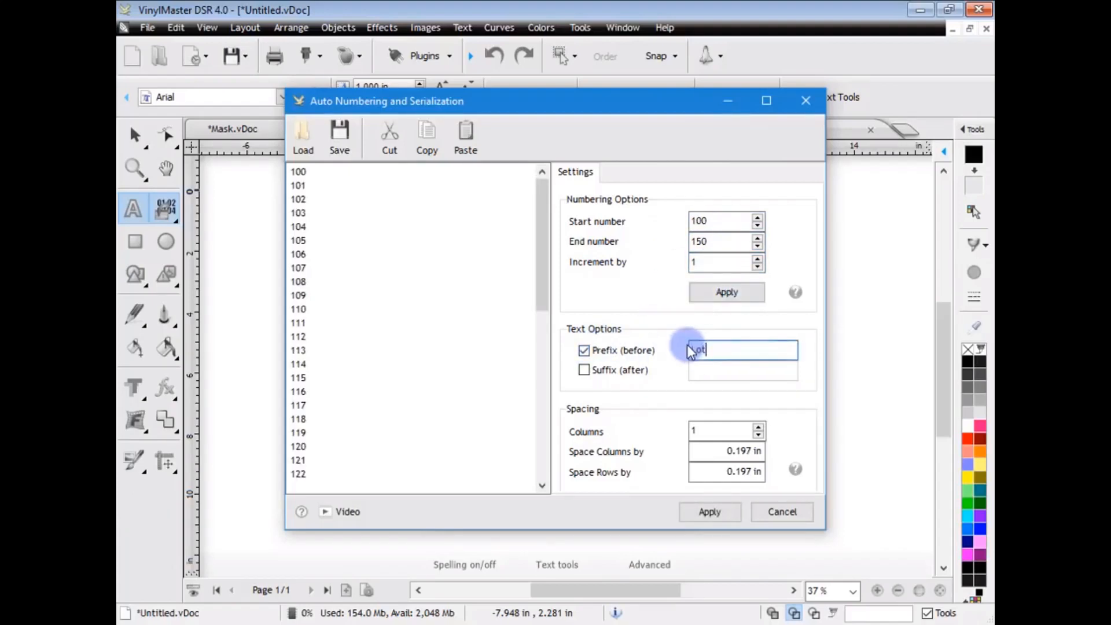
left_click(585, 369)
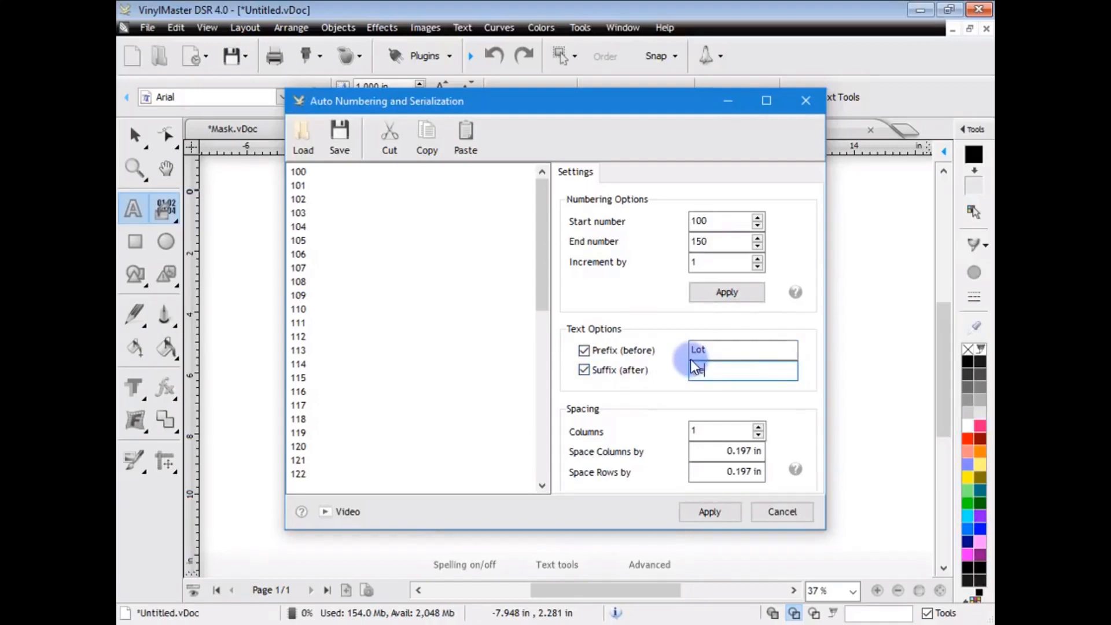
type("Remax")
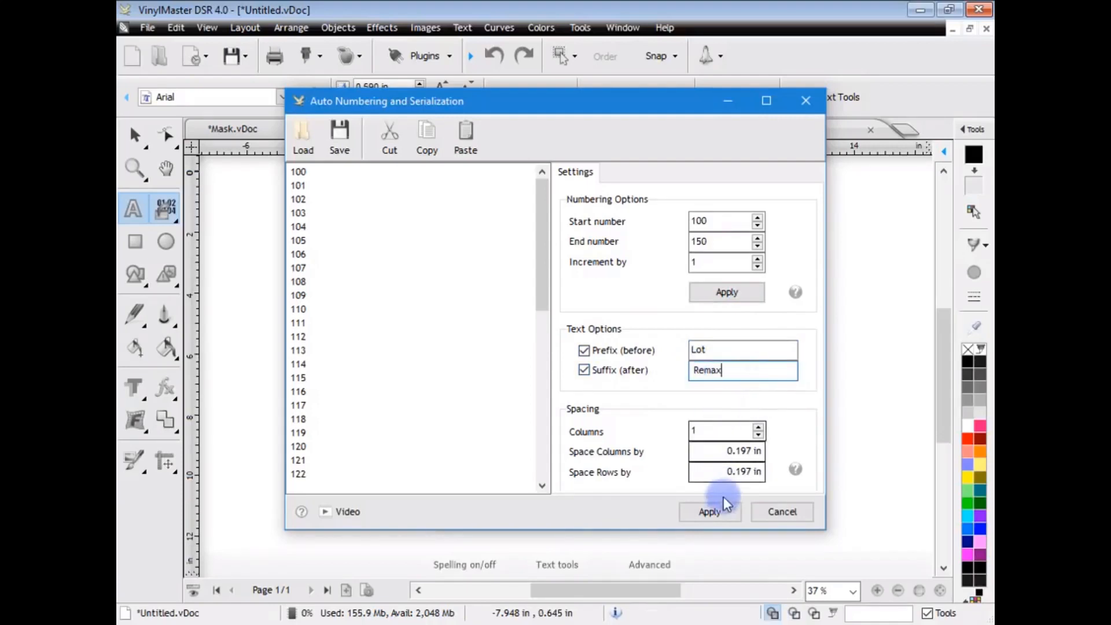
left_click(709, 512)
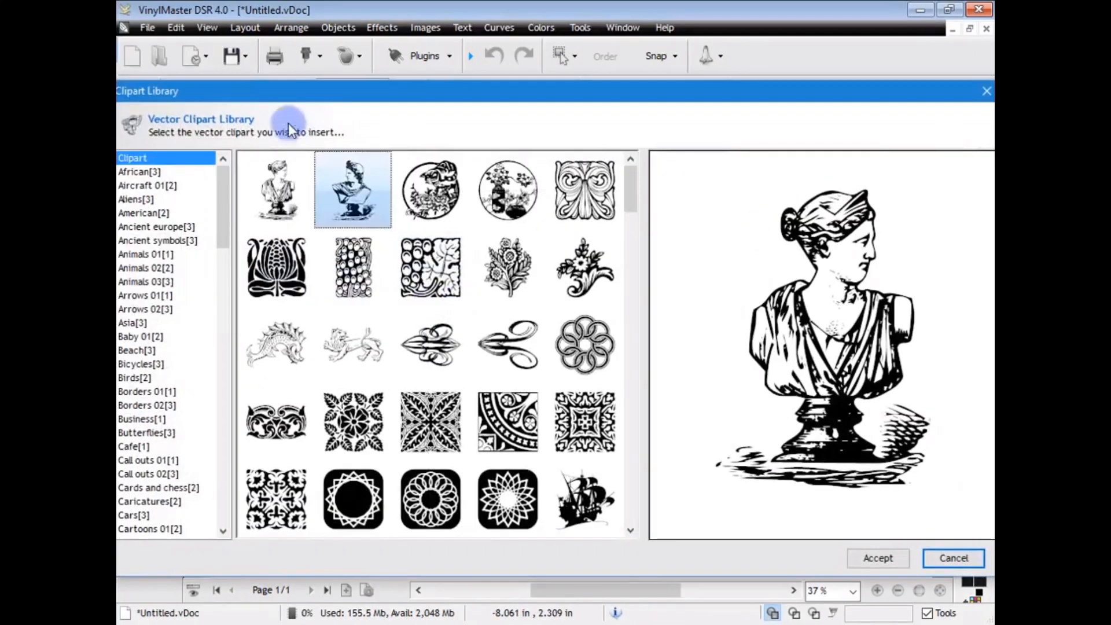
Browse the clipart categories to Butterflies and place a butterfly on the page
left_click(139, 171)
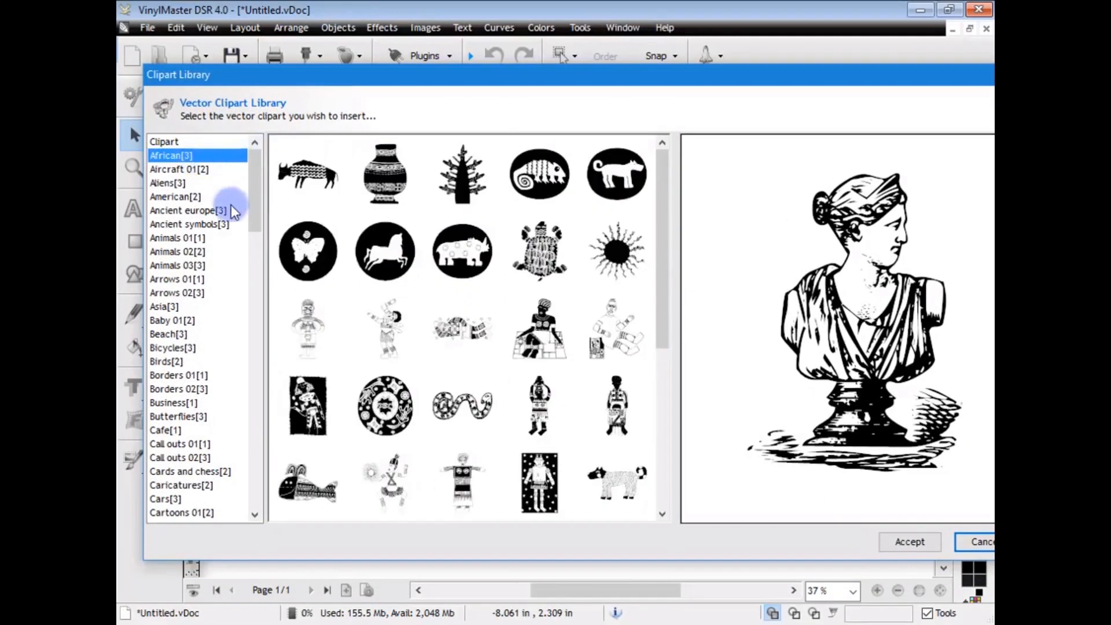
left_click(177, 252)
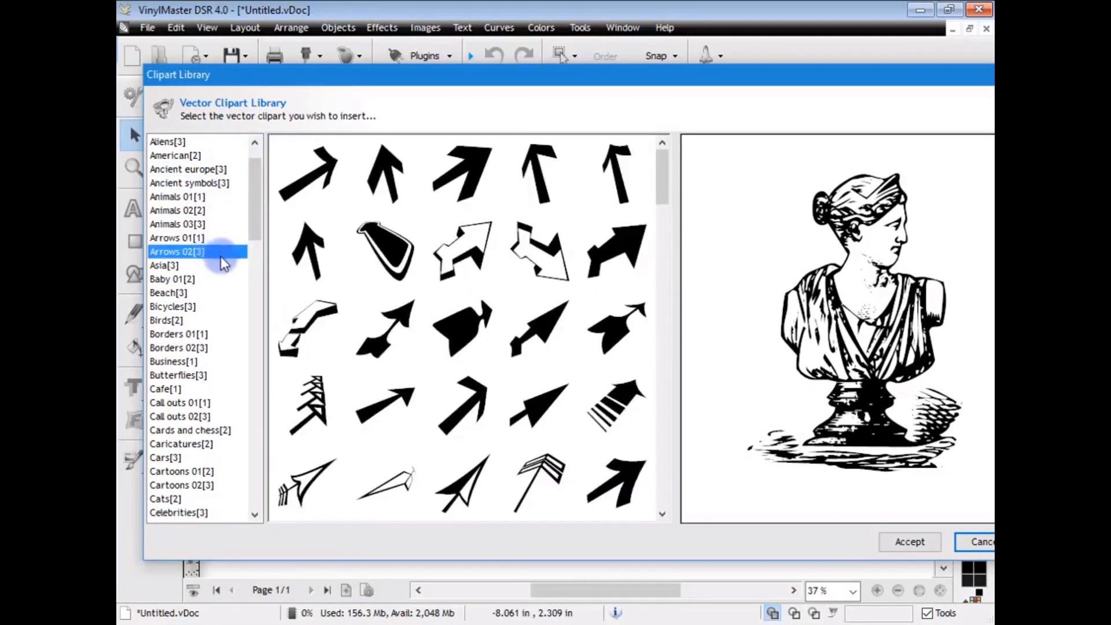
left_click(177, 244)
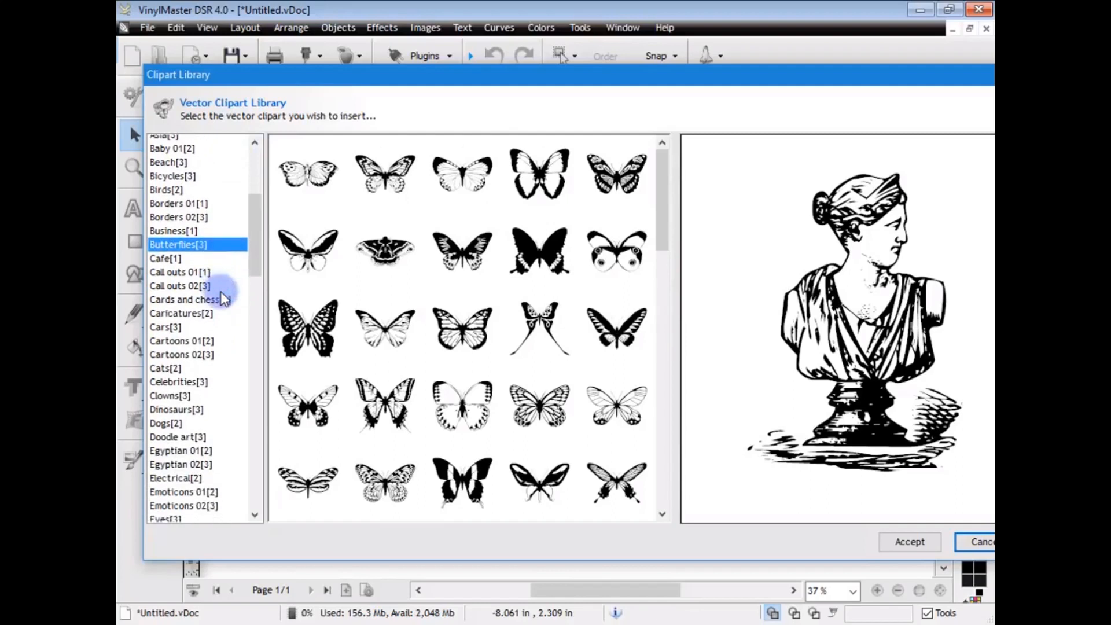
left_click(540, 331)
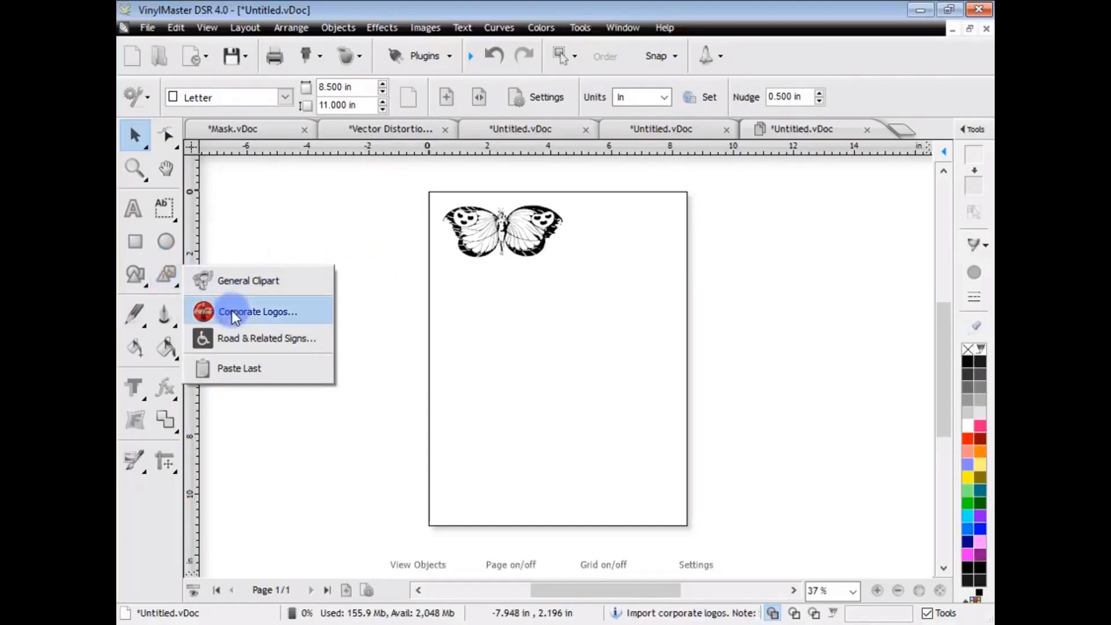
Insert the Bianca 1 corporate logo and open the Danger Signs road sign folder
left_click(258, 312)
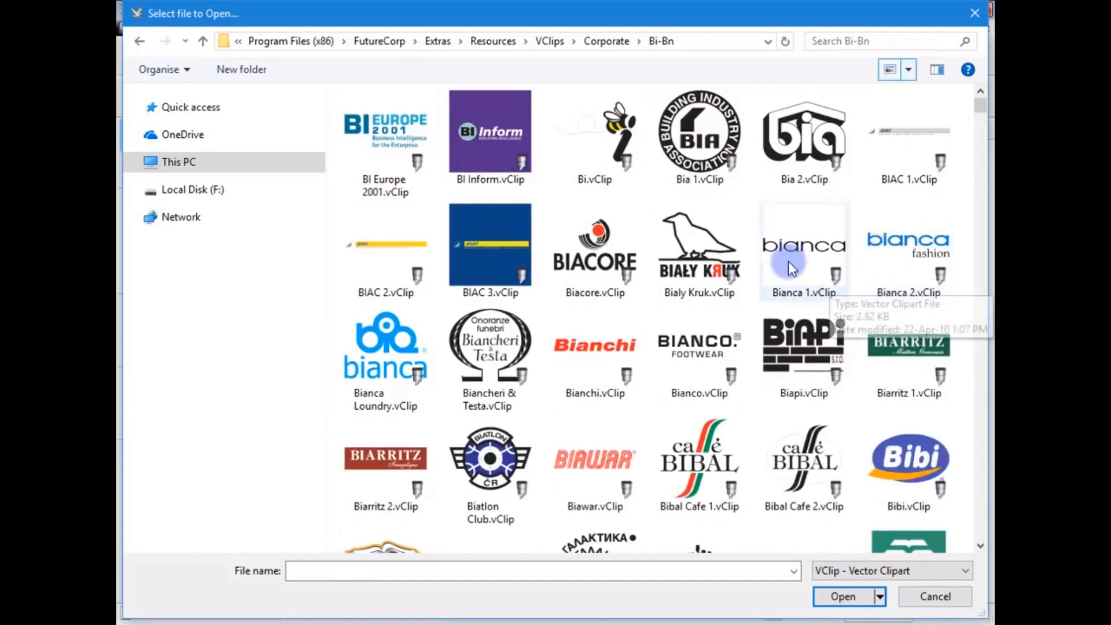
double_click(804, 245)
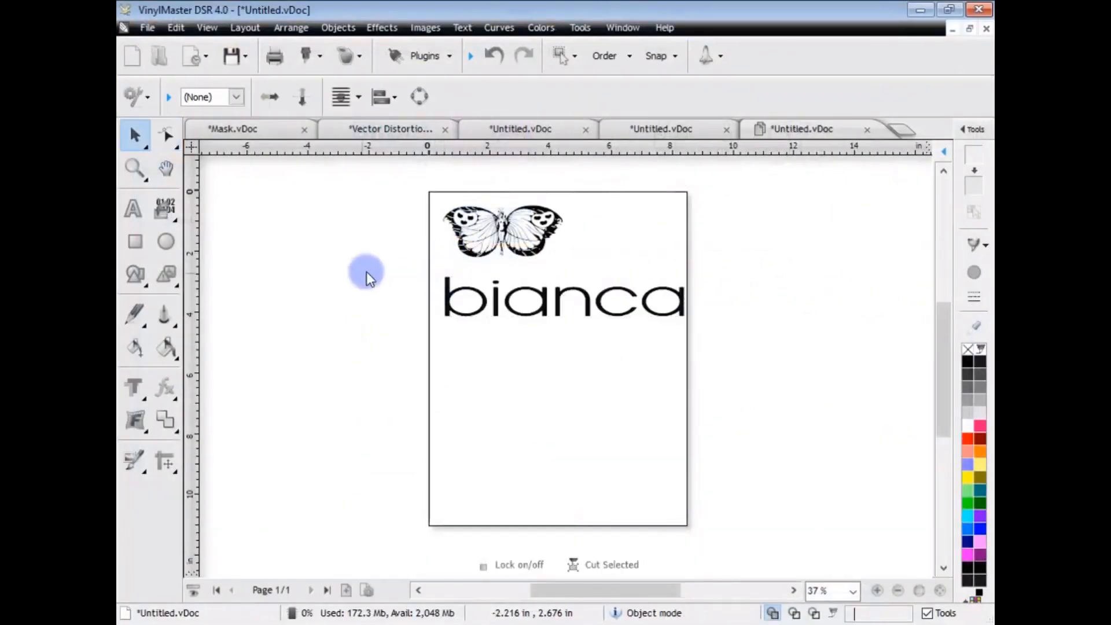
left_click(165, 275)
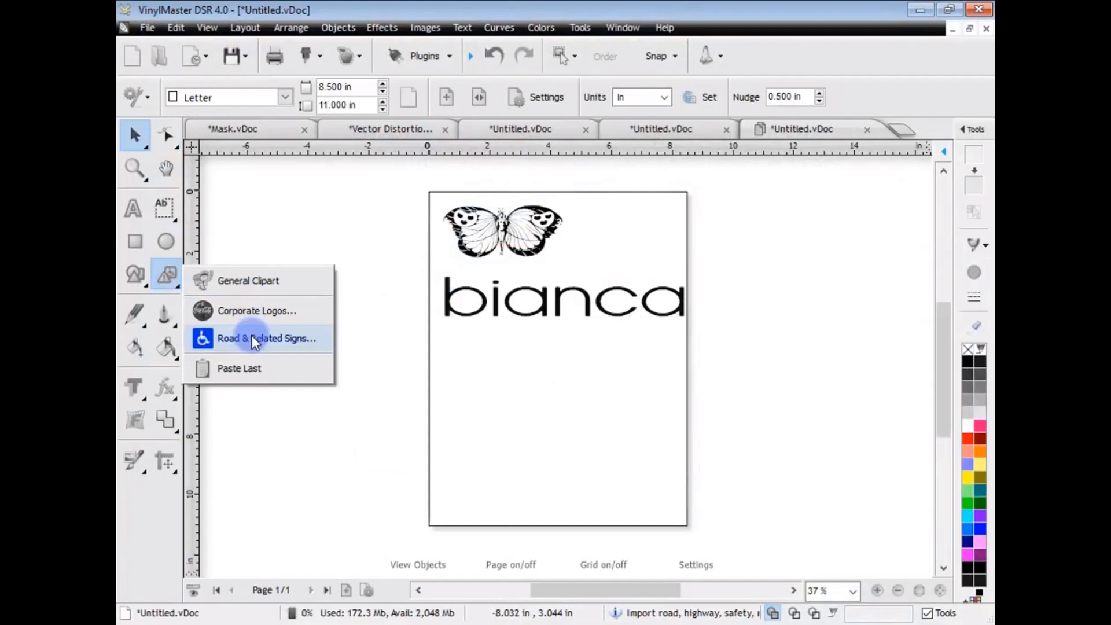
left_click(268, 338)
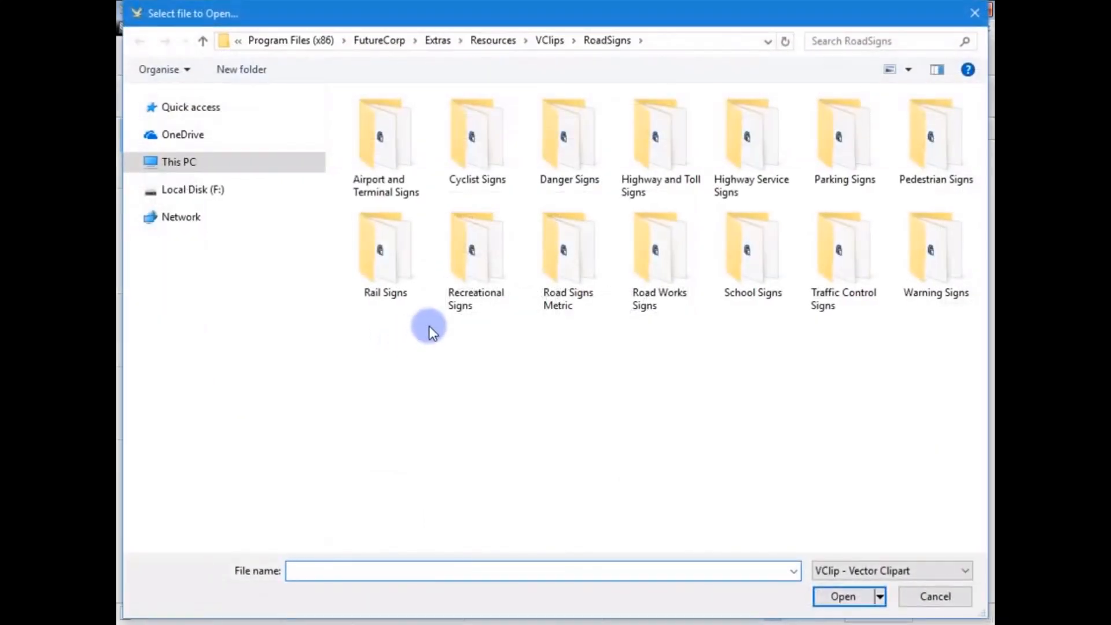
double_click(568, 133)
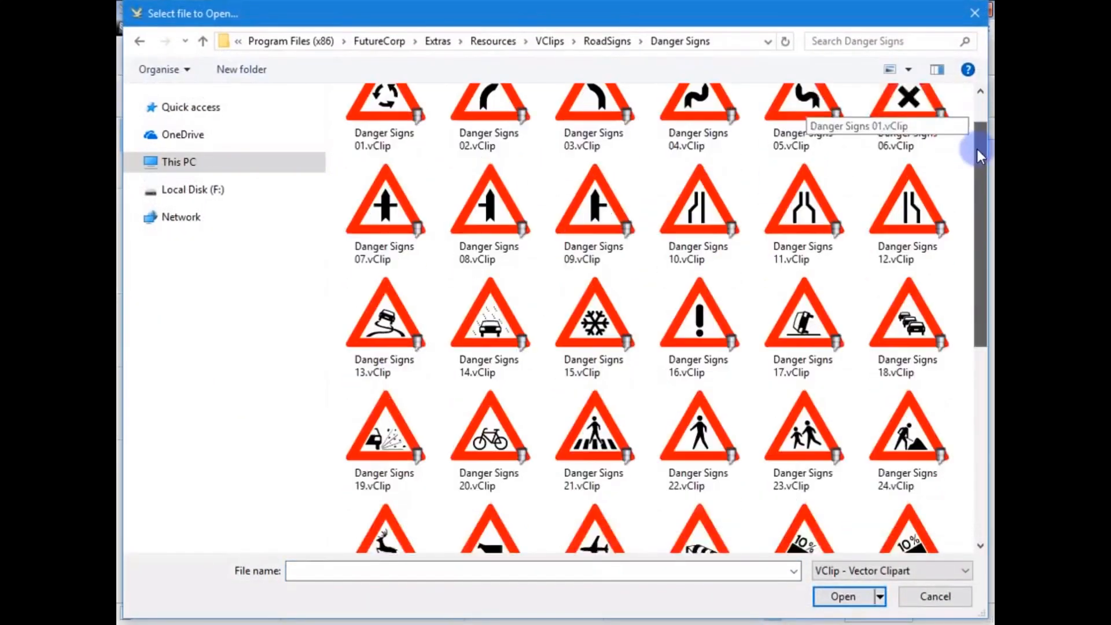
scroll("down", 3)
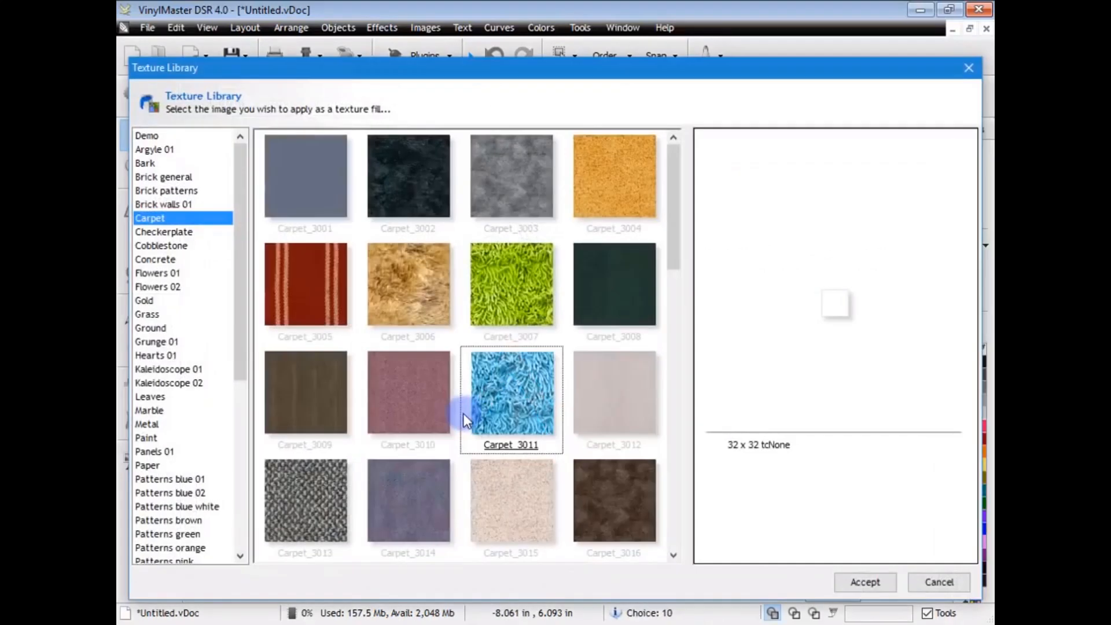
Fill a circle with the Patterns blue white texture and drag it beside the sign
left_click(158, 273)
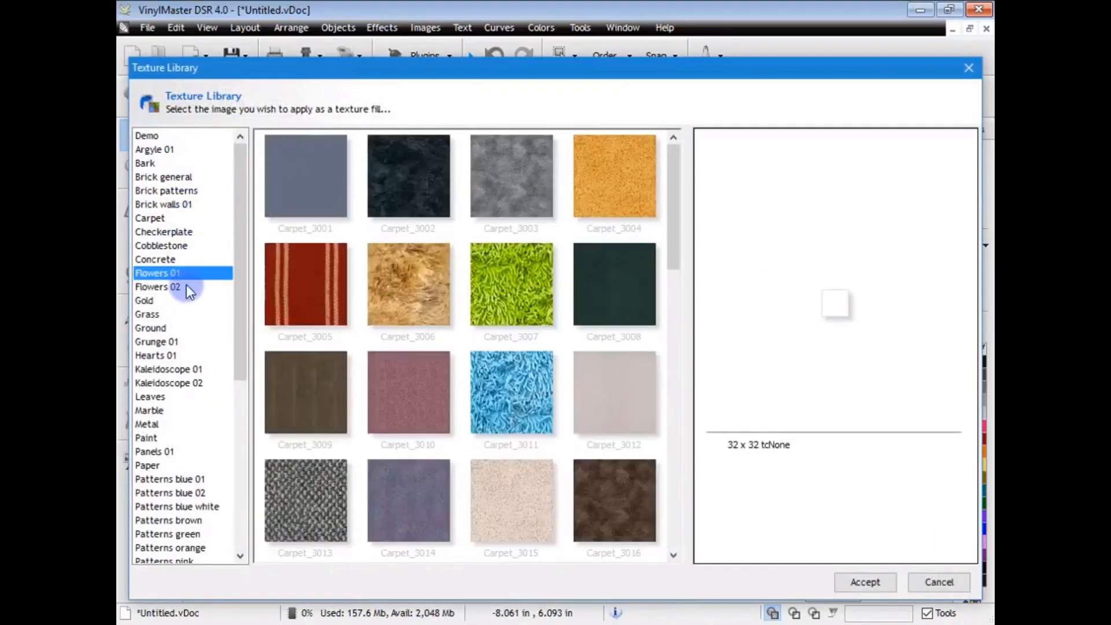
left_click(175, 479)
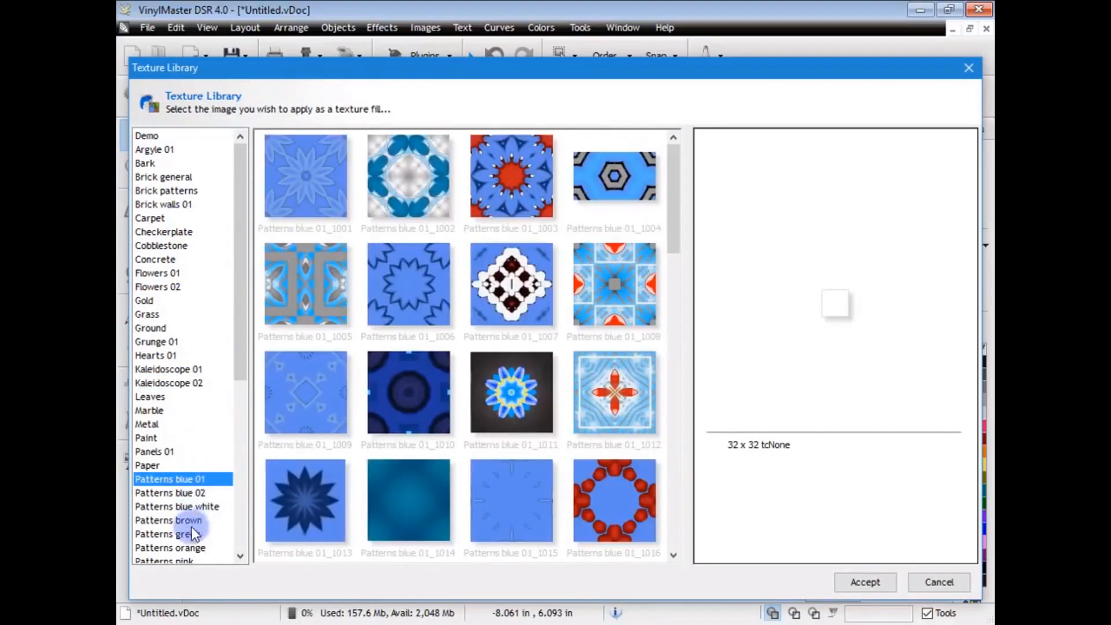
left_click(167, 534)
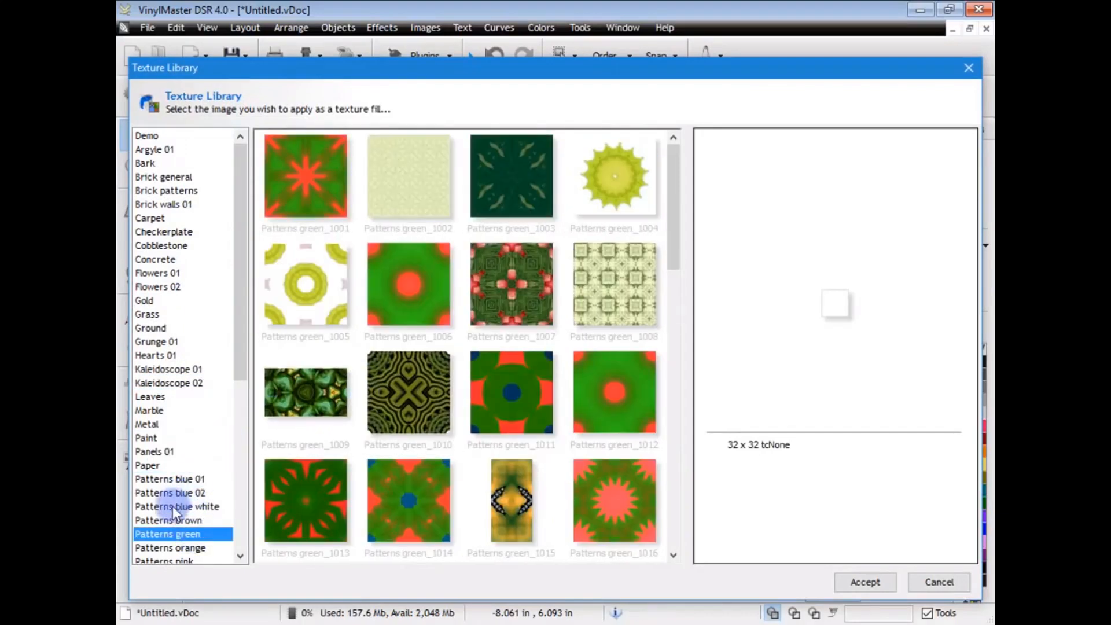
left_click(865, 582)
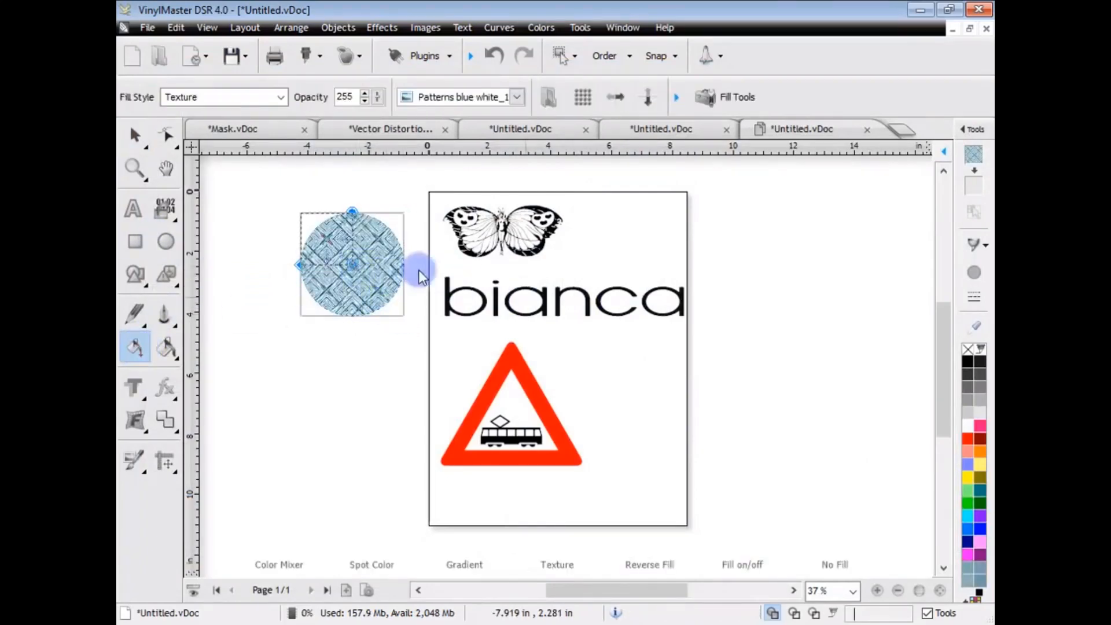
left_click_drag(353, 265, 634, 390)
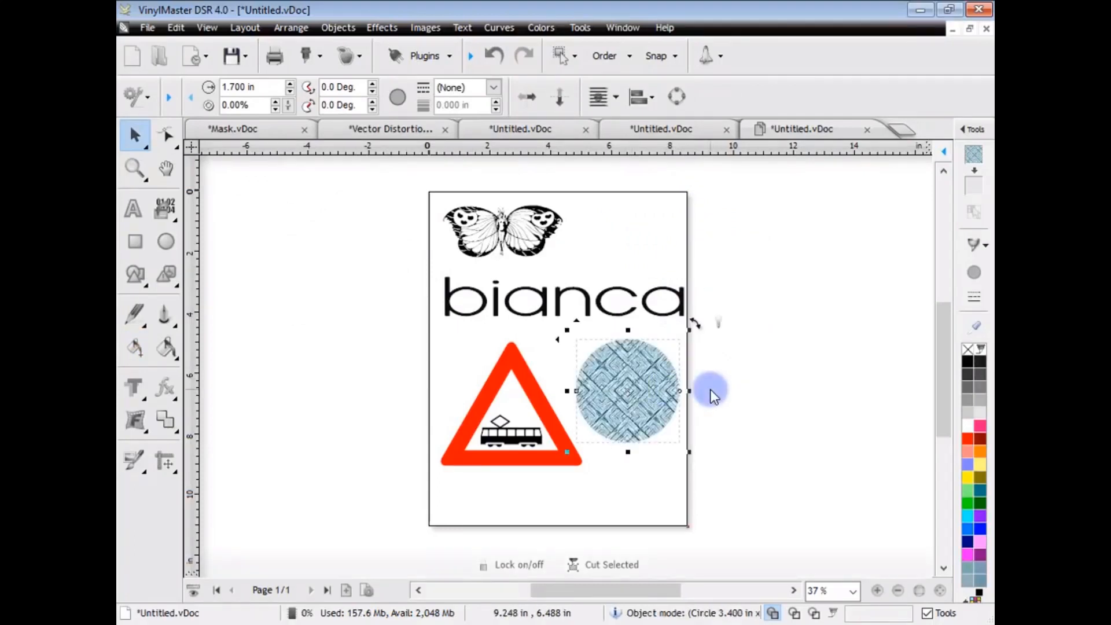
mouse_move(960, 136)
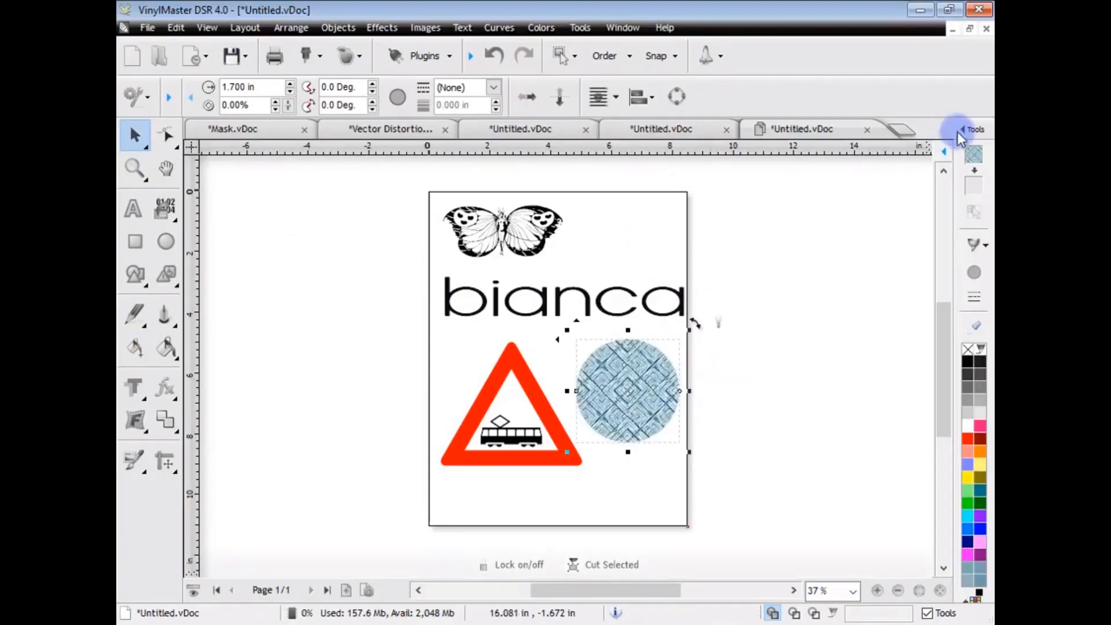
Switch the Tools docker panel to Size, Scale and Rotation
left_click(966, 129)
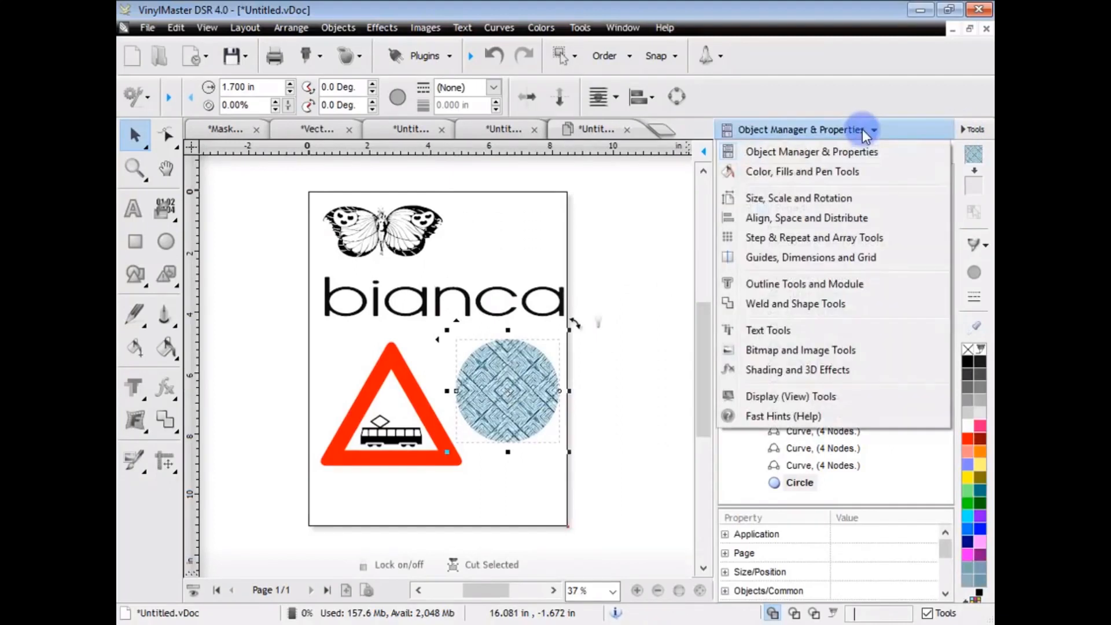
mouse_move(810, 222)
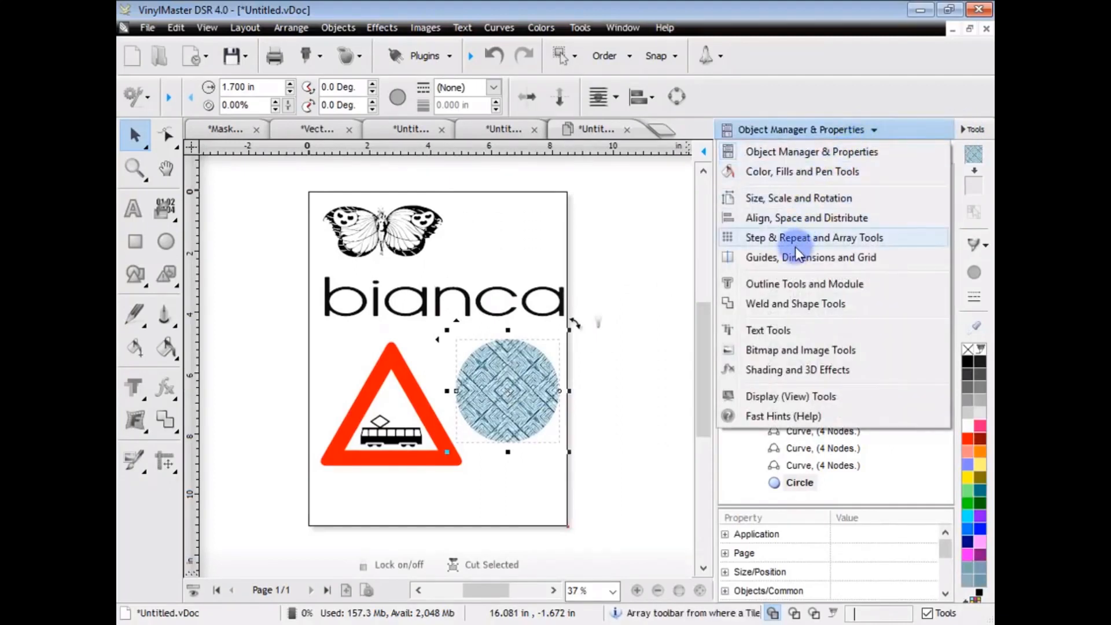
mouse_move(805, 221)
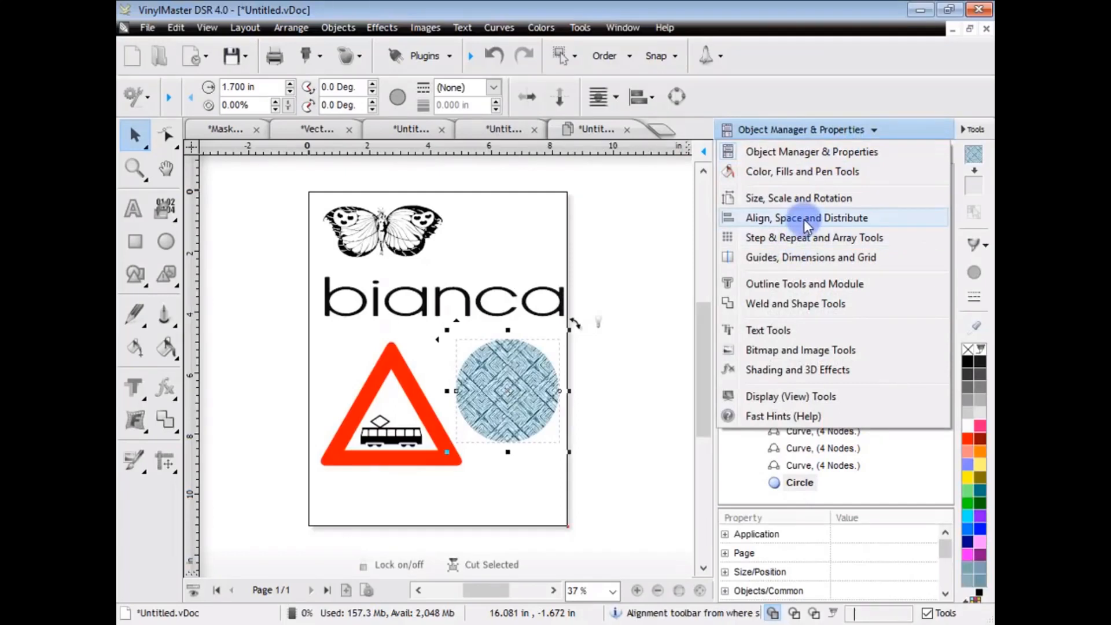
left_click(800, 198)
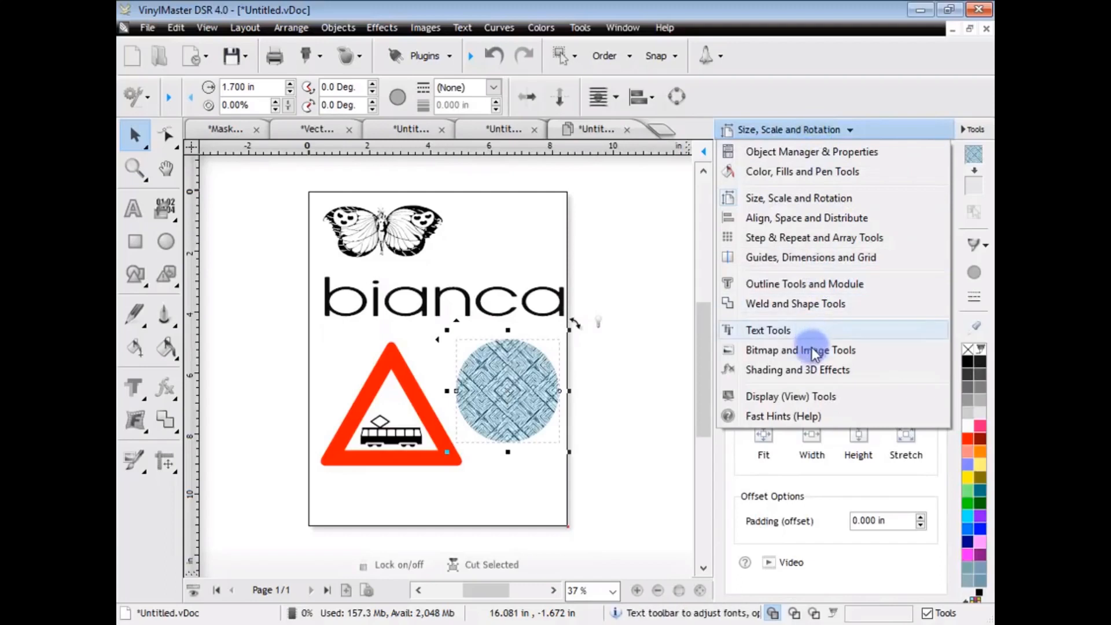
mouse_move(818, 312)
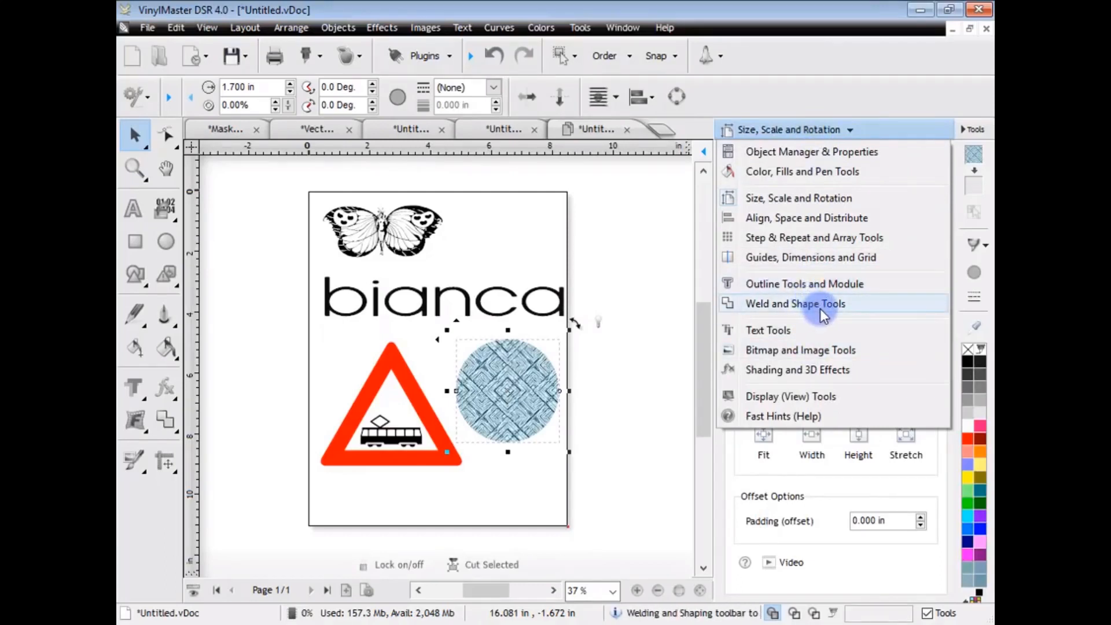